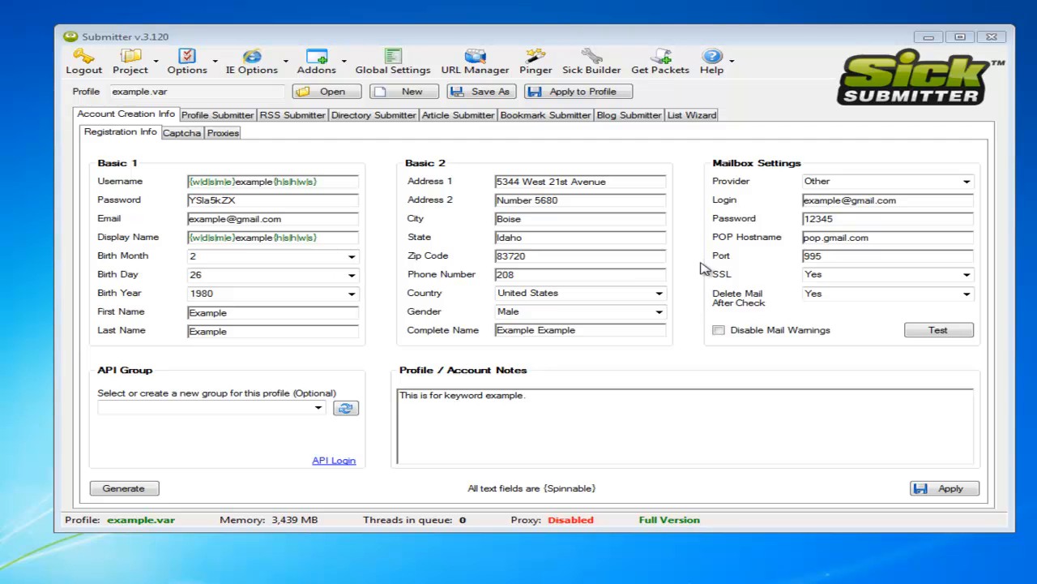
pyautogui.moveTo(478, 4)
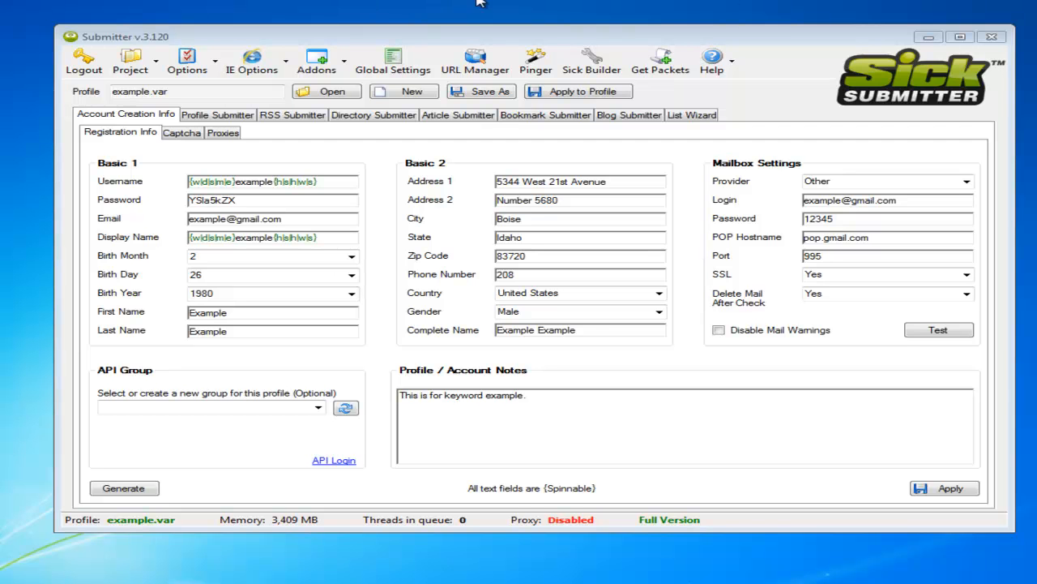
# Reload the example.var profile and show the Directory Submitter details form
pyautogui.click(327, 90)
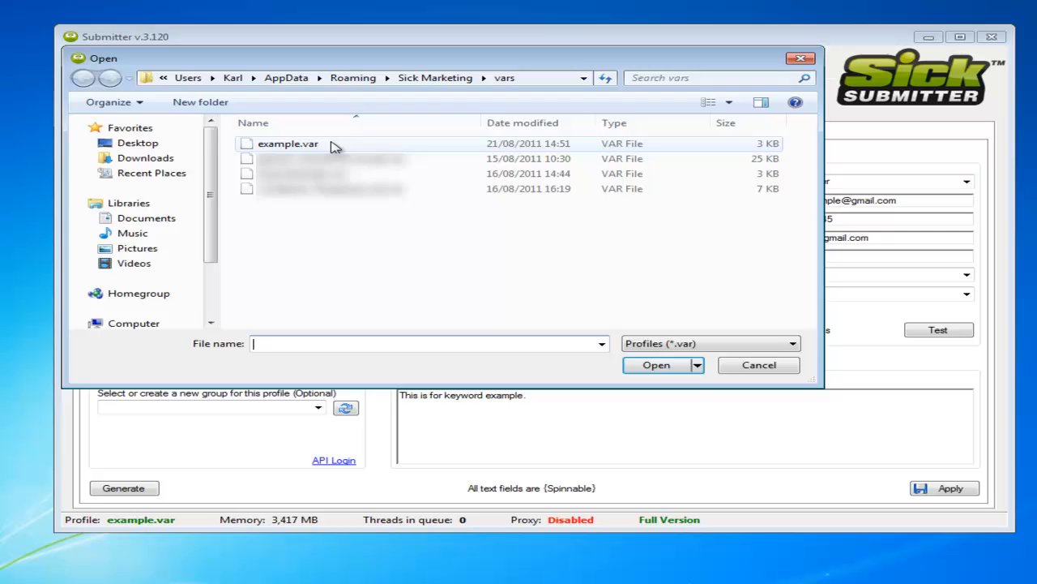
pyautogui.doubleClick(288, 143)
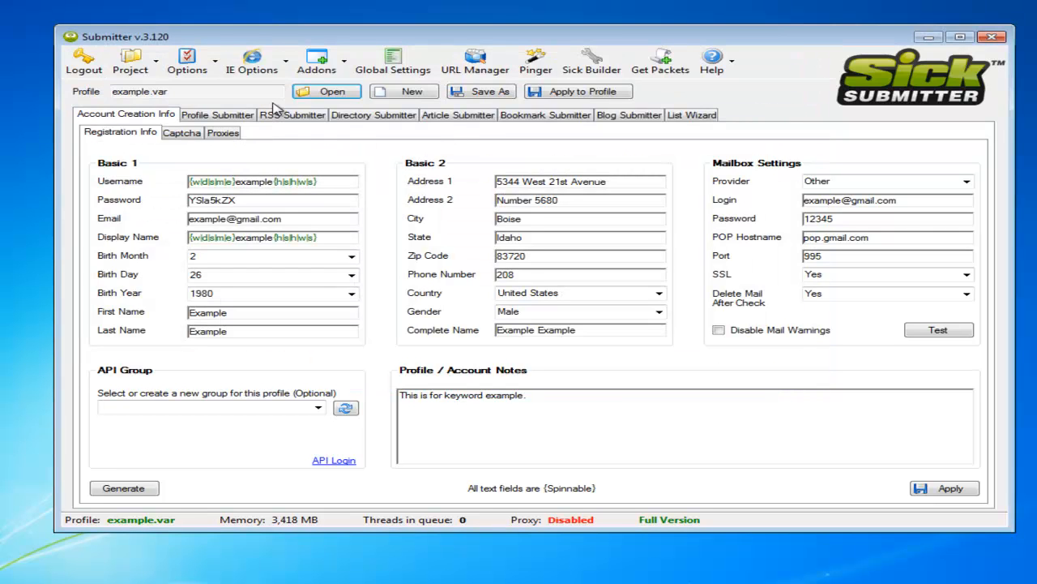
pyautogui.moveTo(374, 114)
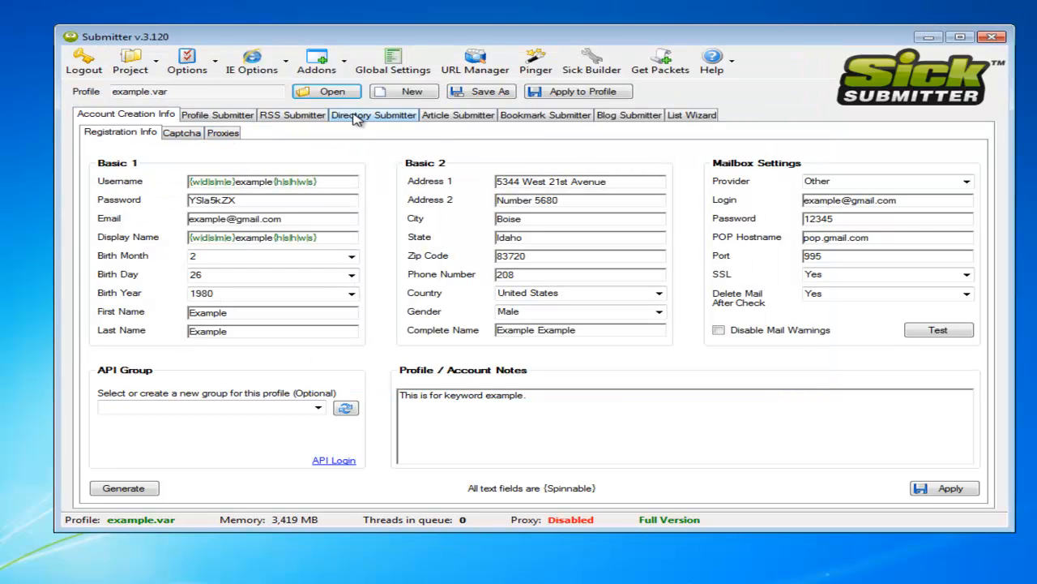
pyautogui.click(374, 115)
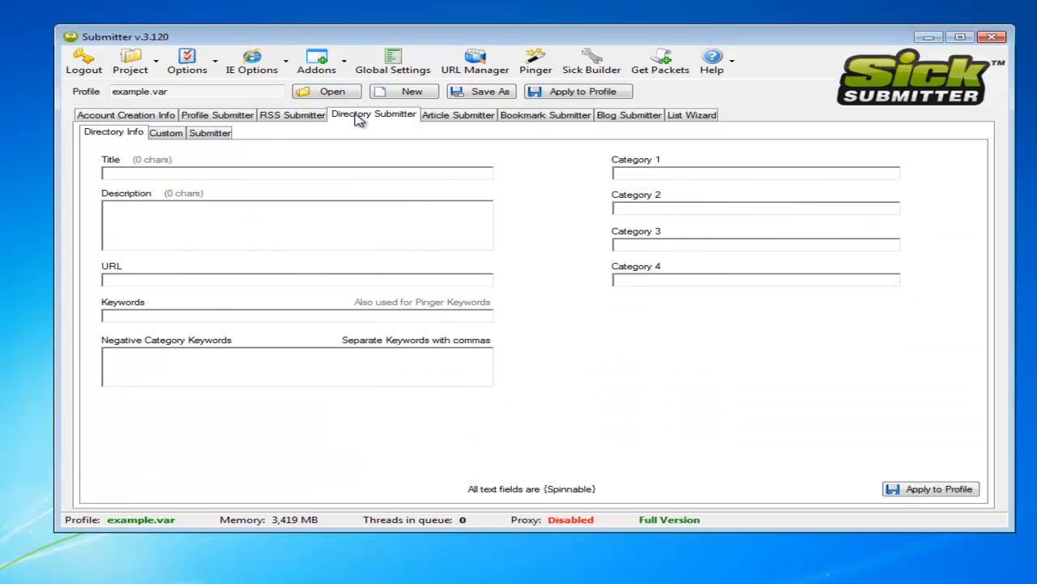
pyautogui.moveTo(246, 155)
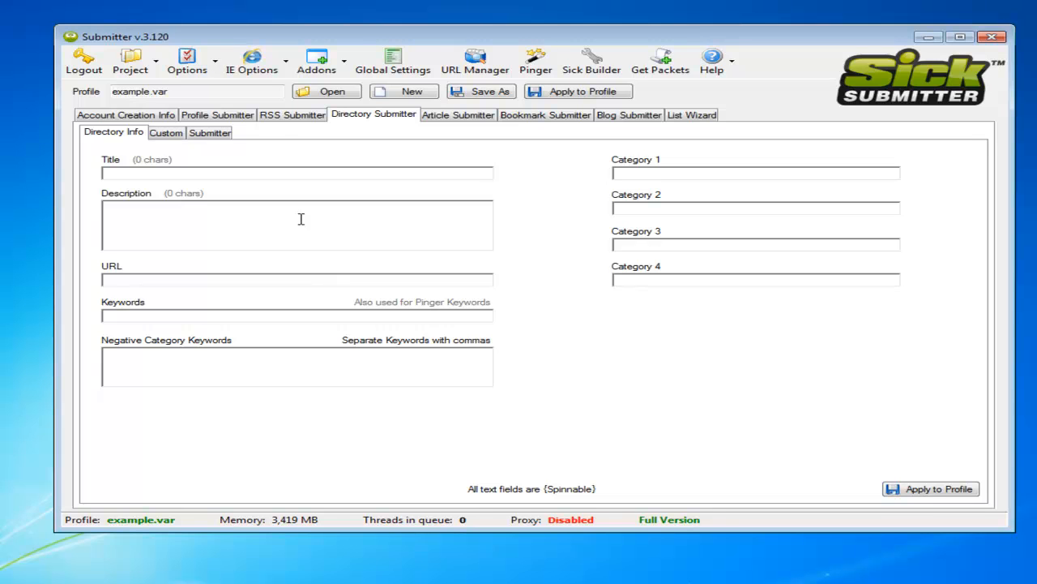
pyautogui.moveTo(303, 177)
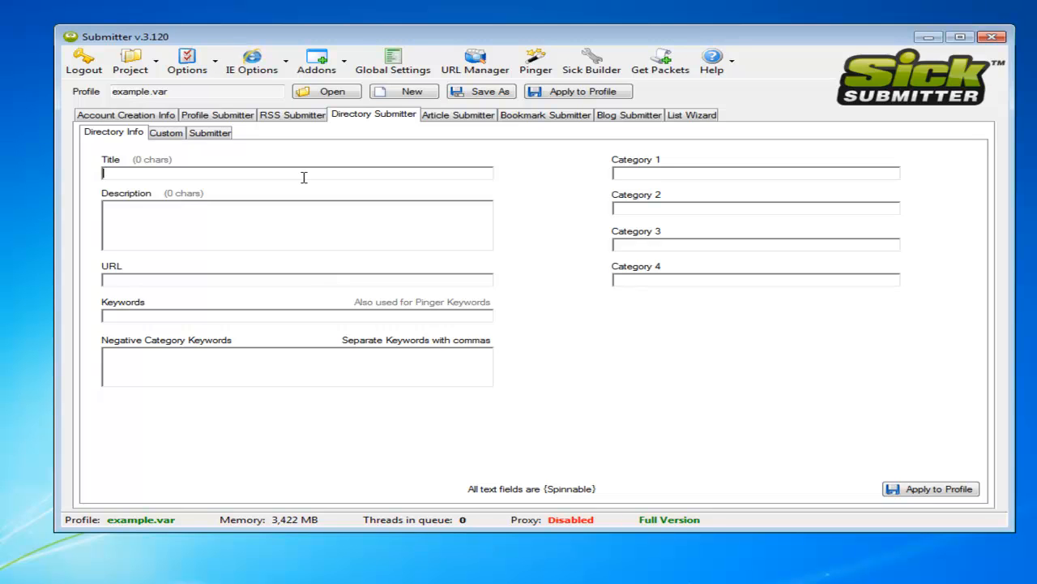
# Enter the spintax title {Example Keyword One|Example Keyword Two|Example Keyword Three}
pyautogui.write('t')
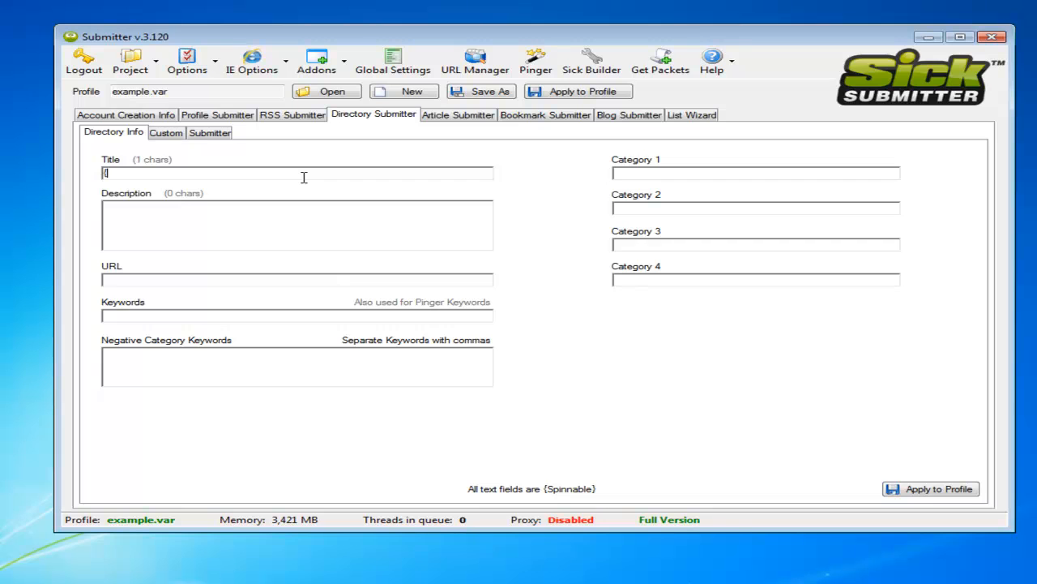
pyautogui.write('E')
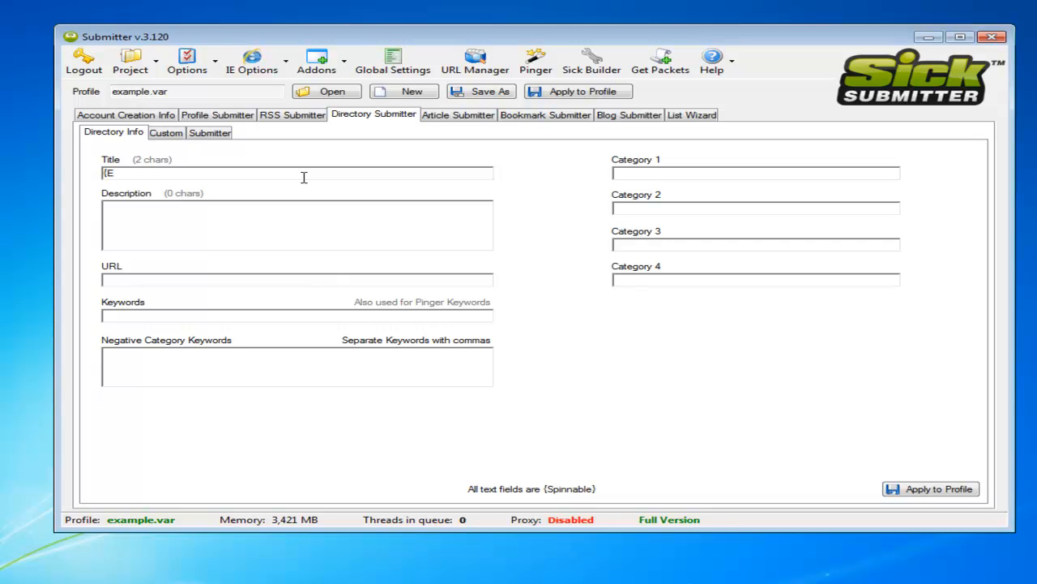
pyautogui.write('Example Keyword One|Example')
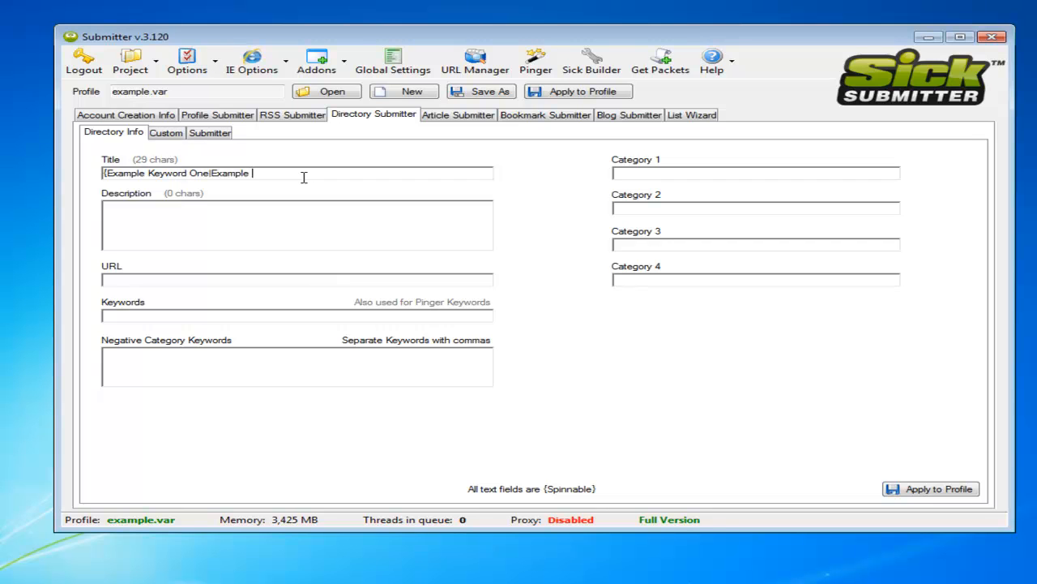
pyautogui.write('Keyword Two')
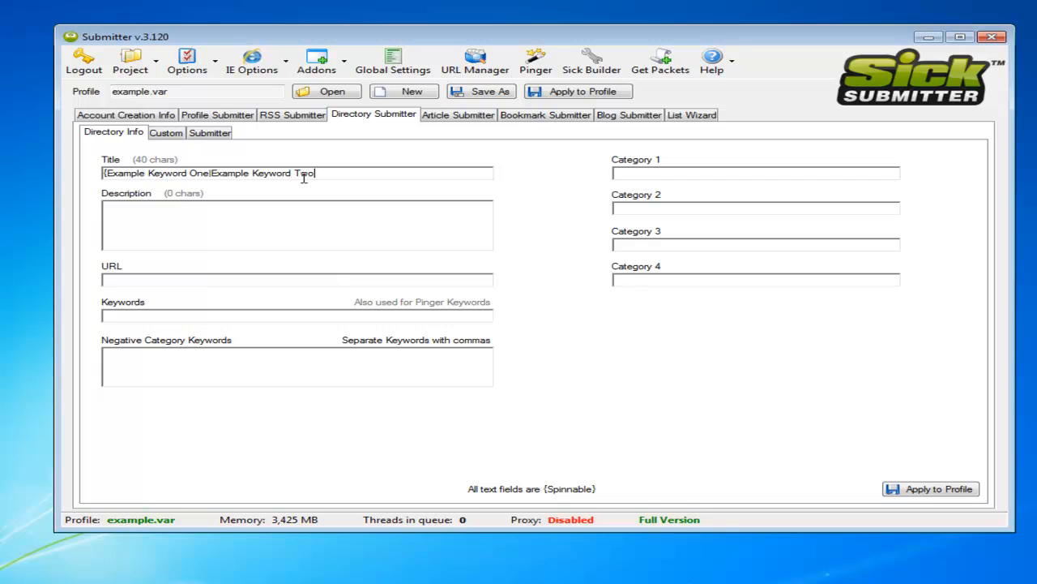
pyautogui.write('E')
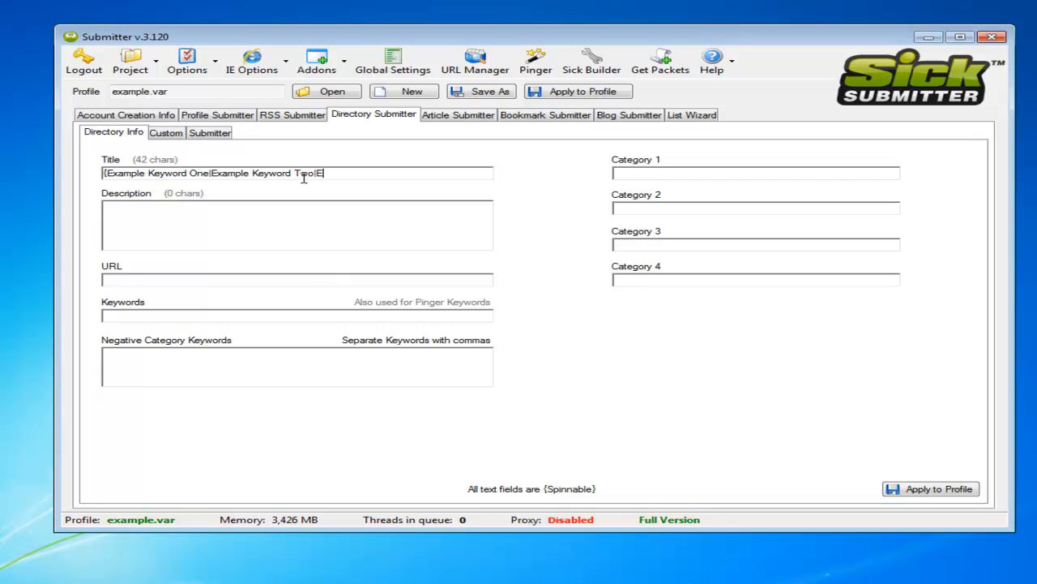
pyautogui.write('Example Keyword')
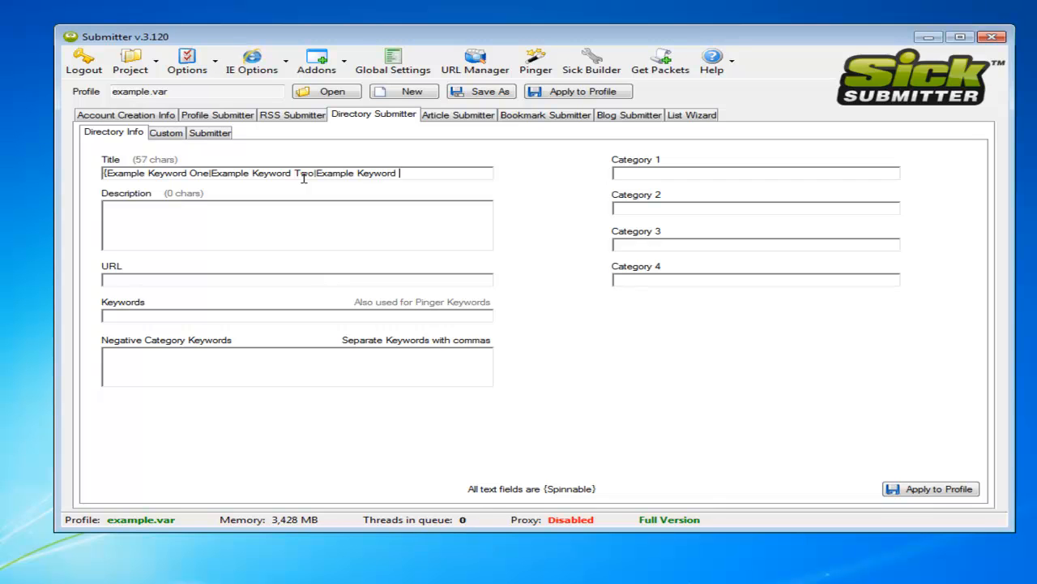
pyautogui.write('Three')
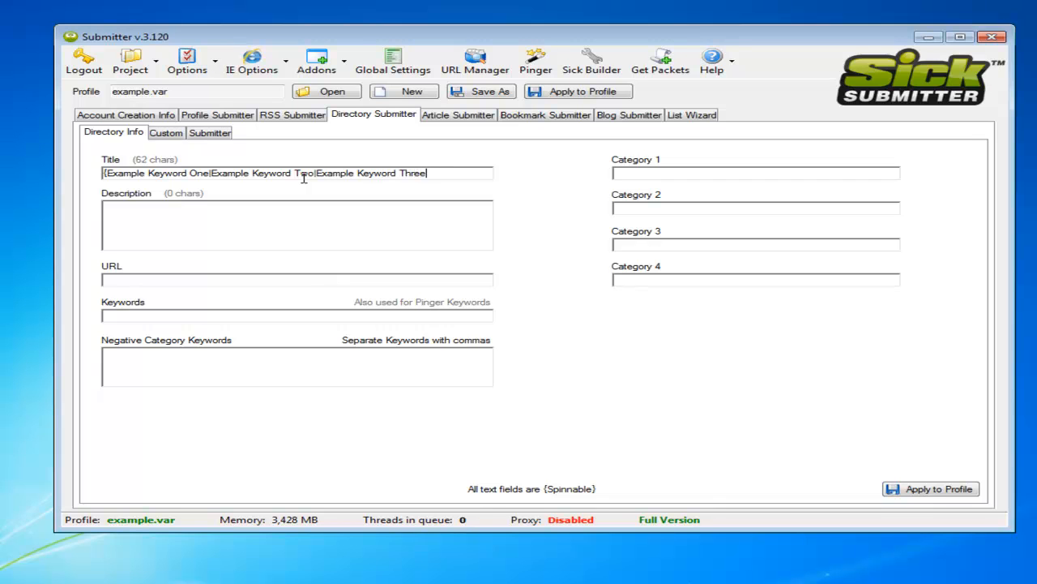
pyautogui.write('}')
pyautogui.click(297, 224)
pyautogui.write('{')
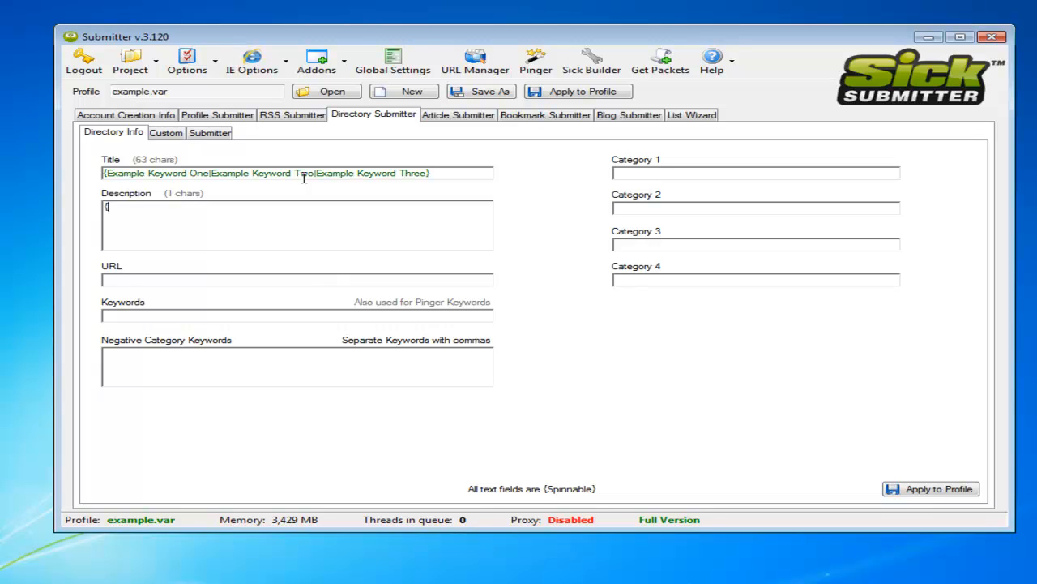
# Enter a two-variant spintax description about the best keyword in the world
pyautogui.write('E')
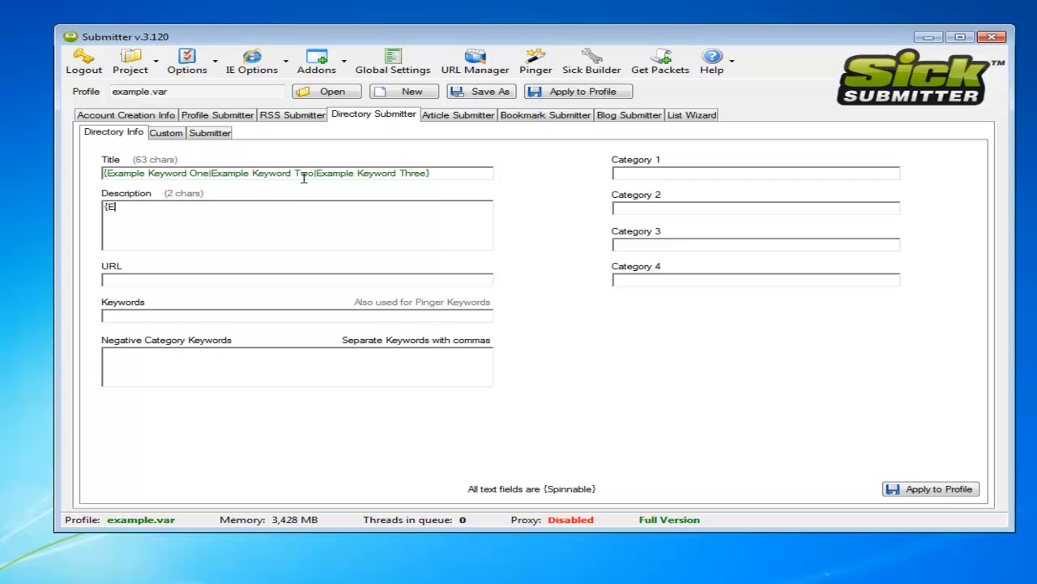
pyautogui.write('xample keyword is the best ke')
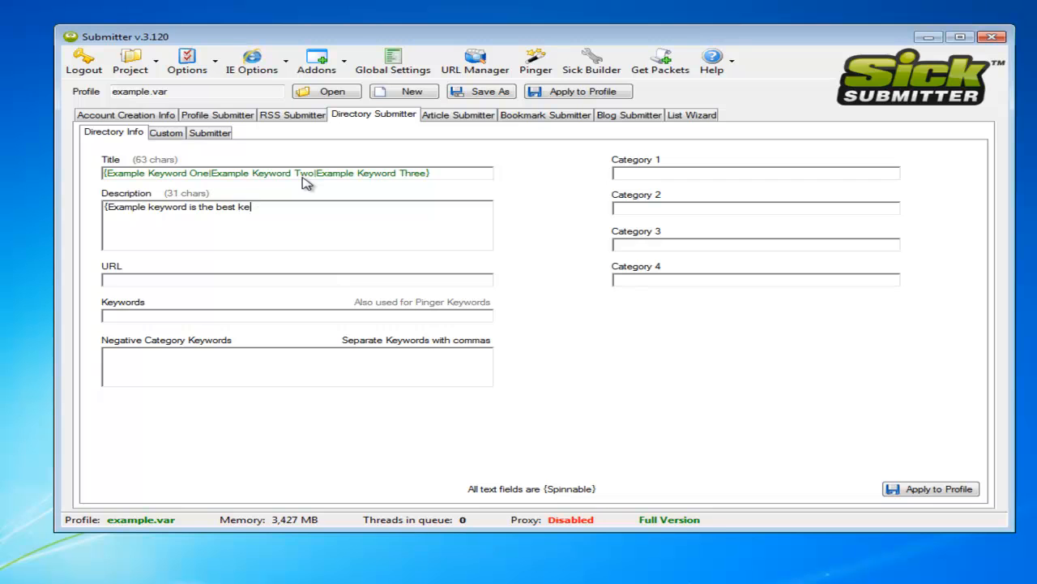
pyautogui.write('word in the world')
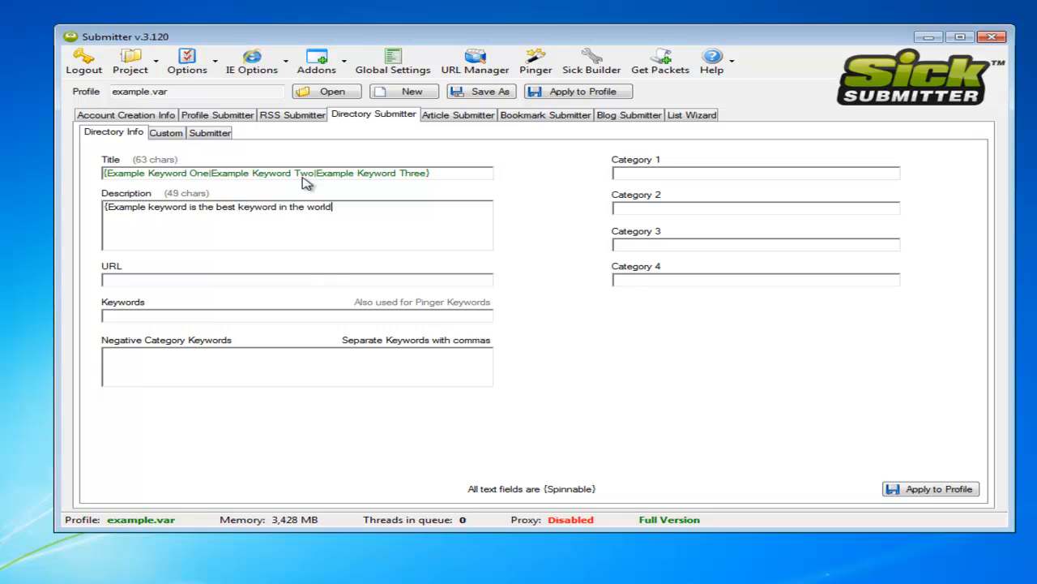
pyautogui.write('|O')
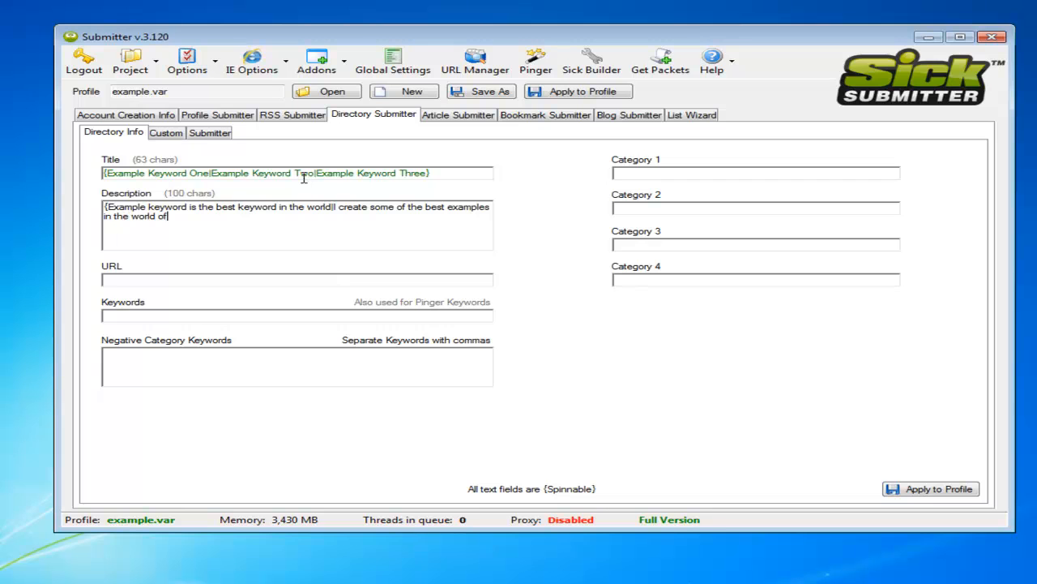
pyautogui.write('keywords}')
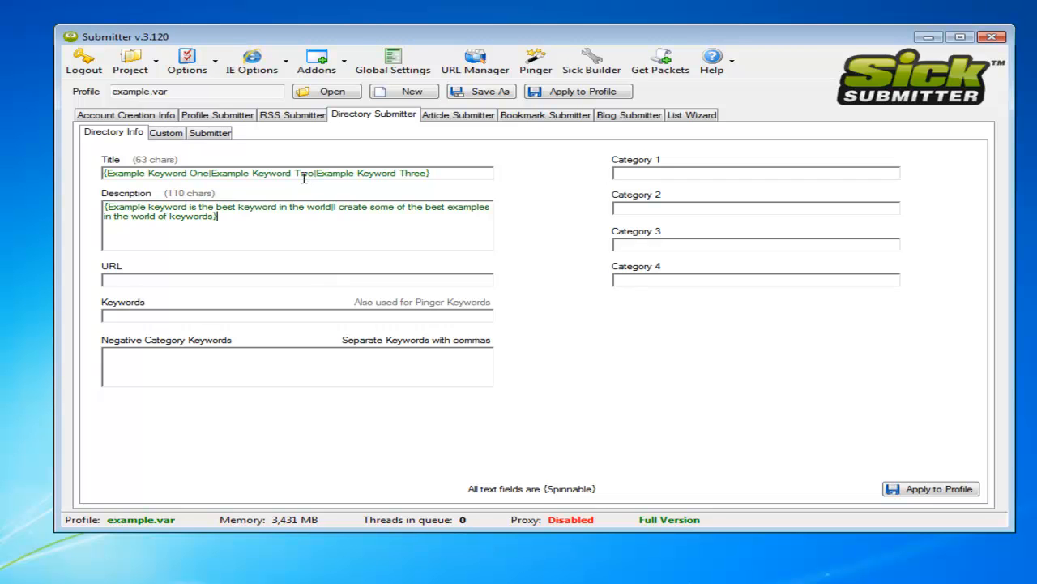
pyautogui.moveTo(158, 189)
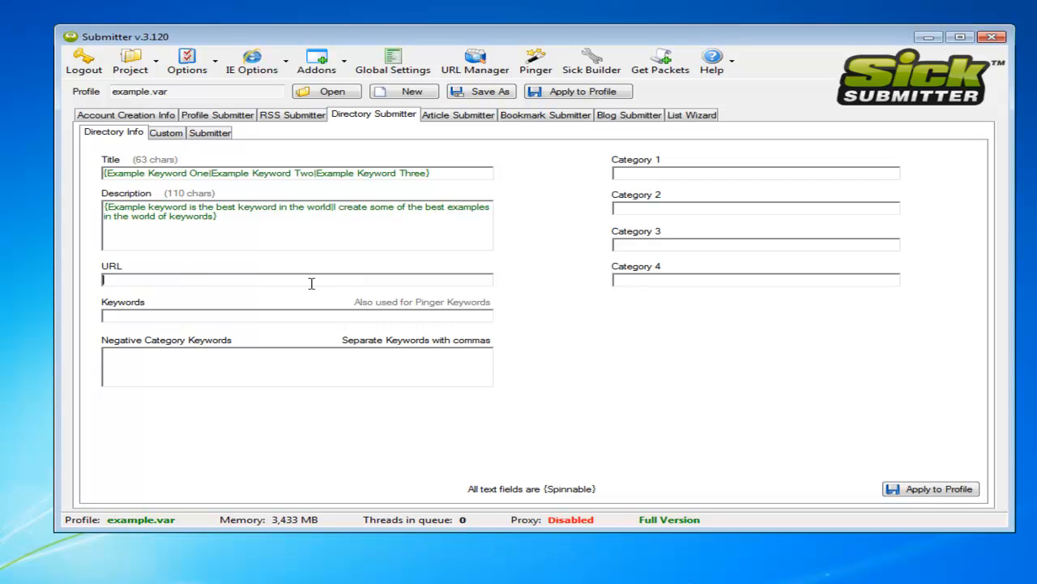
pyautogui.write('http://')
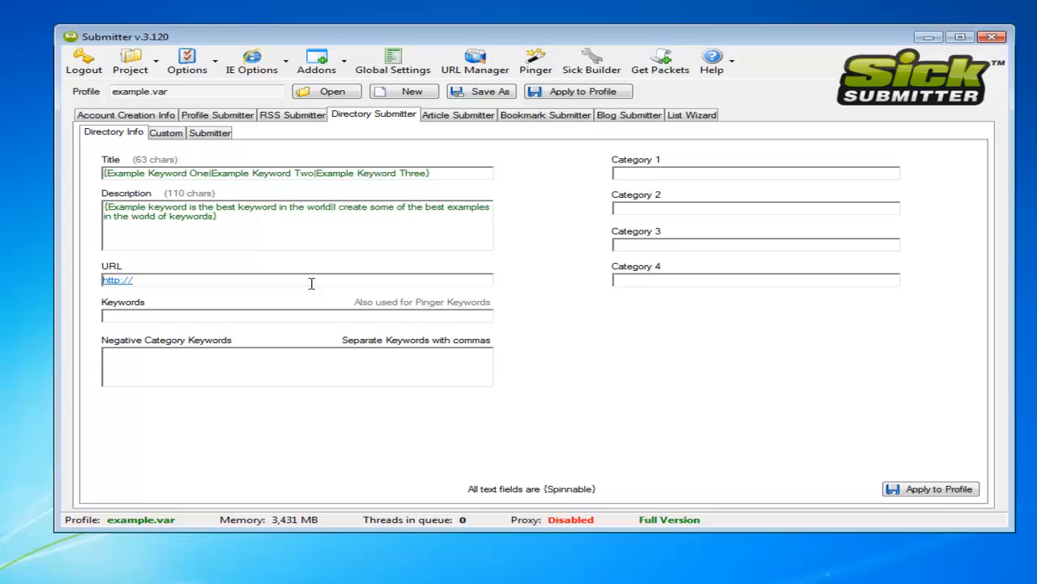
pyautogui.write('www.example.')
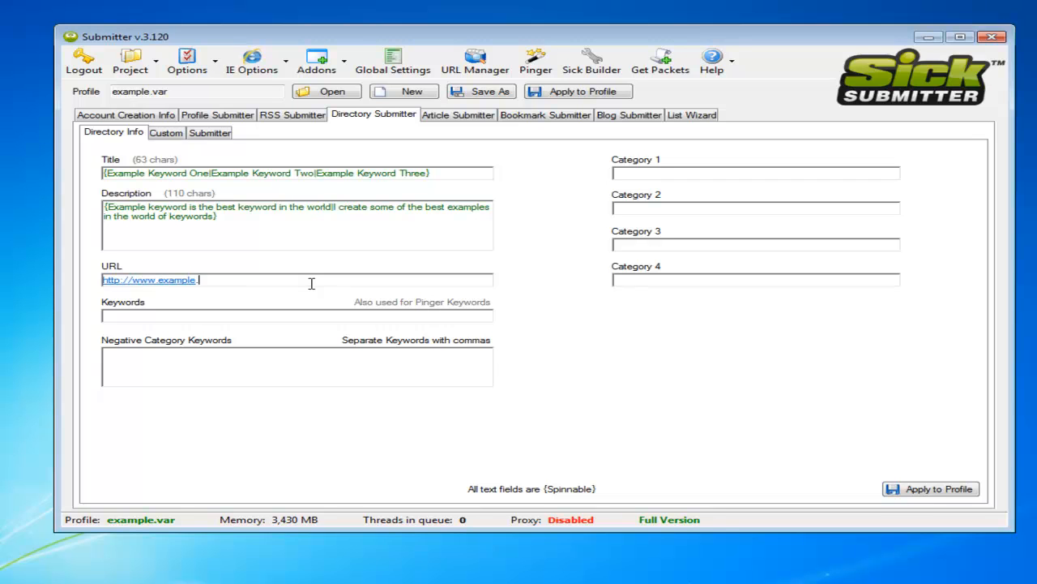
pyautogui.write('com')
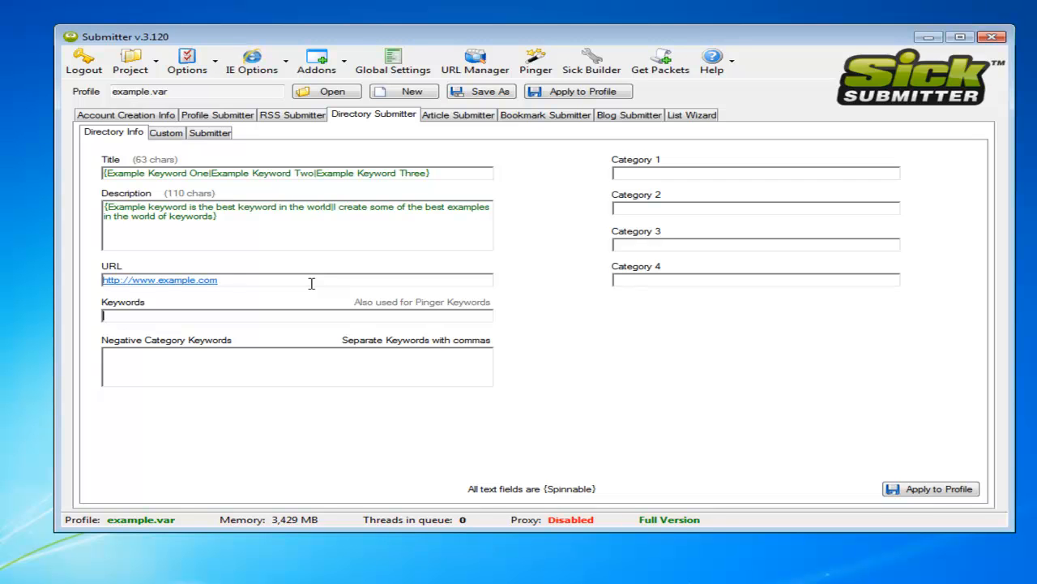
pyautogui.write('keyword0')
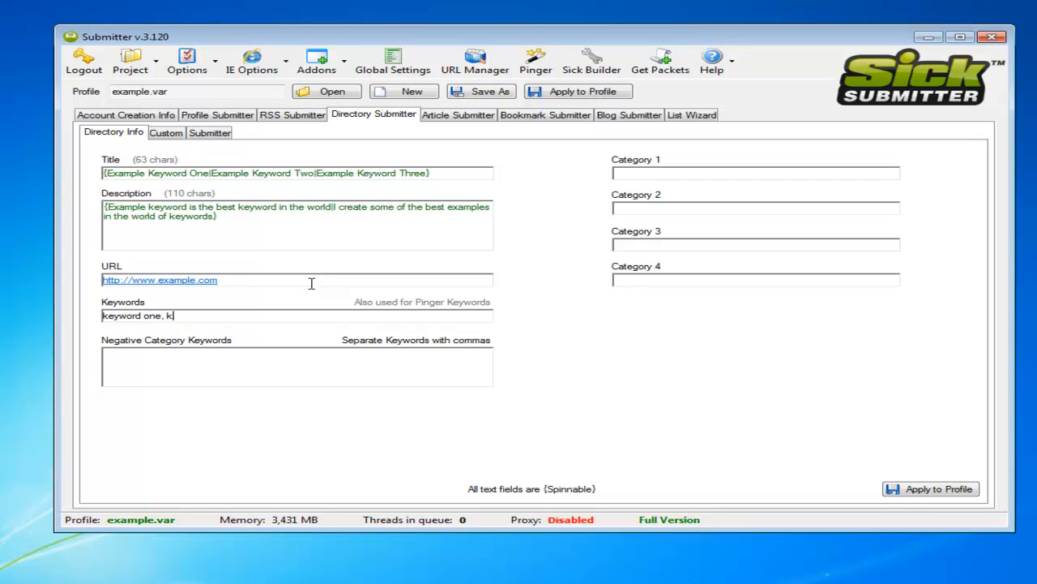
pyautogui.write('onem')
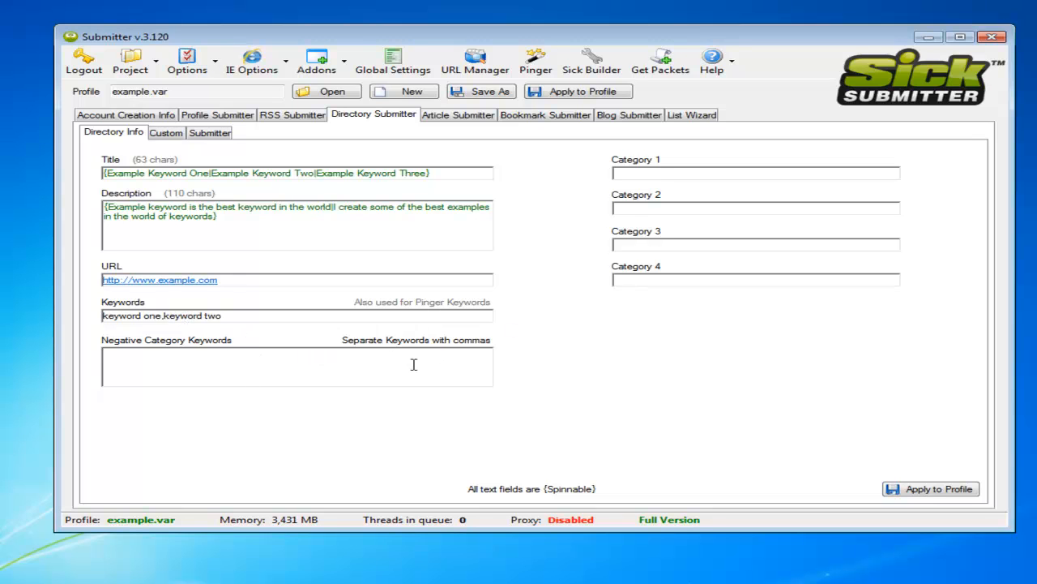
pyautogui.click(162, 365)
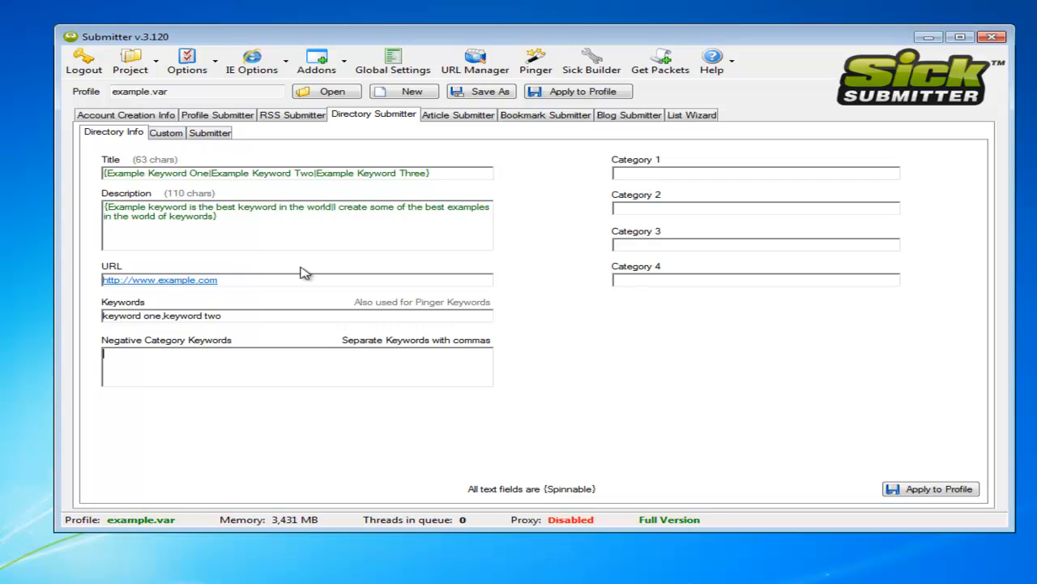
pyautogui.moveTo(159, 166)
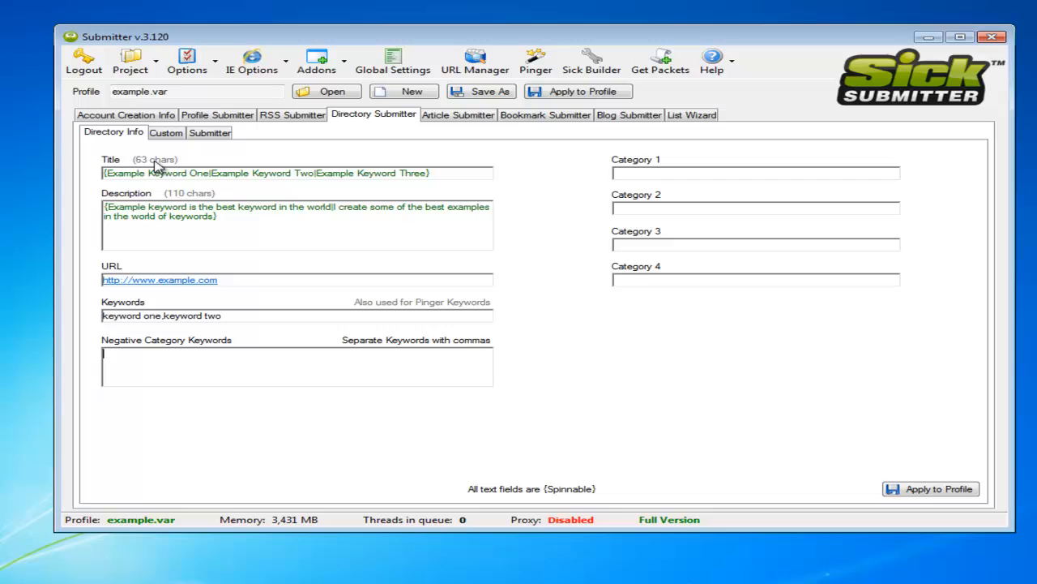
pyautogui.moveTo(576, 201)
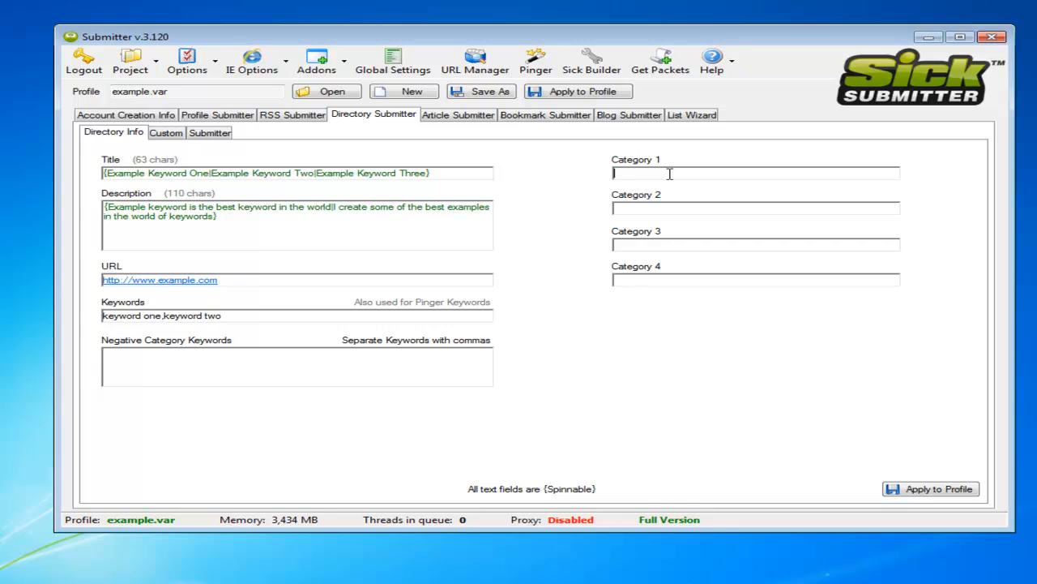
# Enter categories Health, Fitness, Weight loss and Slimming, then show the custom fields
pyautogui.write('Health')
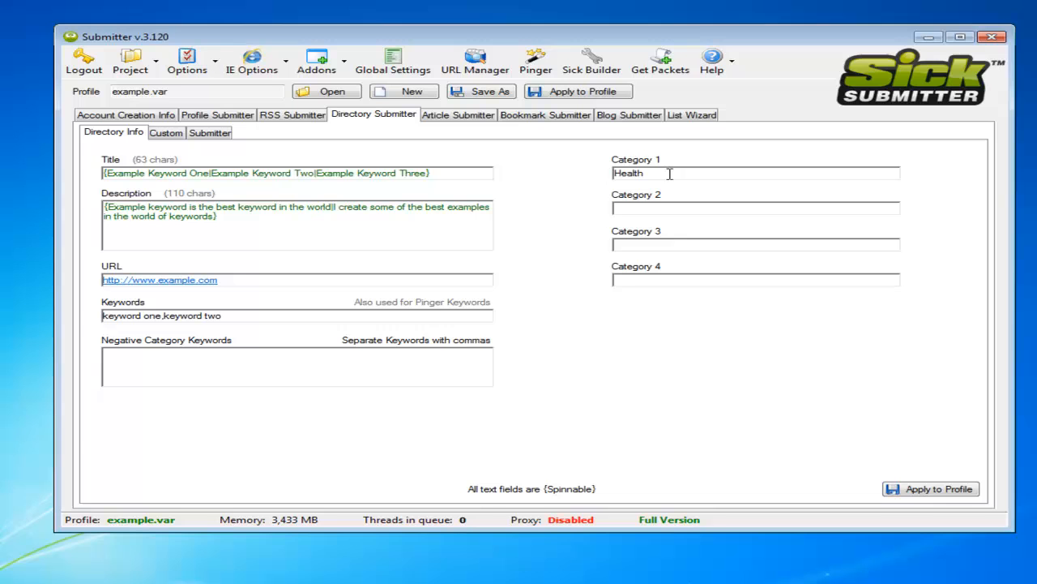
pyautogui.write('Fitness')
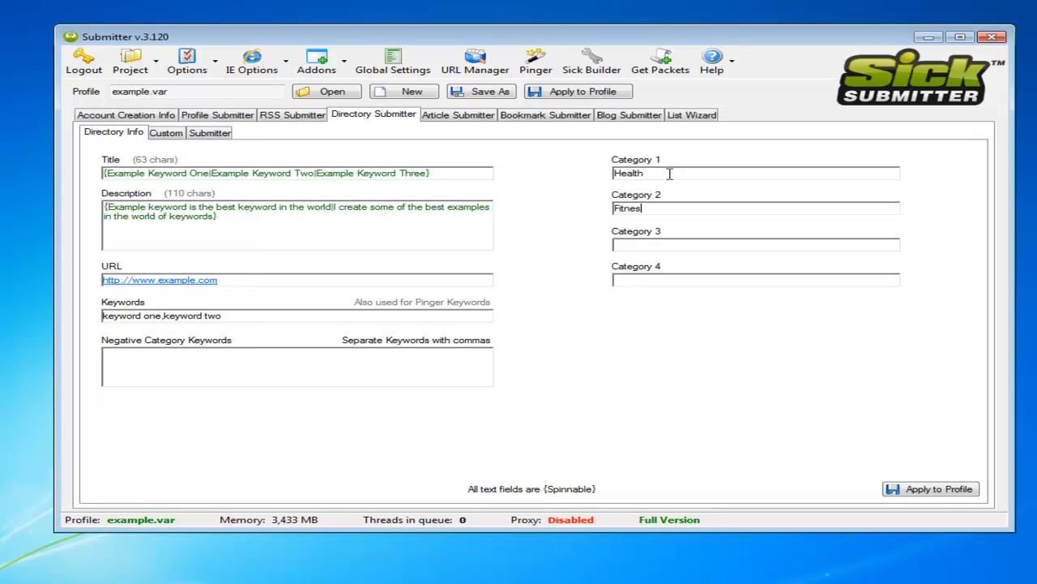
pyautogui.click(729, 244)
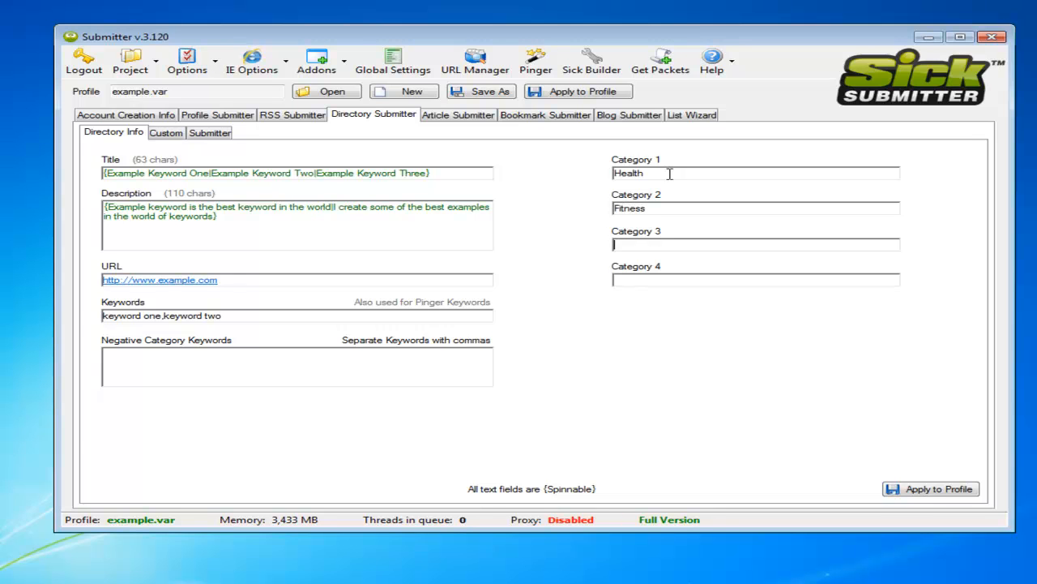
pyautogui.write('Weight loss')
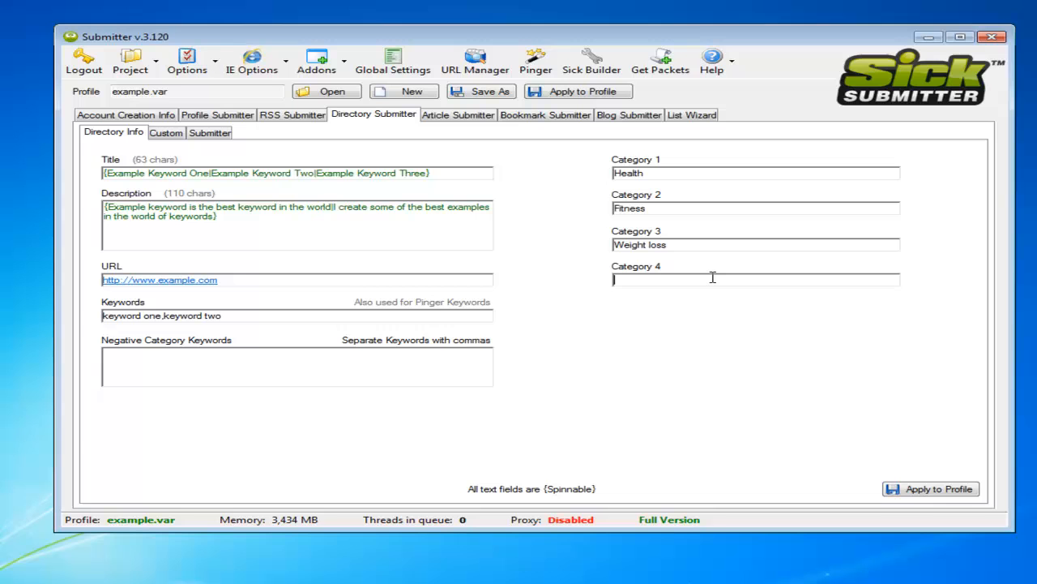
pyautogui.write('G')
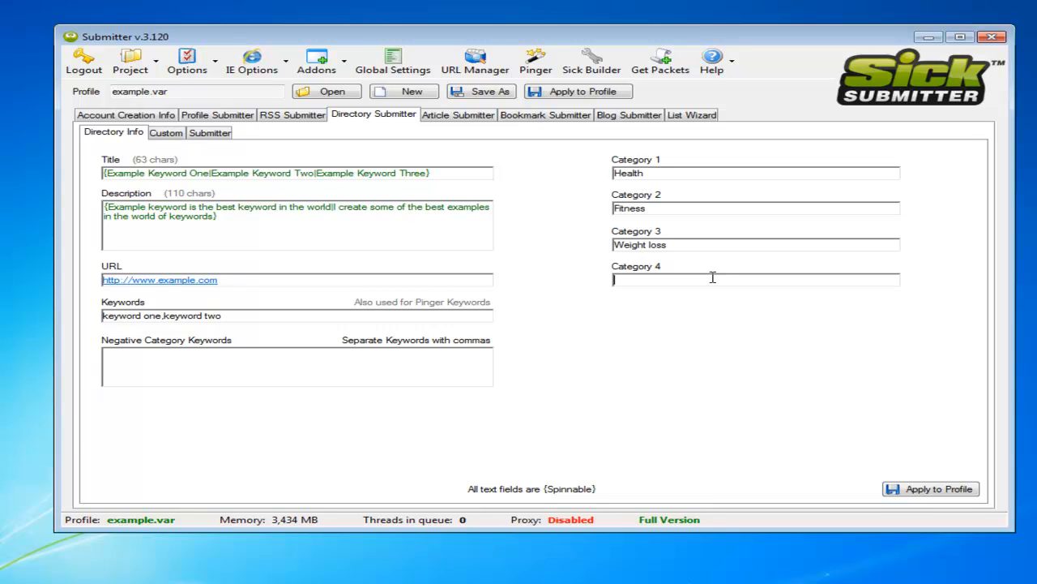
pyautogui.write('Slimming')
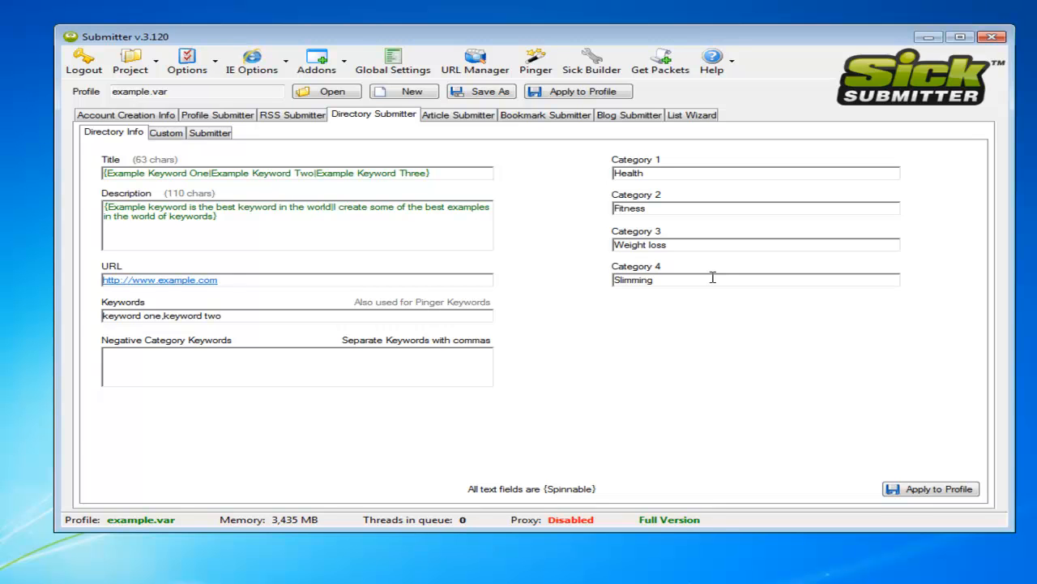
pyautogui.moveTo(693, 202)
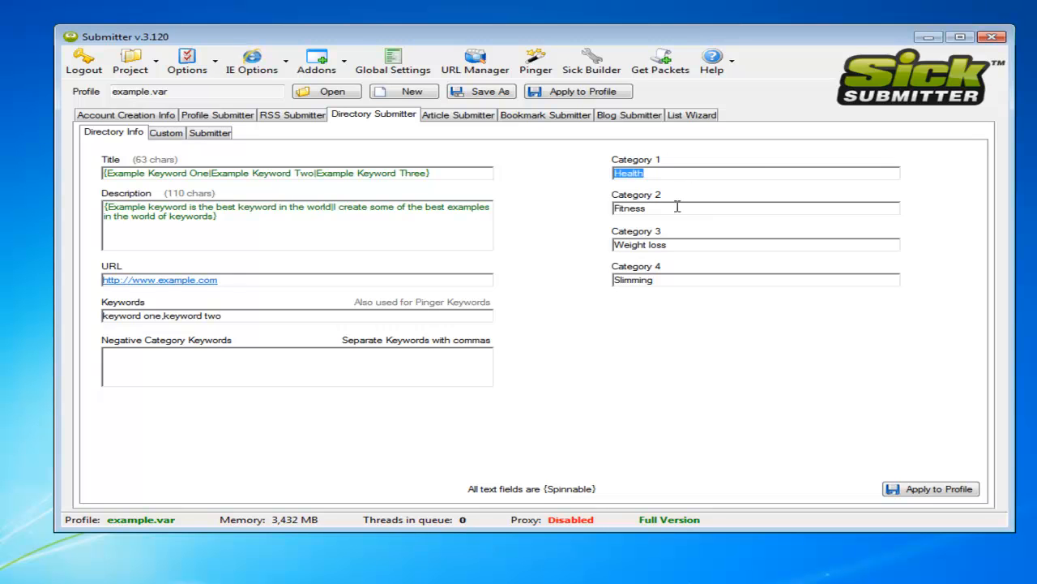
pyautogui.click(755, 207)
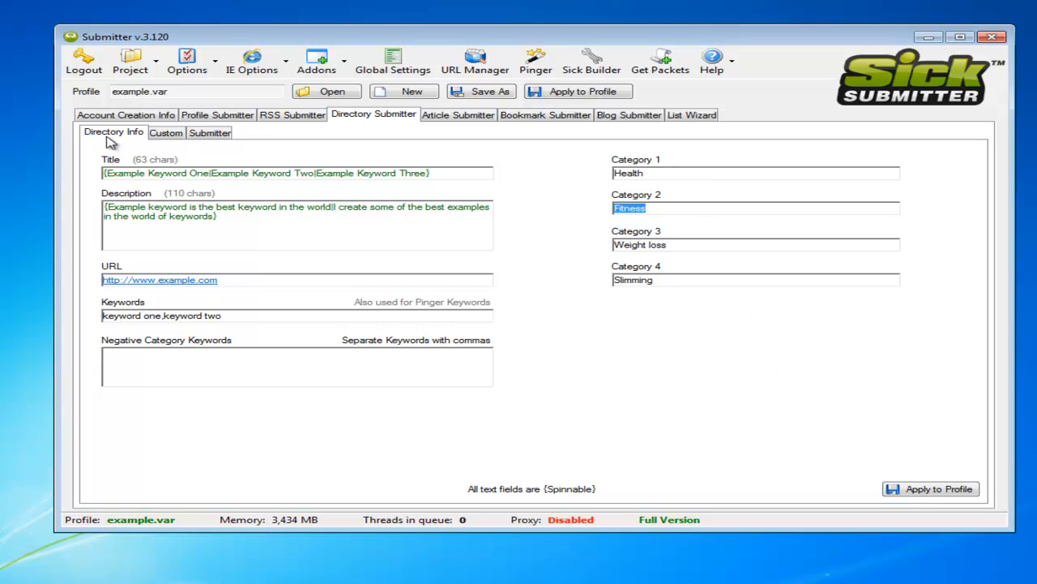
pyautogui.click(167, 132)
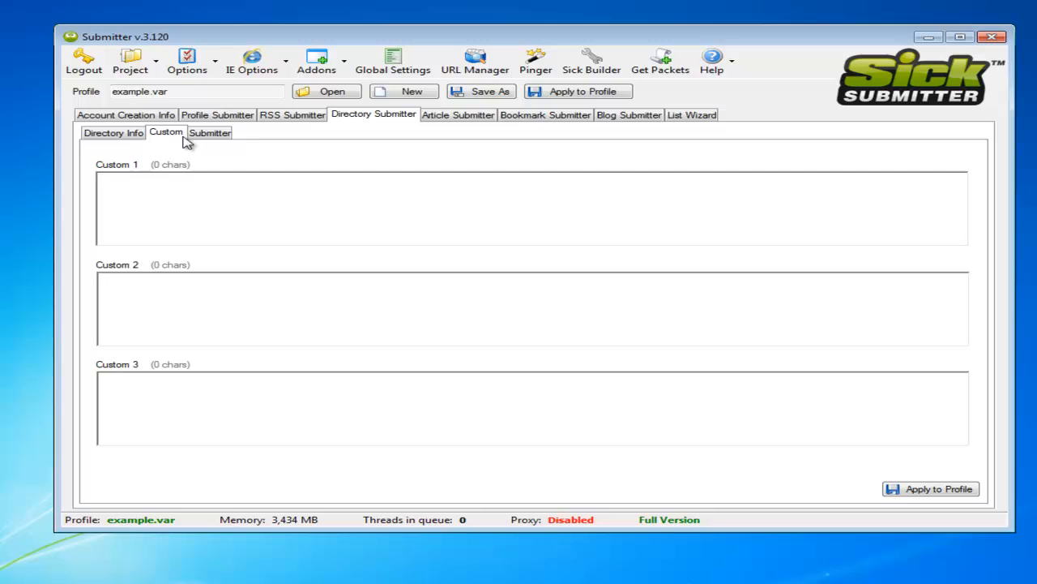
pyautogui.moveTo(162, 156)
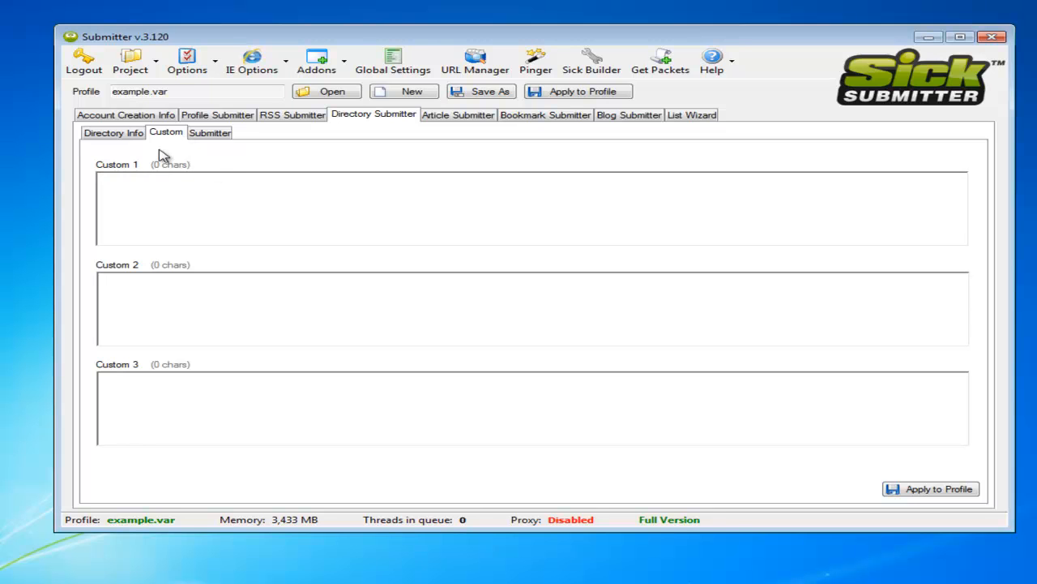
# Load the Directories.sic site list and enable the Sign Up / Submit step
pyautogui.click(210, 132)
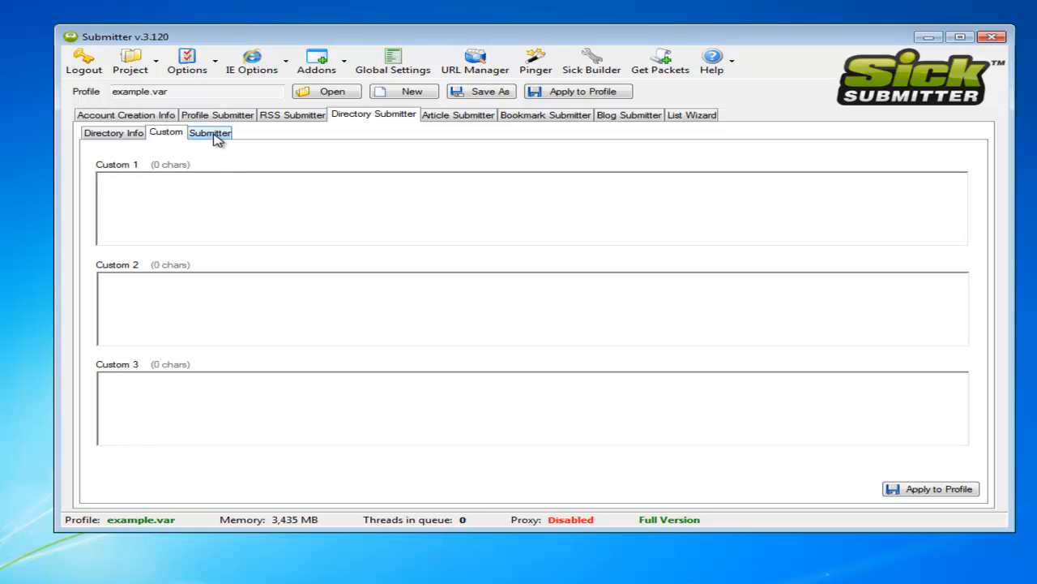
pyautogui.click(209, 132)
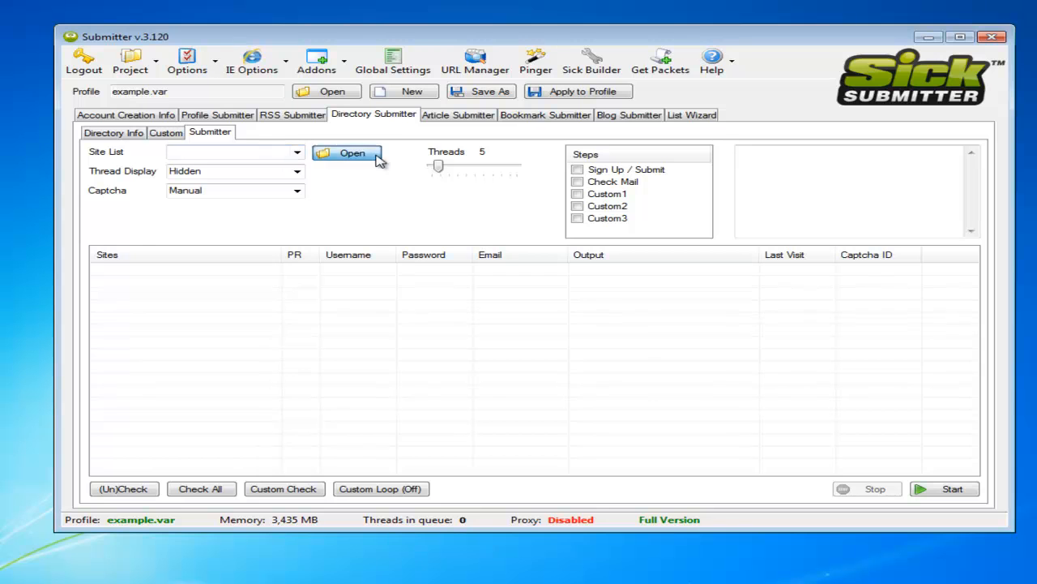
pyautogui.click(347, 153)
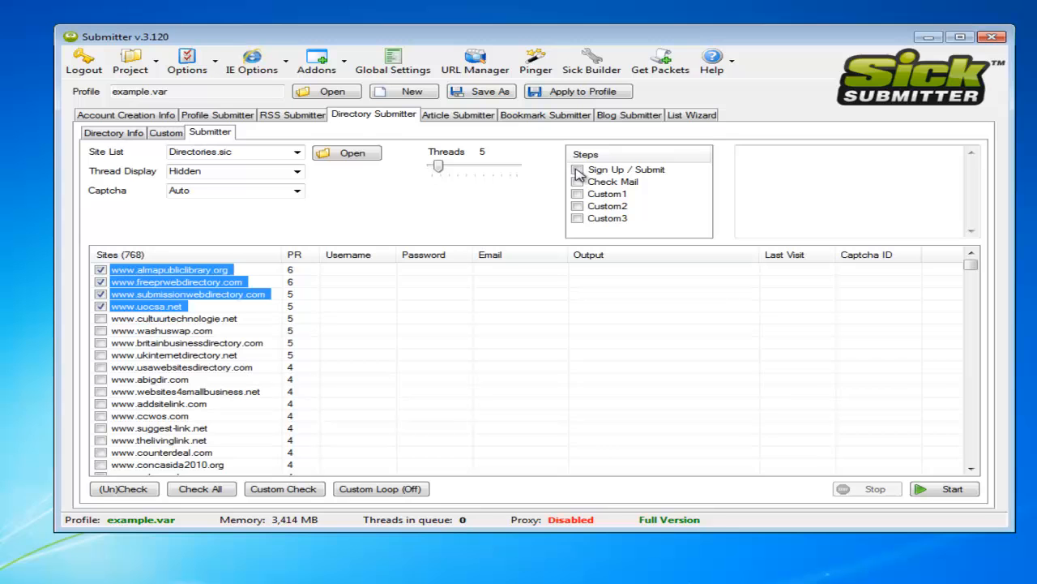
pyautogui.click(577, 169)
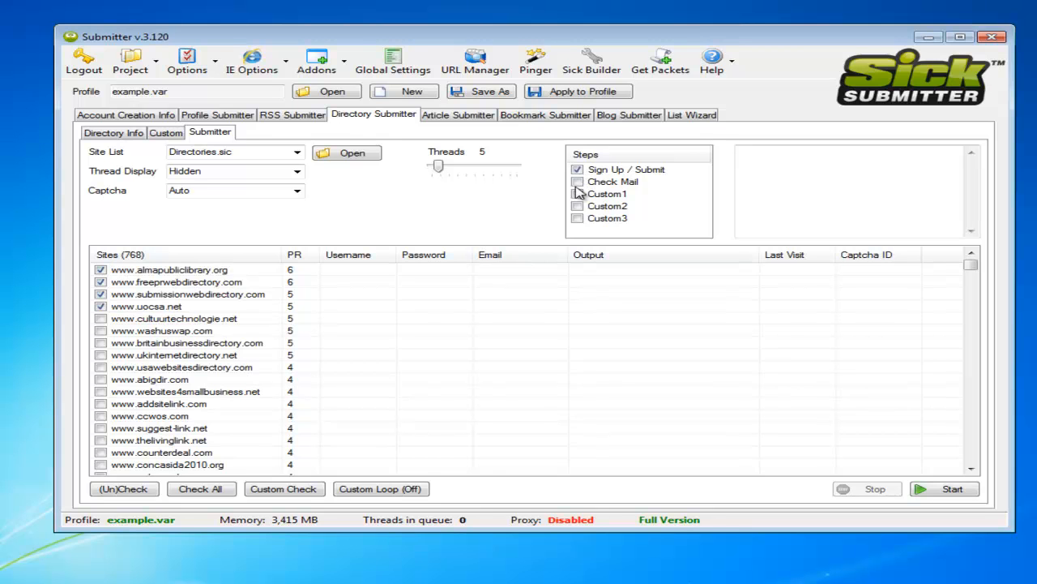
# Enable Check Mail for submission confirmations
pyautogui.click(944, 489)
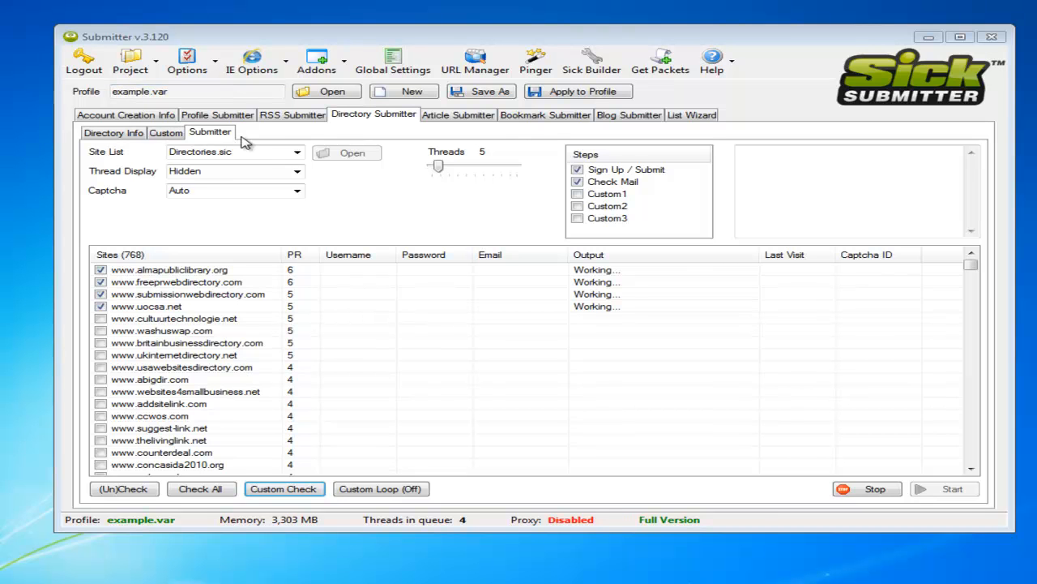
pyautogui.moveTo(209, 164)
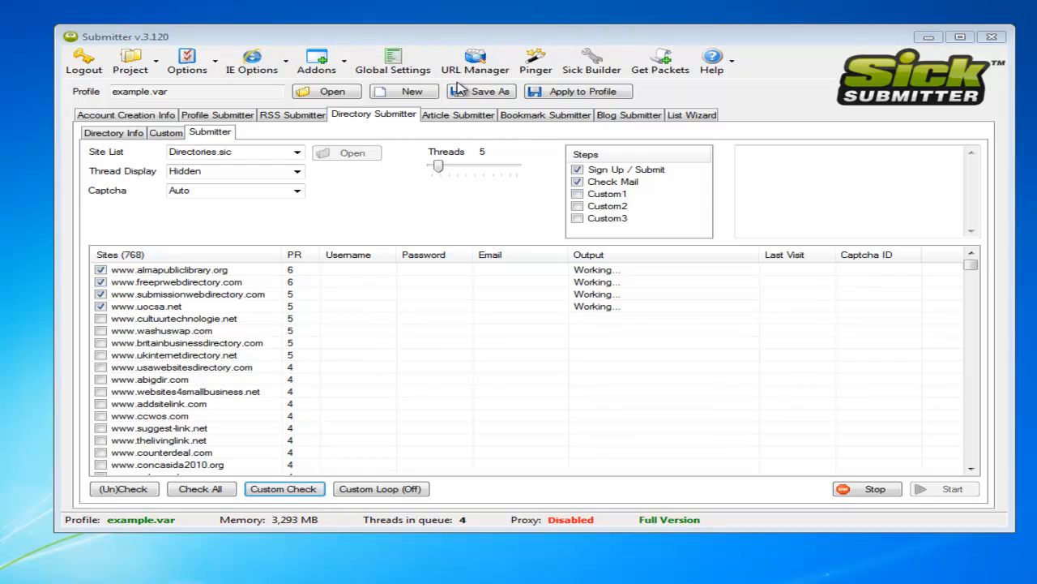
pyautogui.moveTo(389, 142)
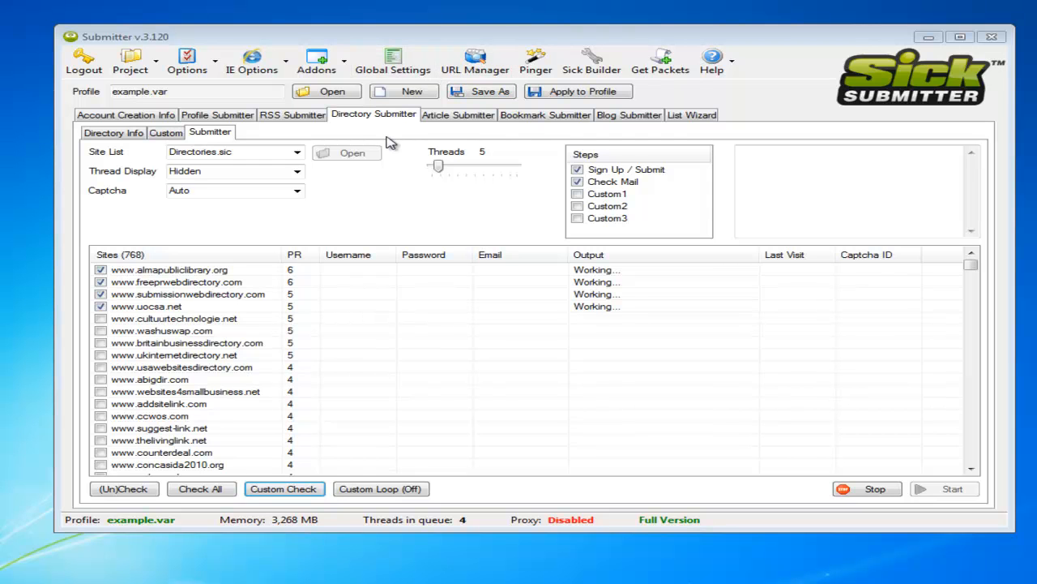
pyautogui.moveTo(549, 43)
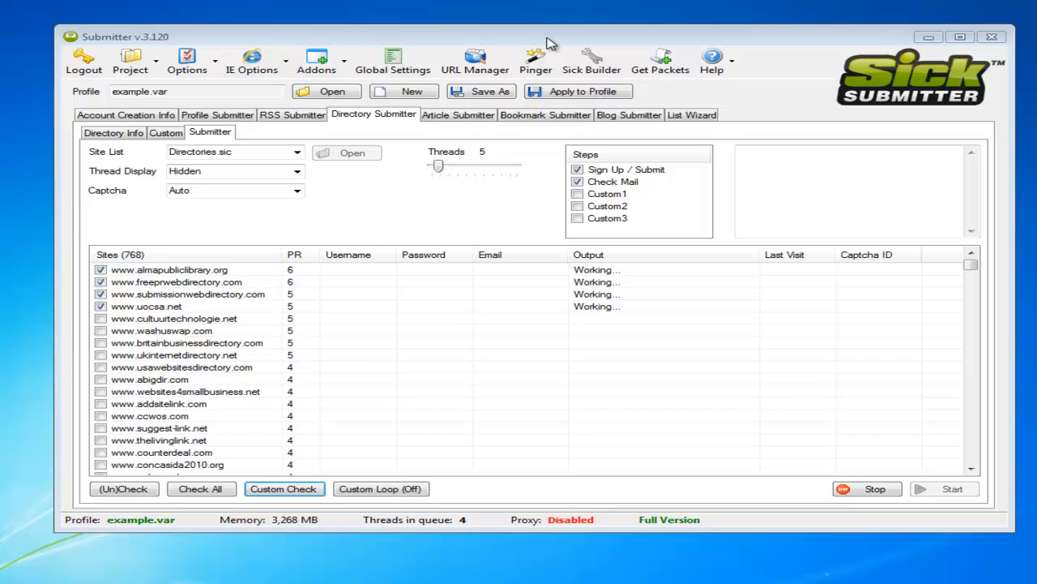
pyautogui.moveTo(475, 227)
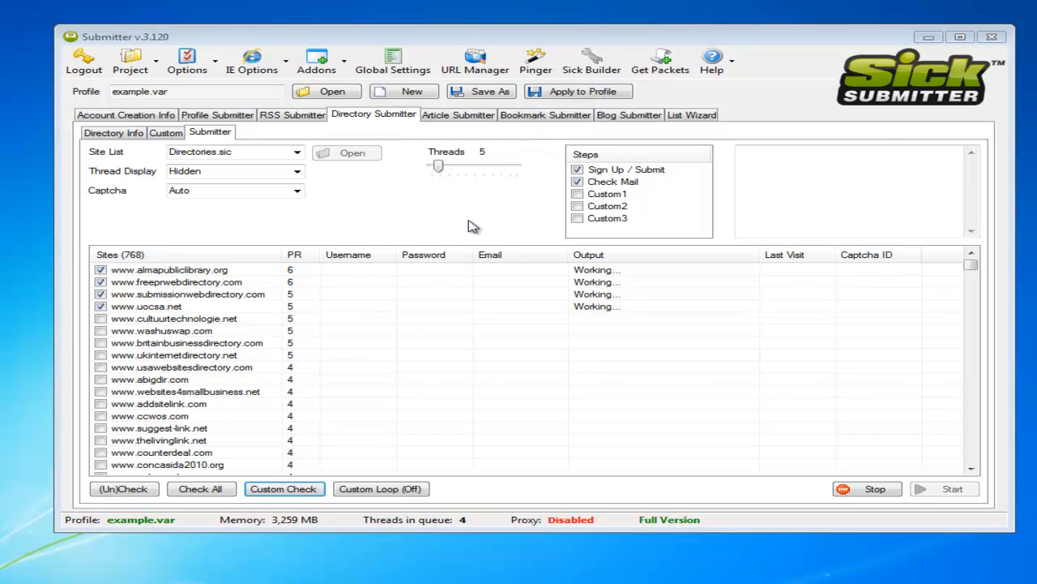
pyautogui.moveTo(438, 247)
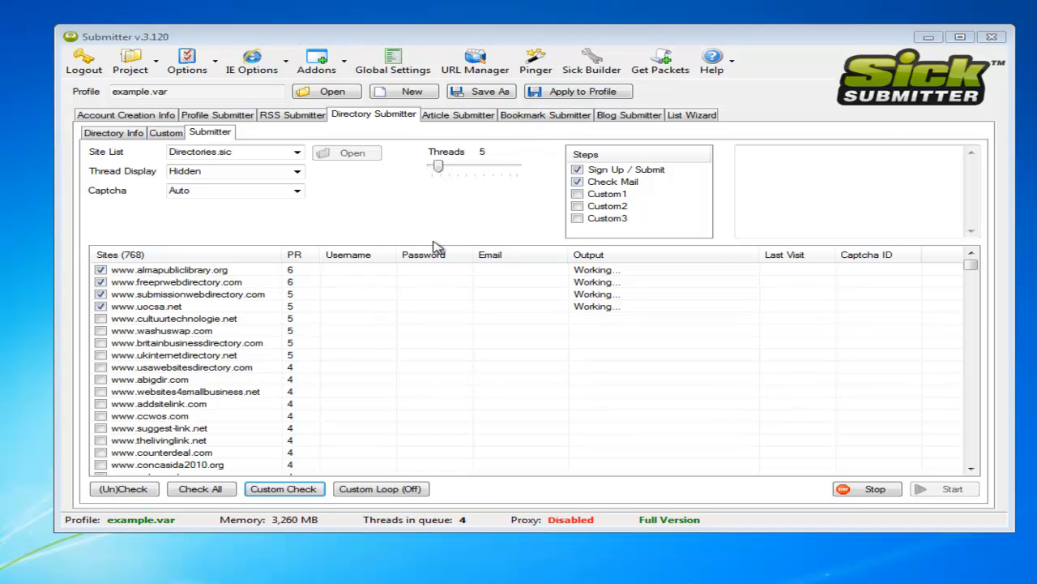
pyautogui.moveTo(457, 199)
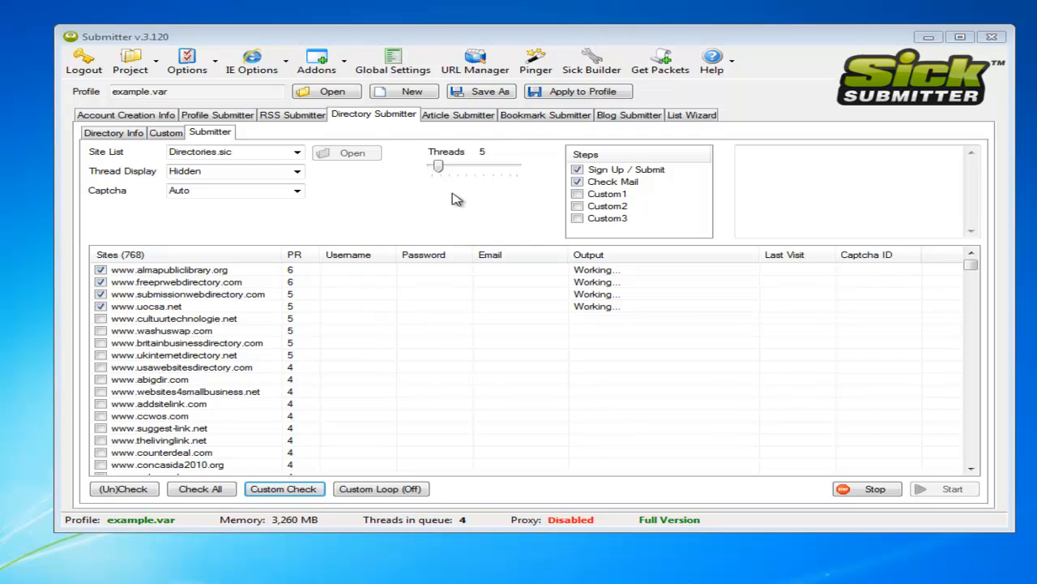
pyautogui.moveTo(453, 170)
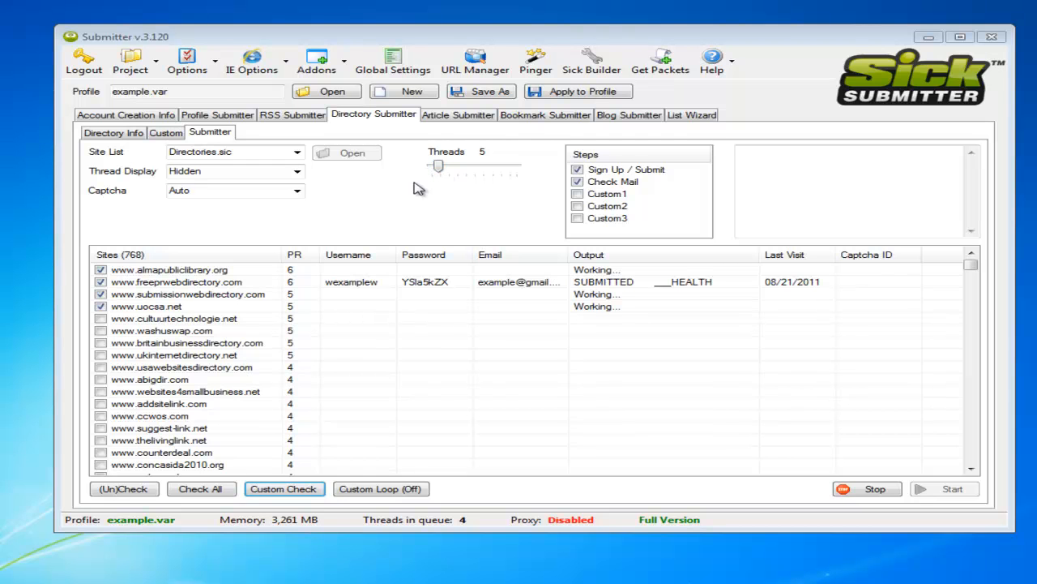
pyautogui.moveTo(454, 180)
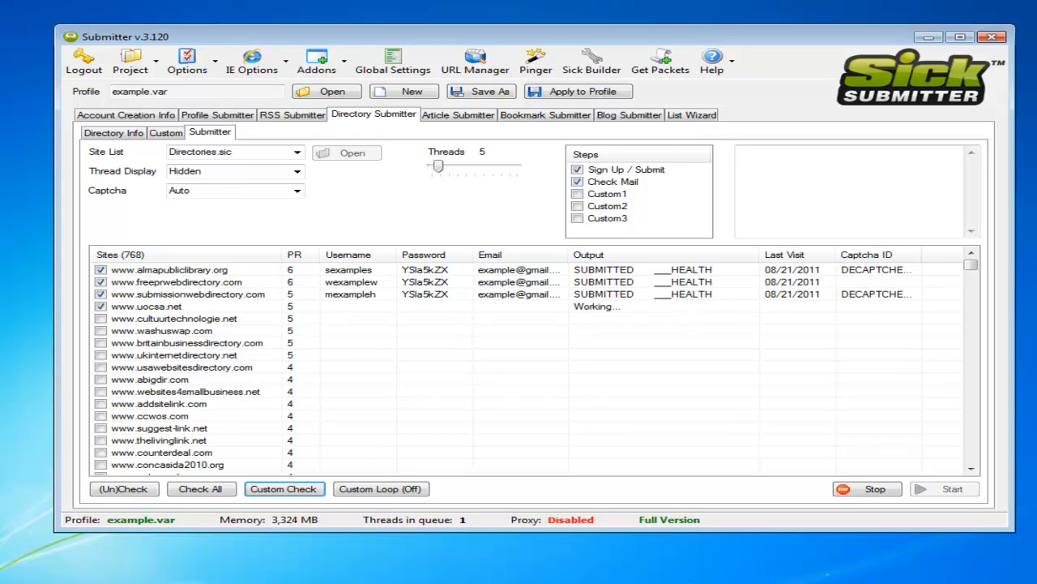
pyautogui.moveTo(902, 439)
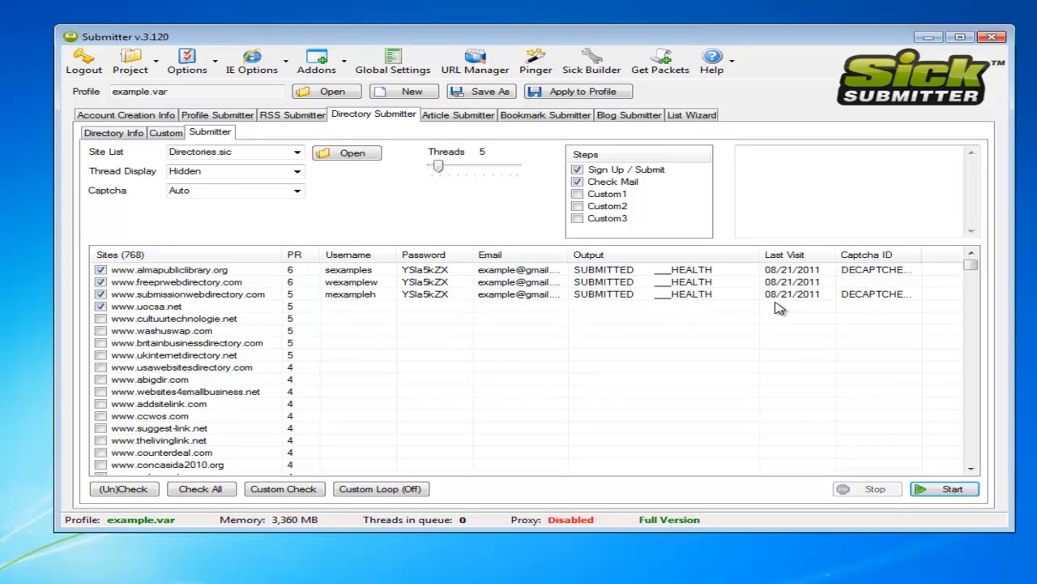
pyautogui.moveTo(394, 282)
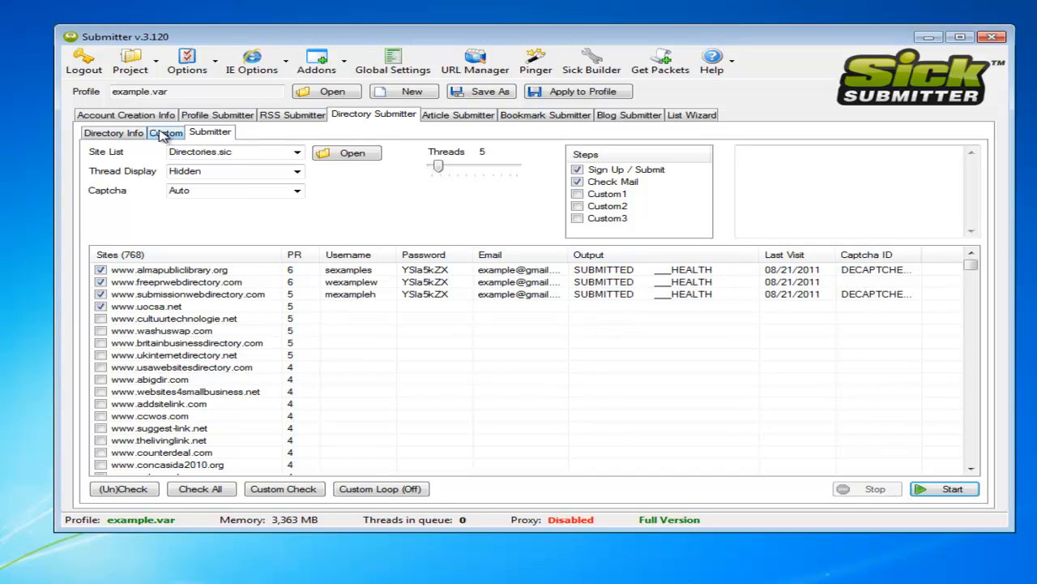
pyautogui.click(113, 132)
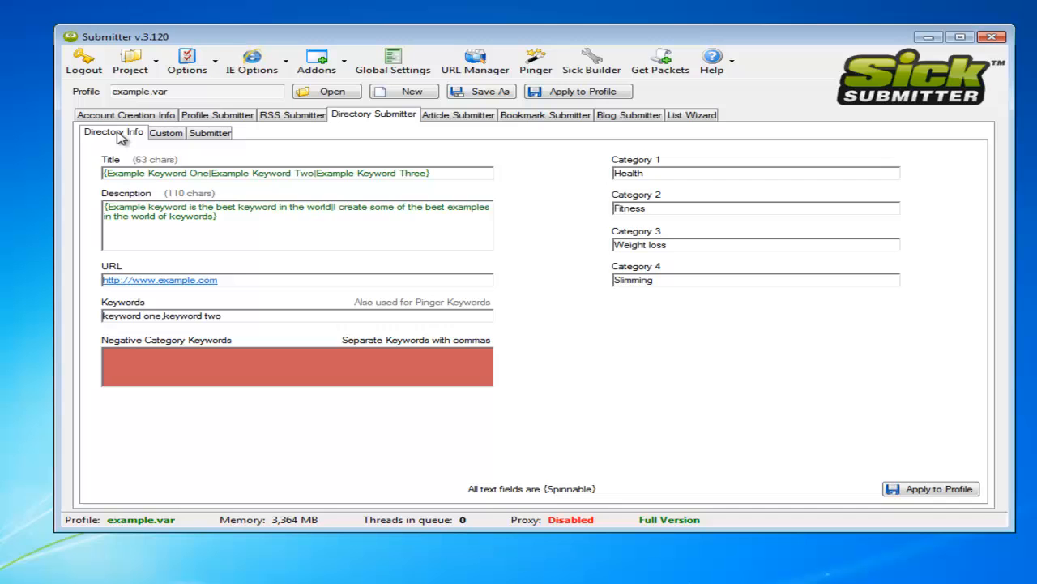
pyautogui.moveTo(149, 143)
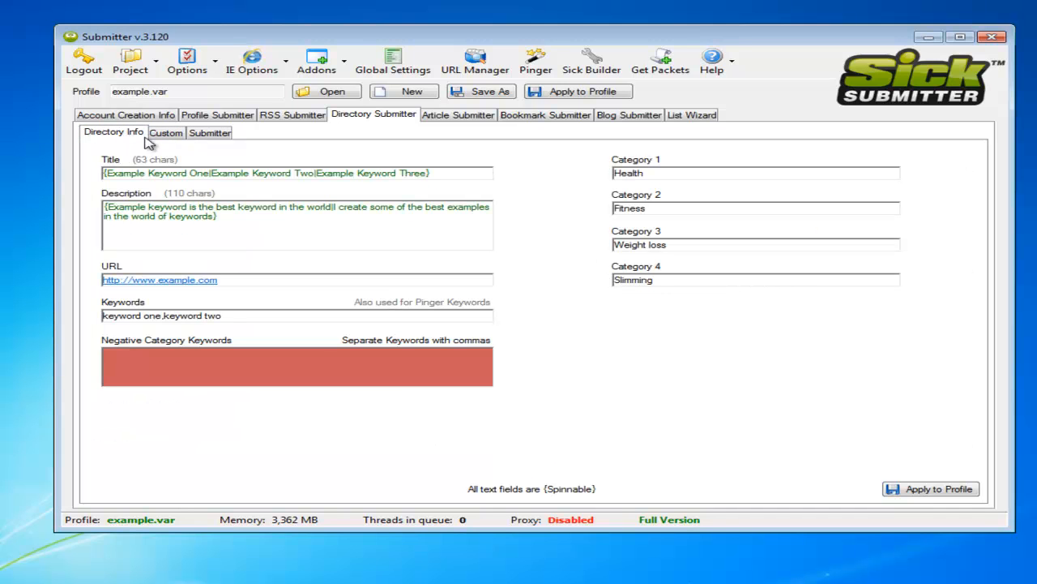
pyautogui.moveTo(292, 278)
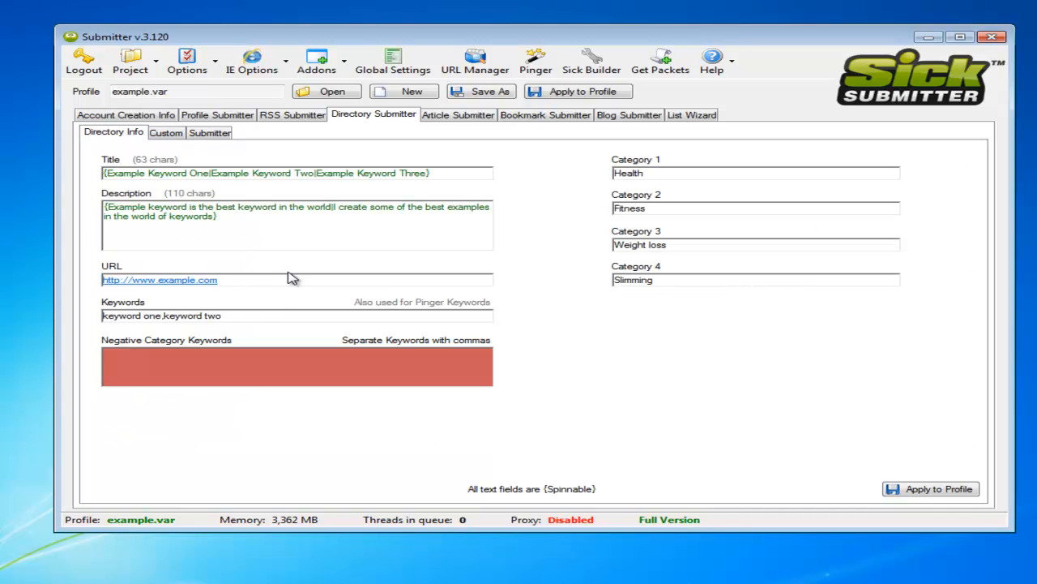
pyautogui.click(209, 132)
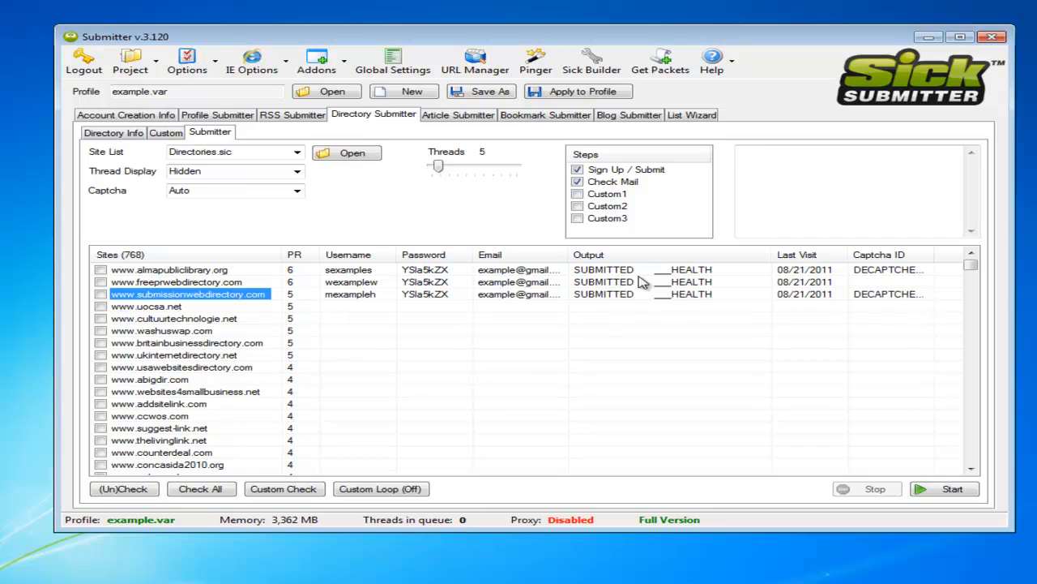
pyautogui.moveTo(389, 274)
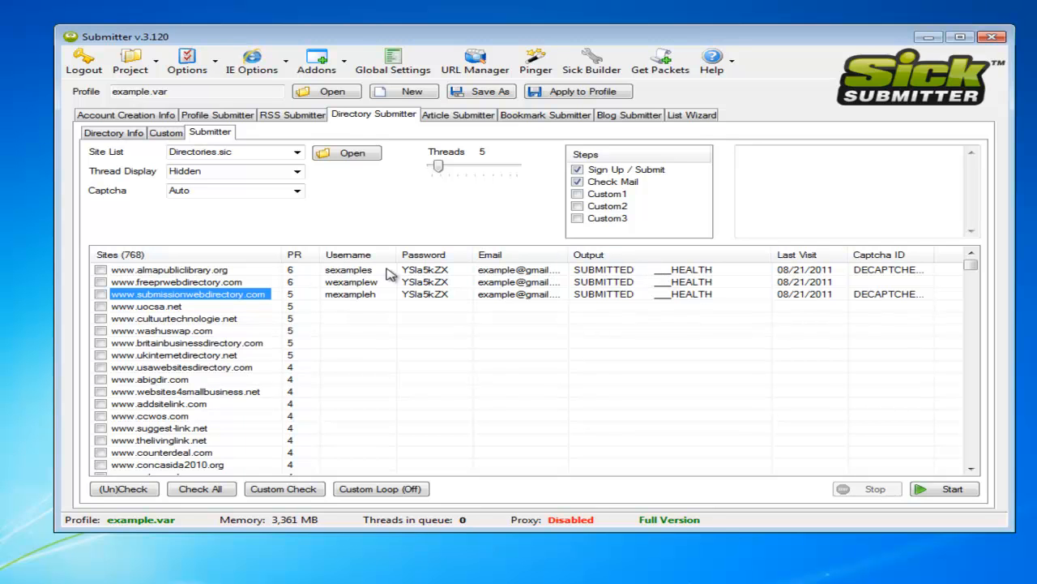
pyautogui.moveTo(202, 270)
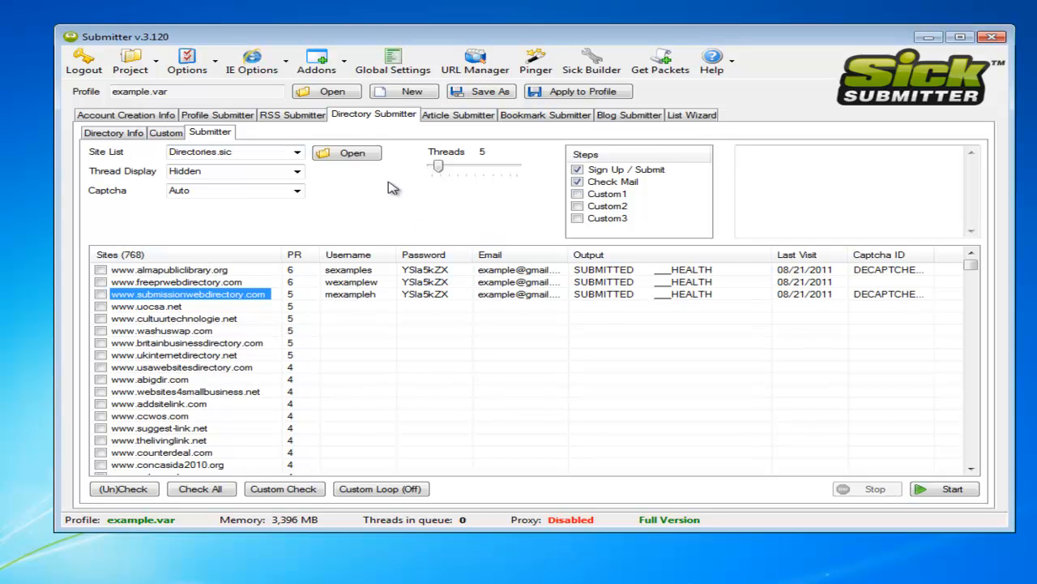
pyautogui.moveTo(553, 205)
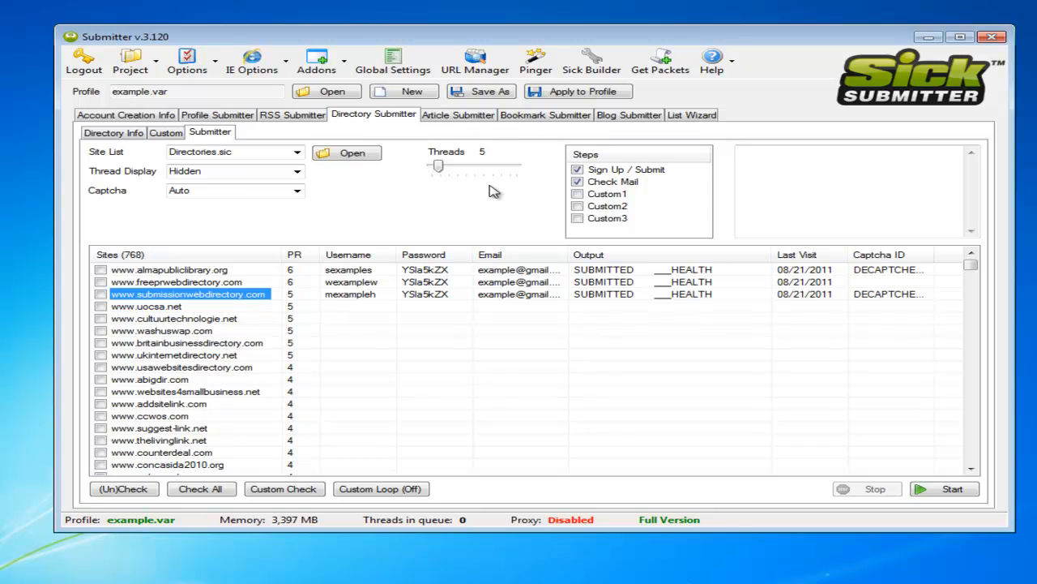
pyautogui.moveTo(879, 486)
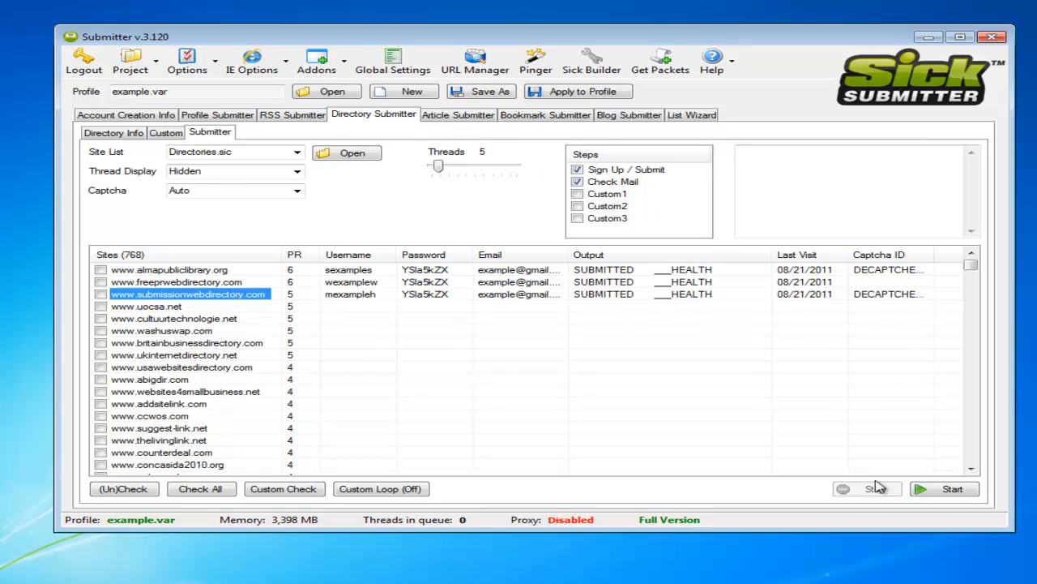
# Switch to the Article Submitter's Article Creator page
pyautogui.click(945, 488)
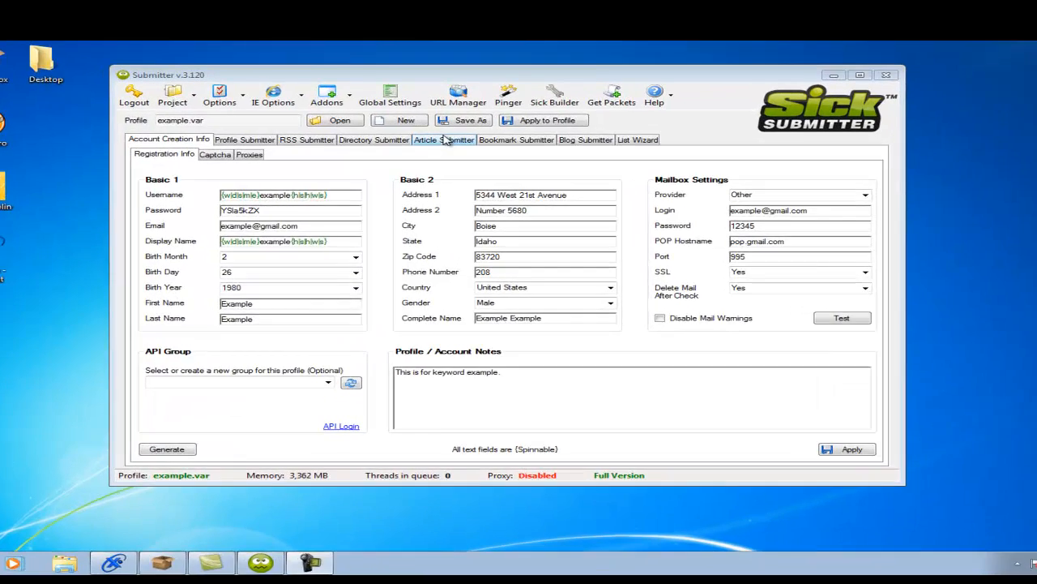
pyautogui.click(443, 139)
pyautogui.write('Example is')
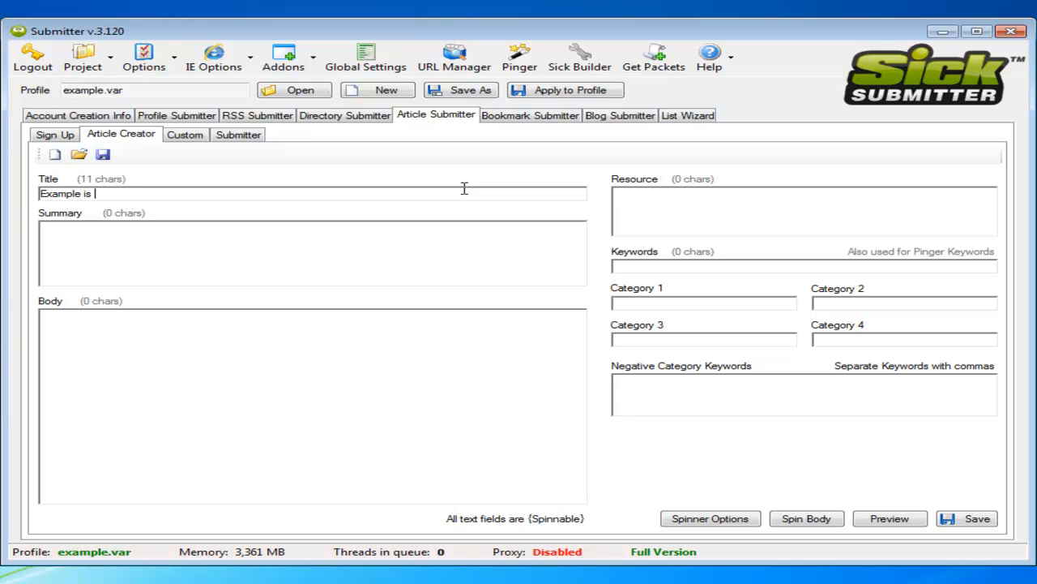
# Complete the title 'Example is the best keyword ever' and start the Summary spintax
pyautogui.write('the best keyword ever')
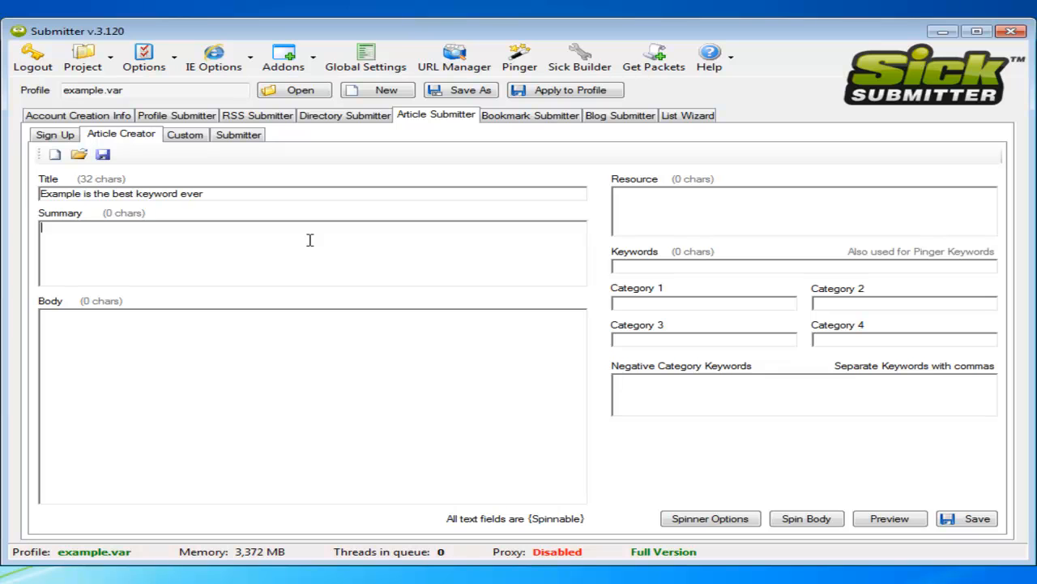
pyautogui.write('{')
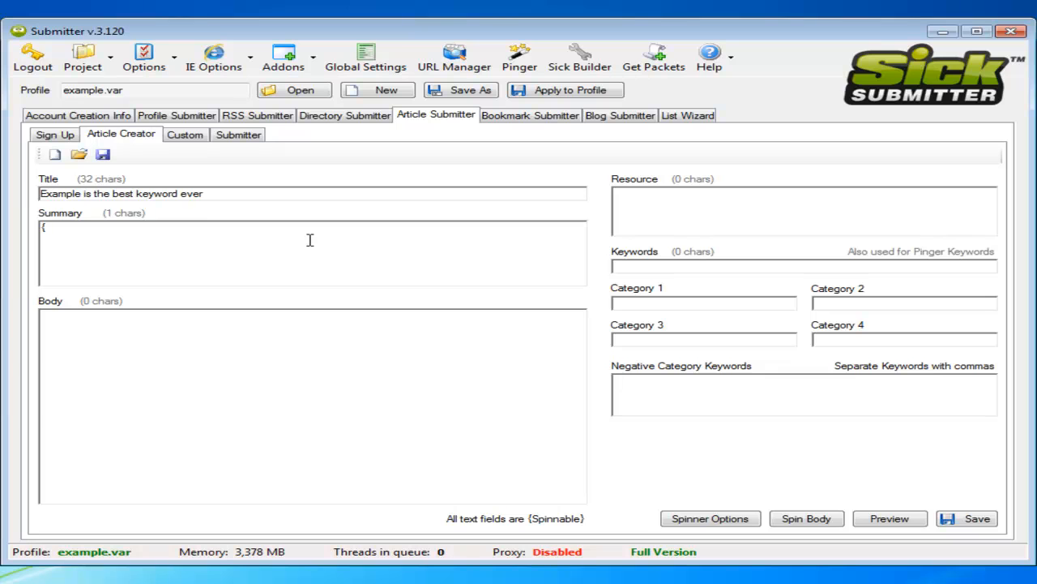
# Type the first Summary variant about the best keyword for marketing
pyautogui.write('THIS IS')
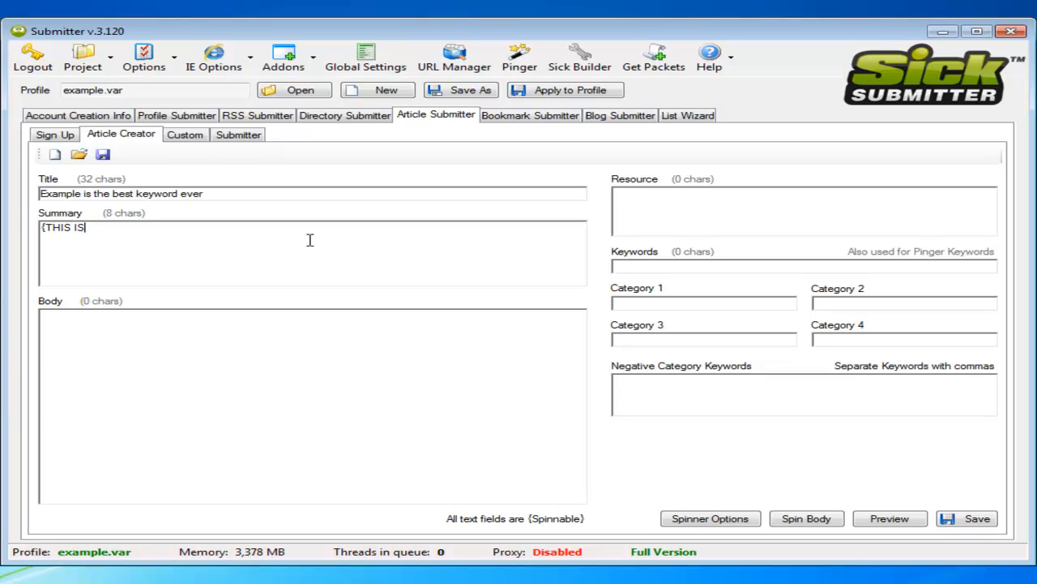
pyautogui.write('This i')
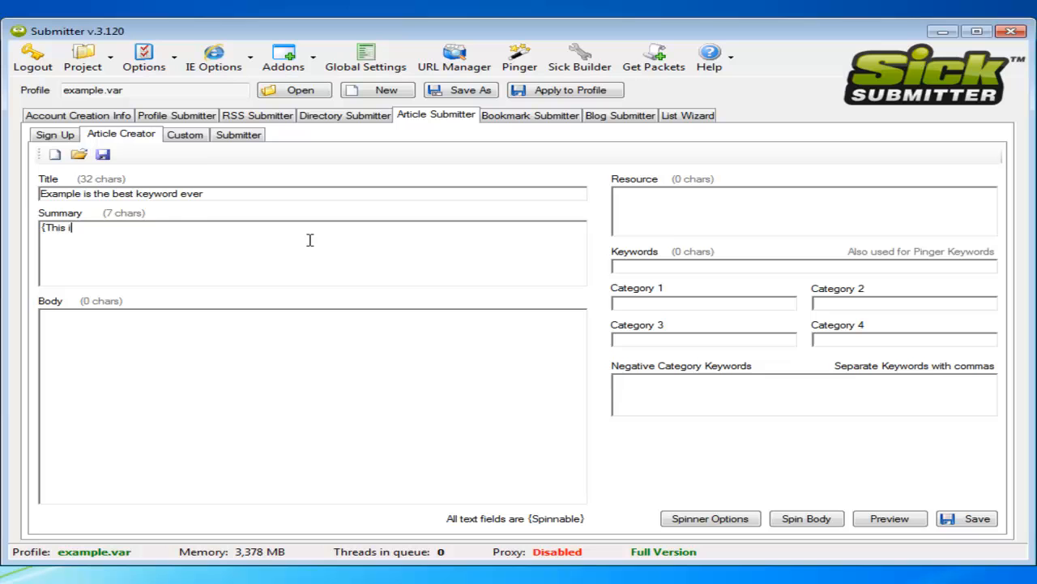
pyautogui.write('s the best keyword in the world for mar')
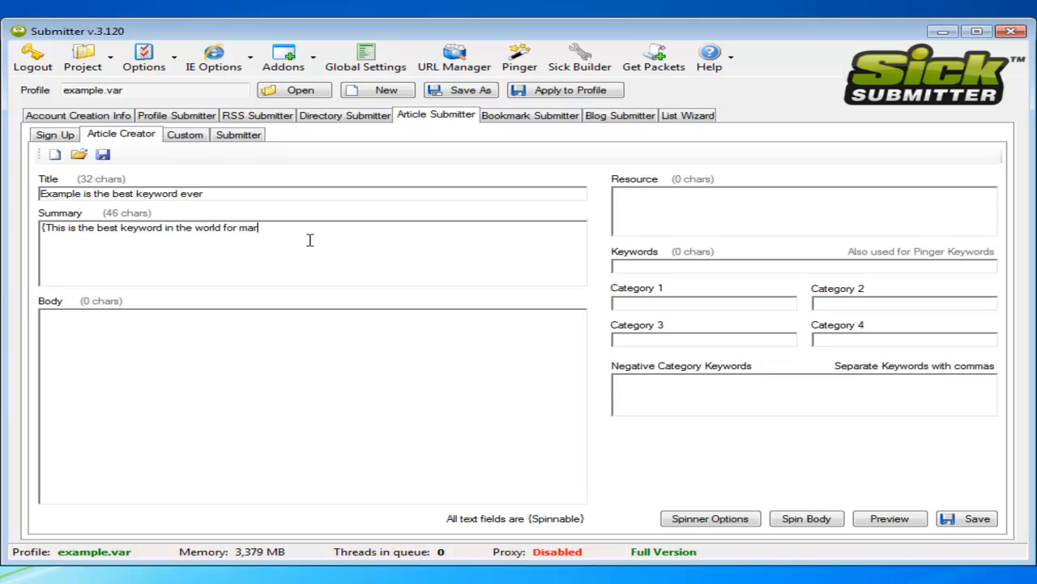
pyautogui.write('keting it is puir')
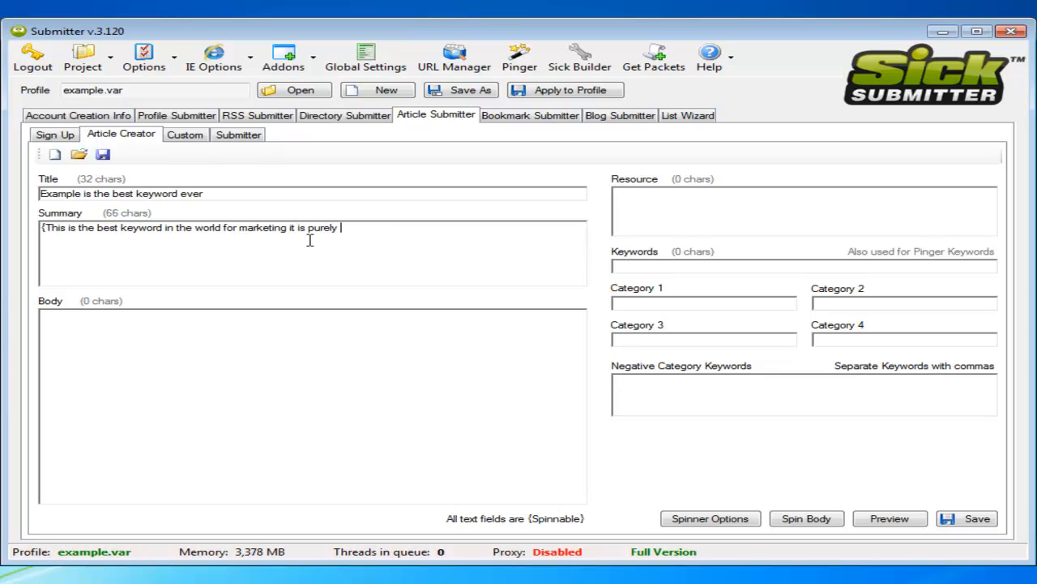
pyautogui.write('and example of how to work programmes')
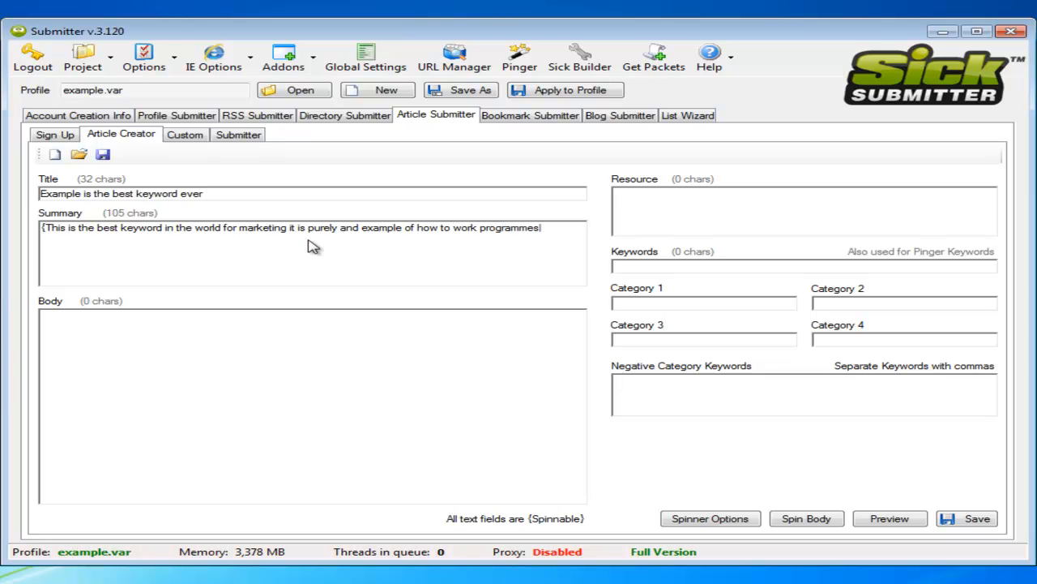
# Add the second variant, 'best keyword in the universe for marketing purposes', closing the spintax
pyautogui.write('This is the be')
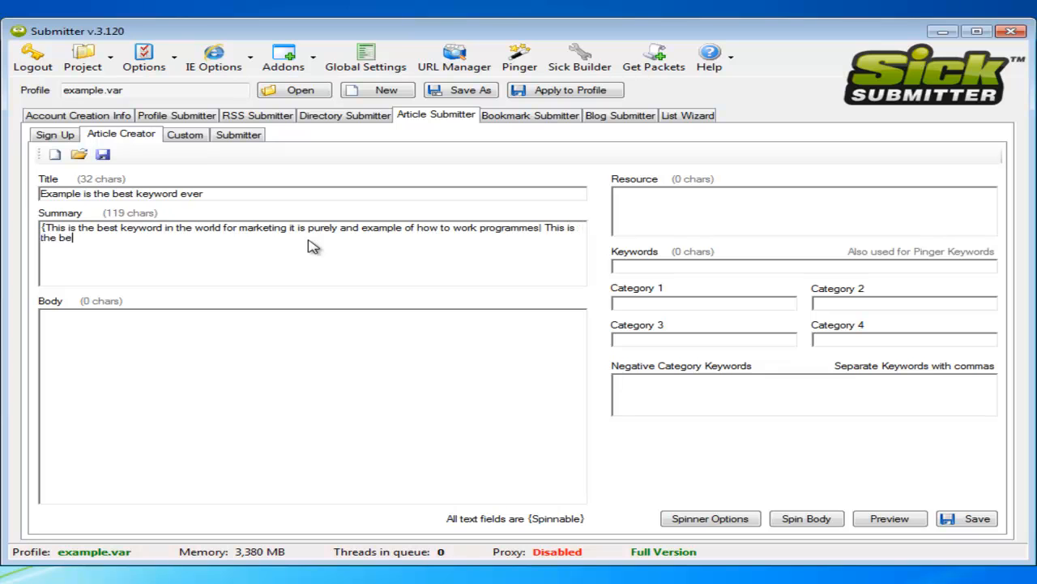
pyautogui.write('st keyword in')
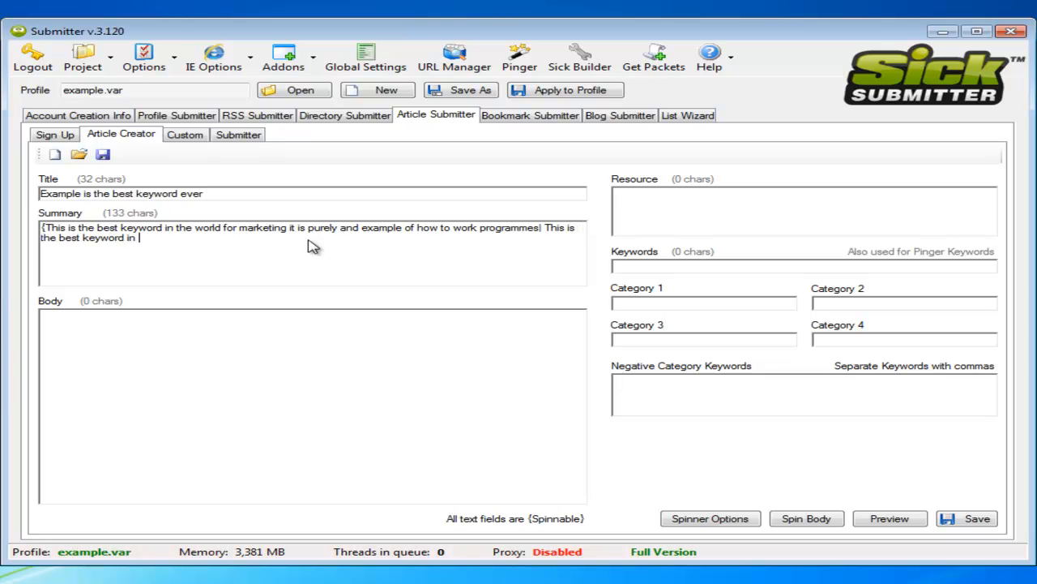
pyautogui.write('the universe fo')
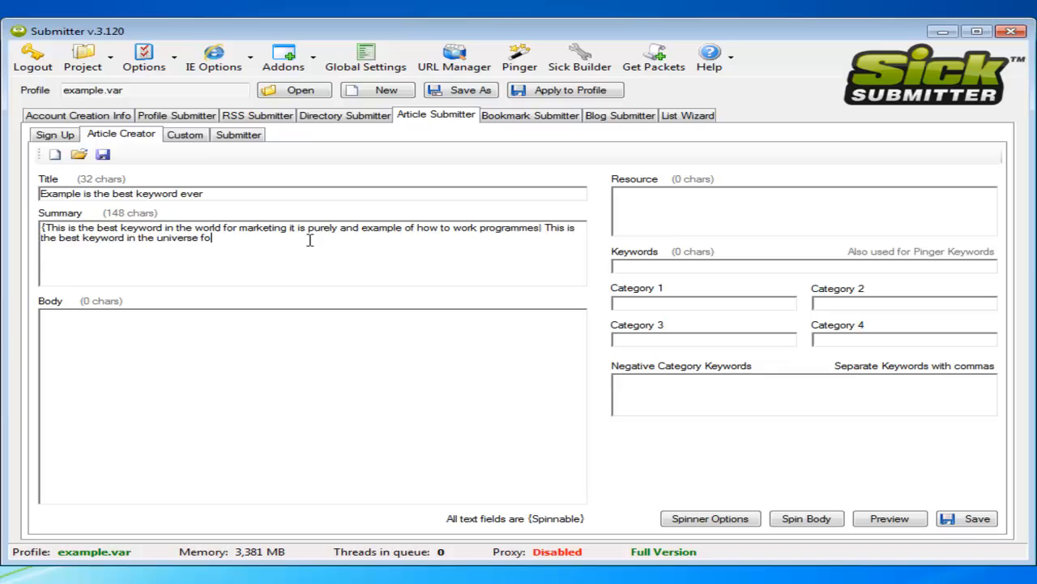
pyautogui.write('marketing pur')
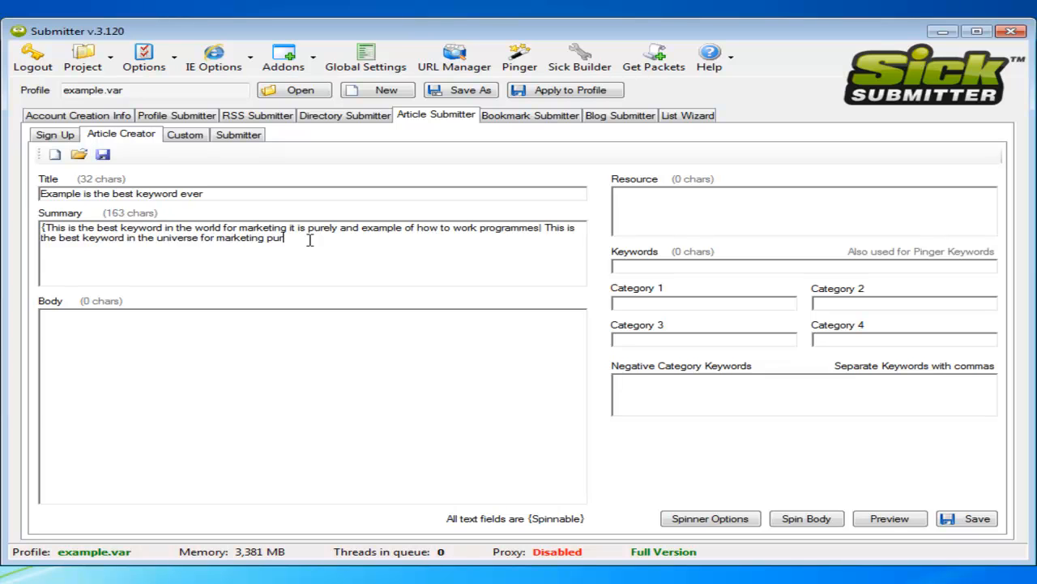
pyautogui.write('poses it is')
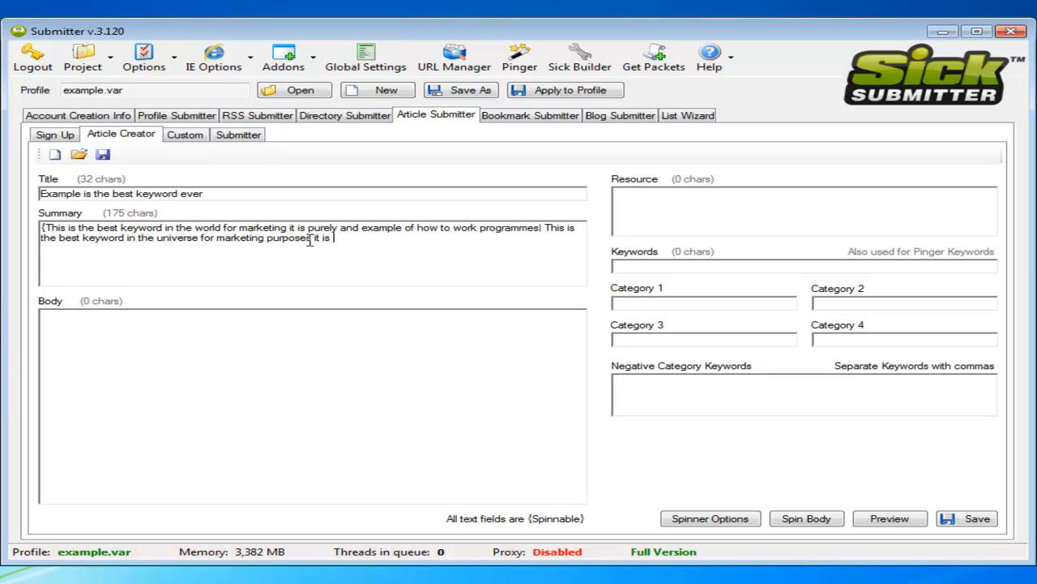
pyautogui.write('purely based around how to work')
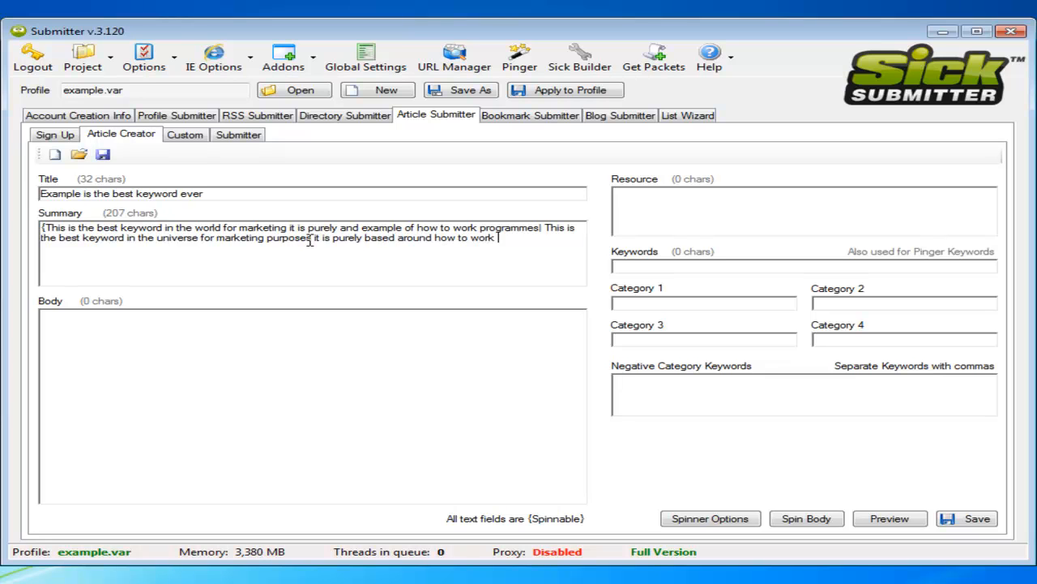
pyautogui.write('programmes')
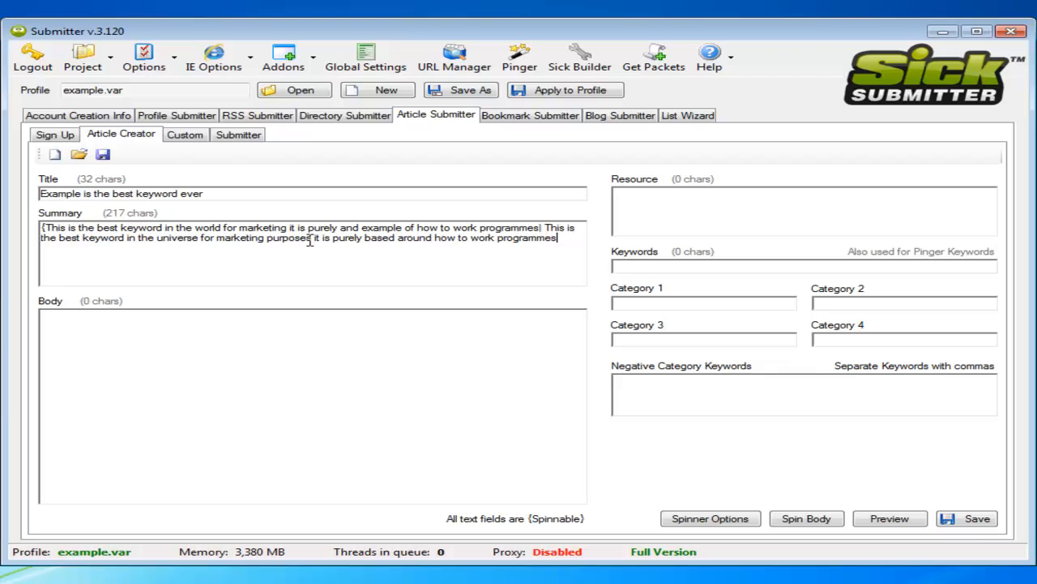
pyautogui.write('}')
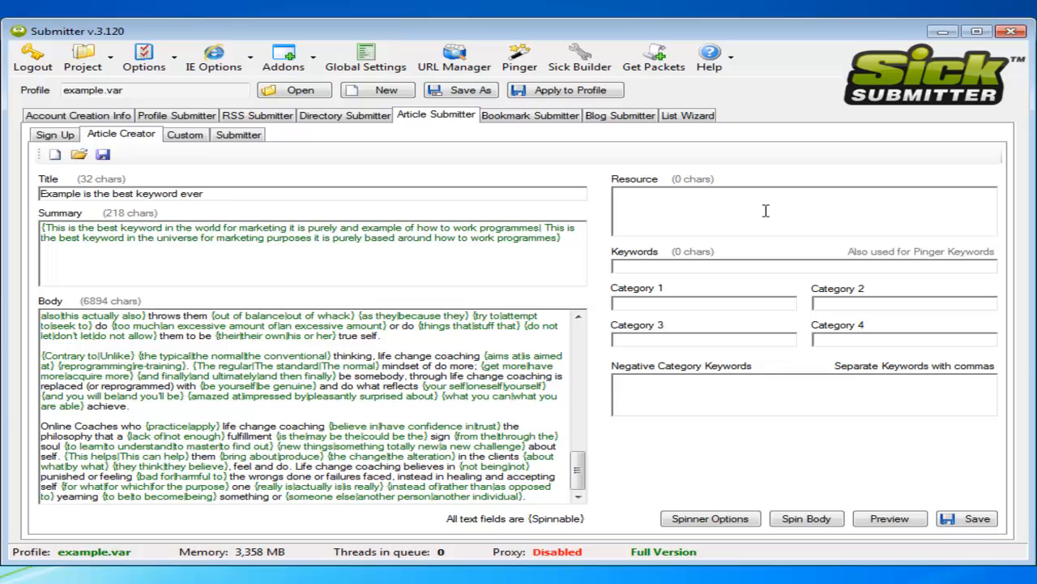
# Begin entering the spun life change coaching text into the Body
pyautogui.write('<')
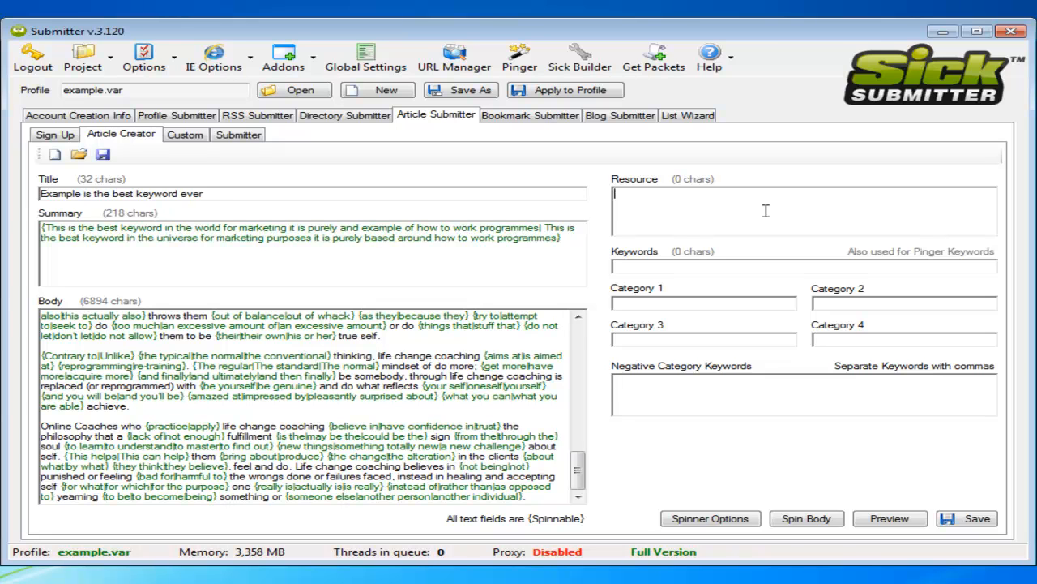
# Start the Resource spintax with '{' and the sentence about the best example keyword
pyautogui.write('{')
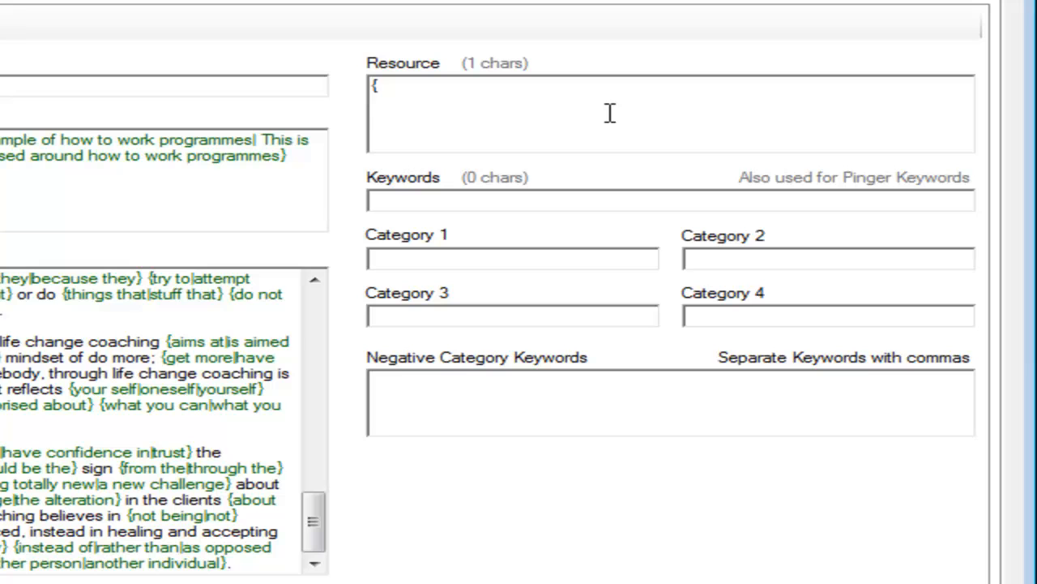
pyautogui.write('<a')
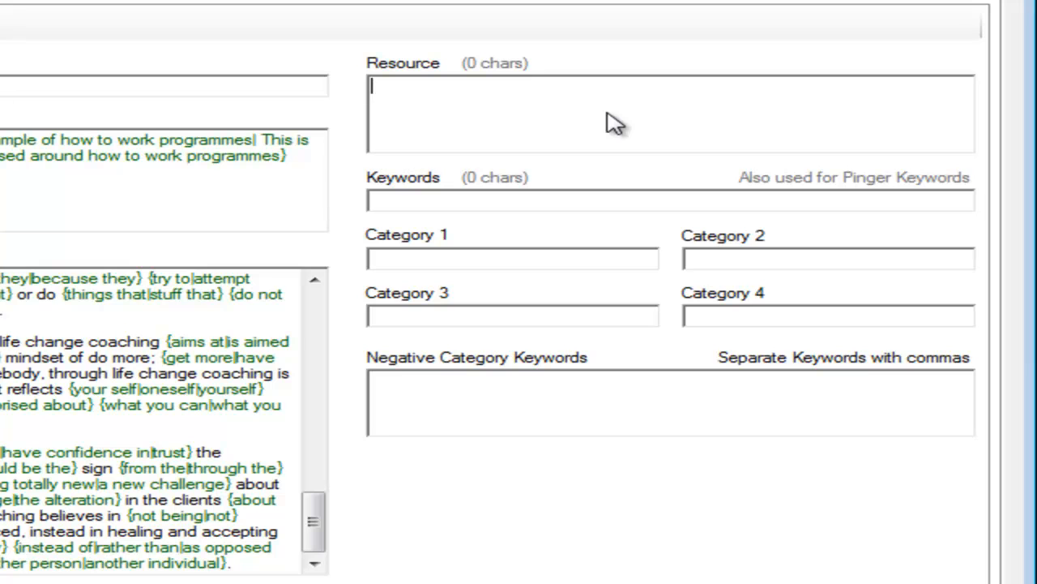
pyautogui.write('Find out more abo')
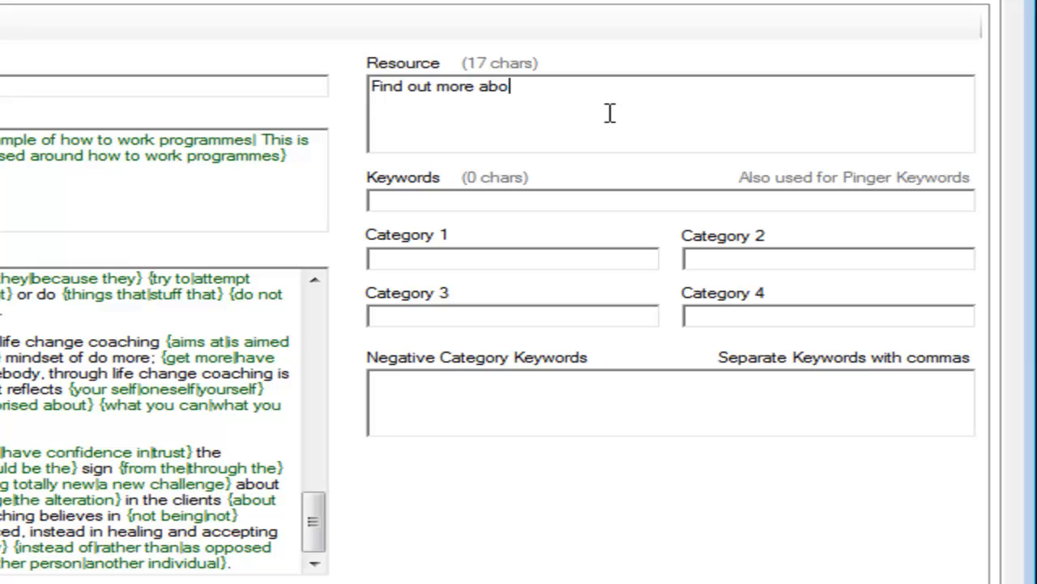
pyautogui.write('ut the')
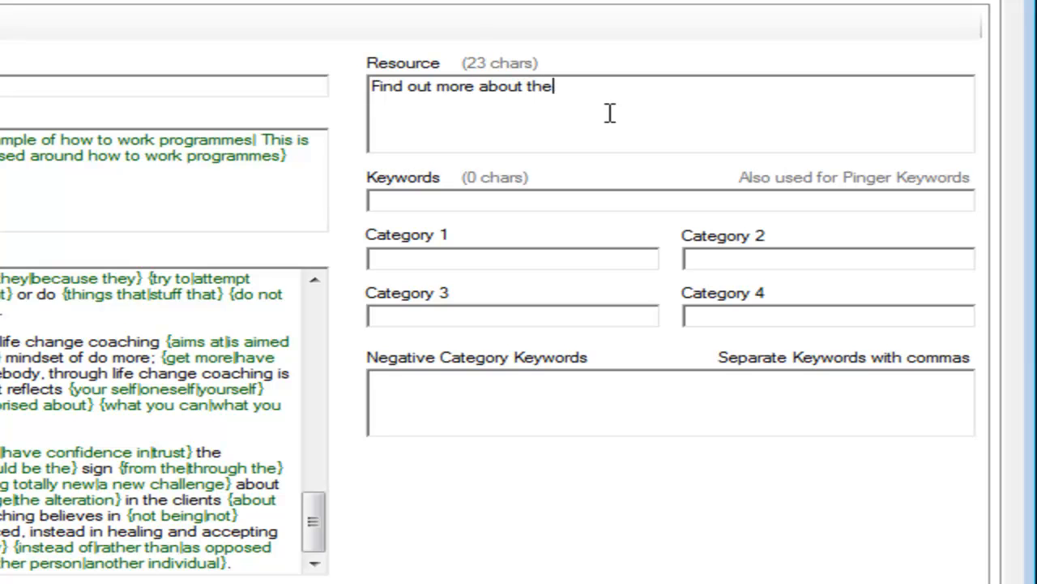
pyautogui.write('best example keyword')
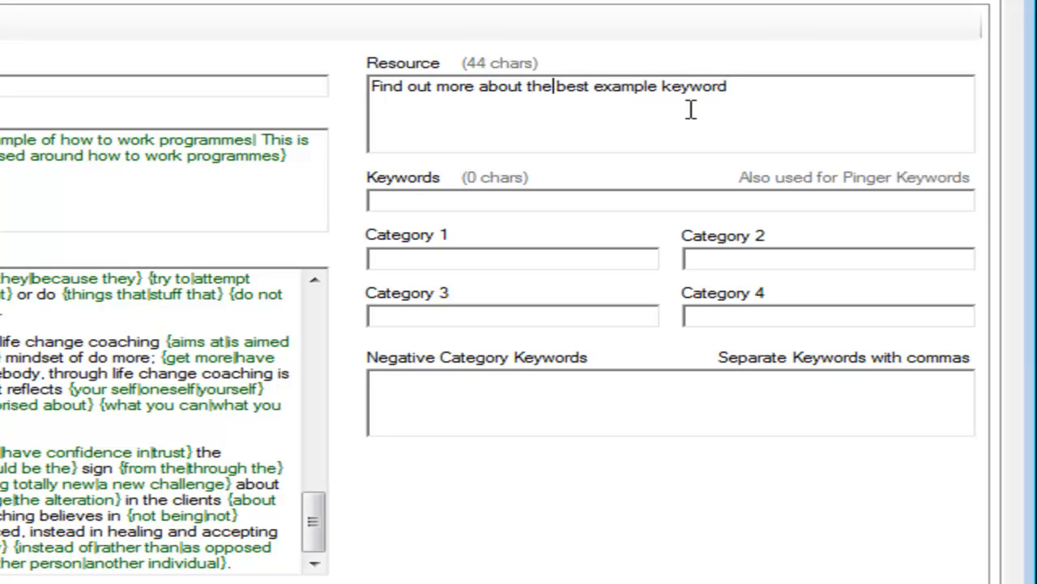
pyautogui.write('<a href=')
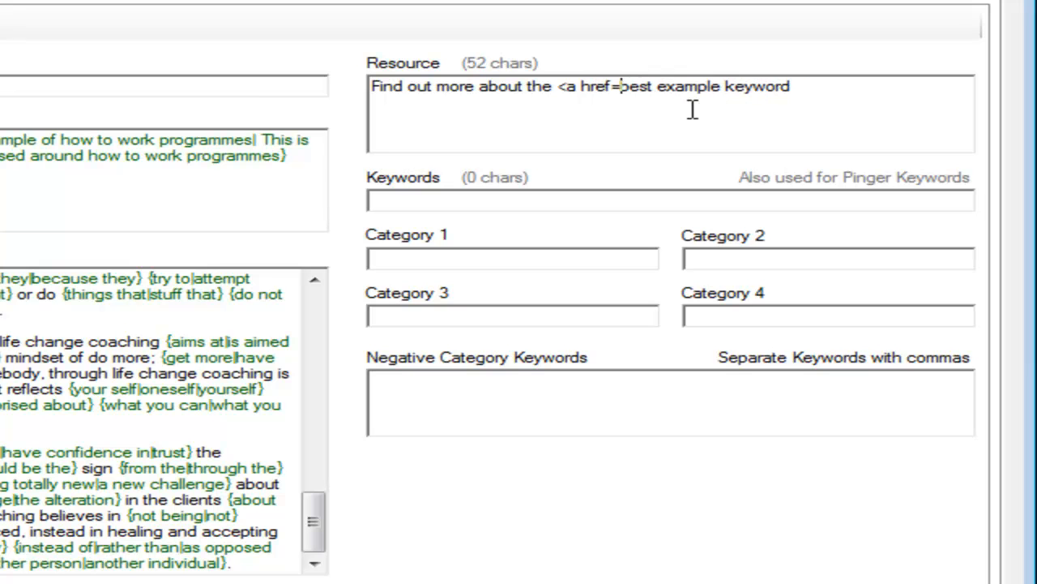
pyautogui.write('"http://w')
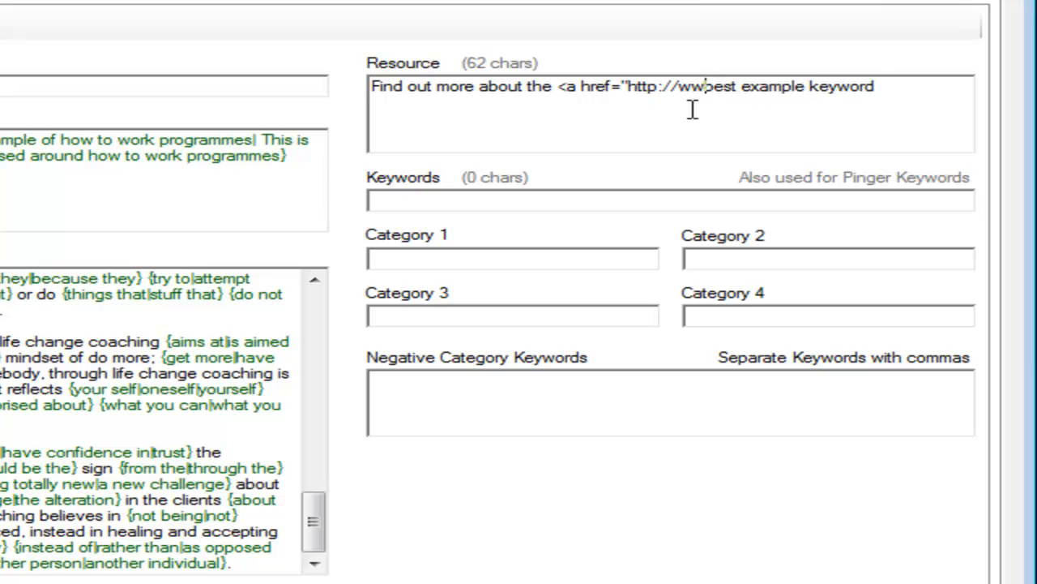
pyautogui.write('w.example')
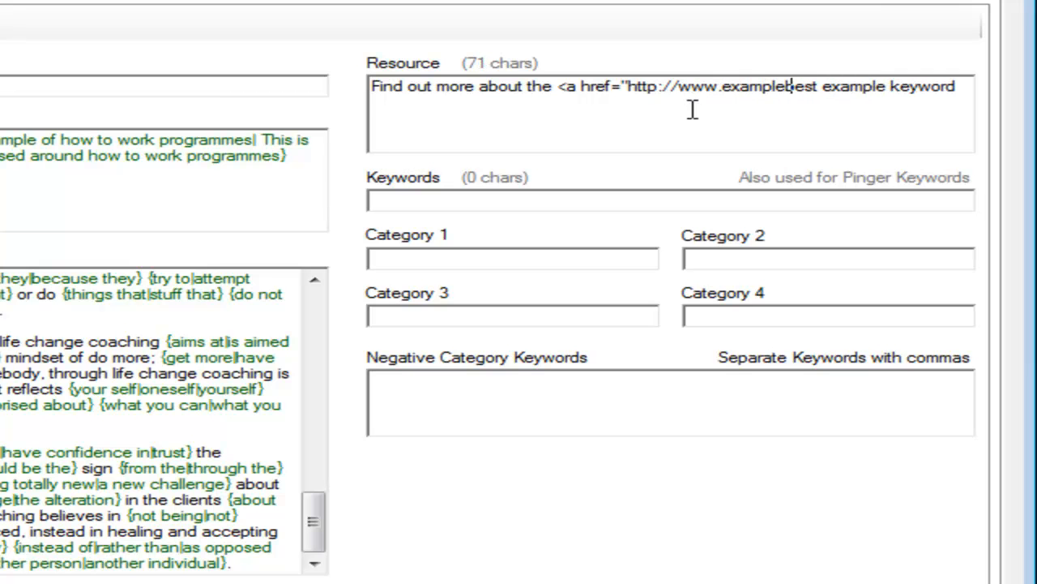
pyautogui.write('.com')
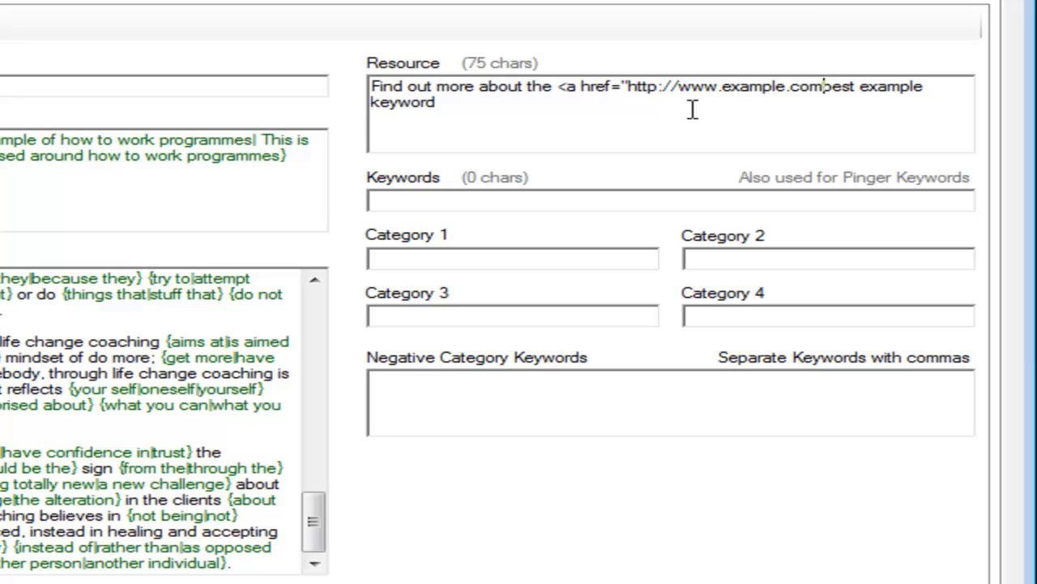
pyautogui.write('" target="_b')
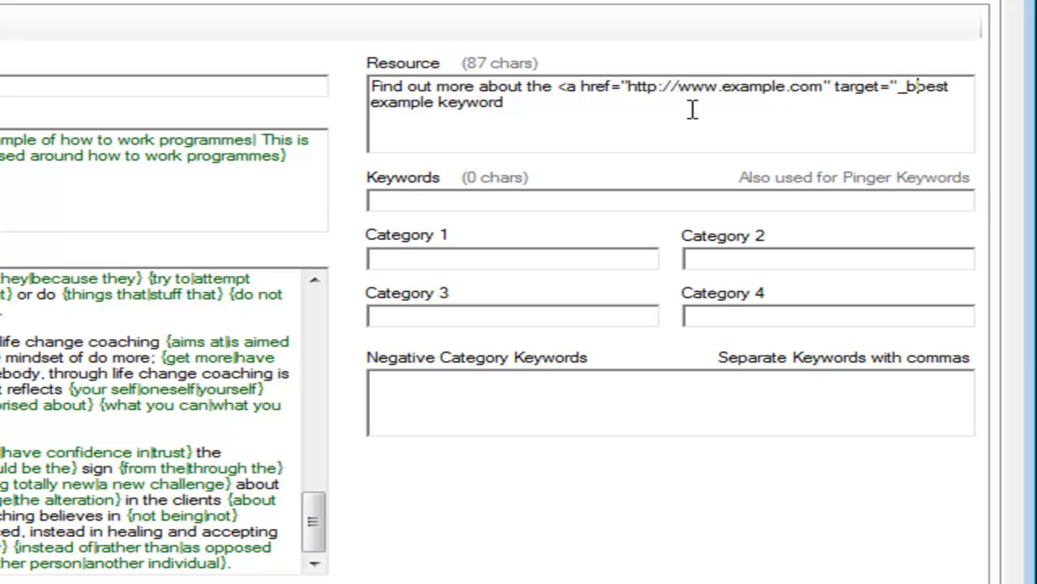
pyautogui.write('lank')
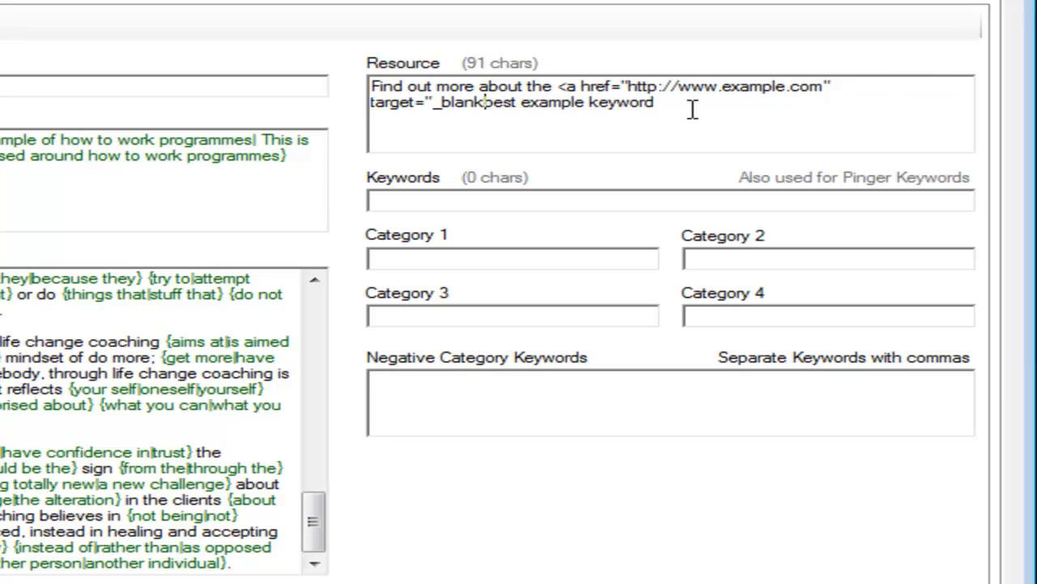
pyautogui.write('">')
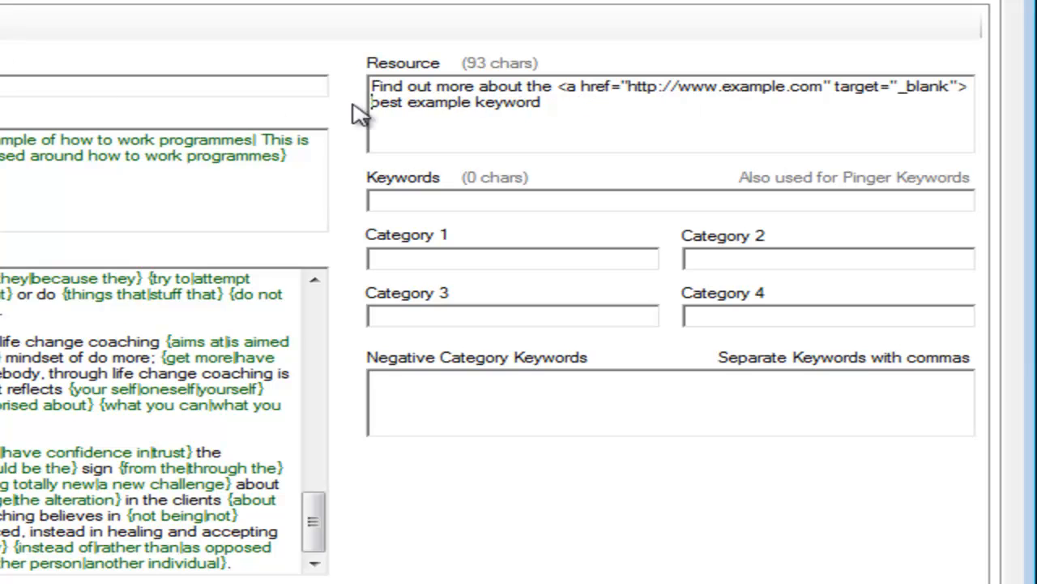
pyautogui.write('<a')
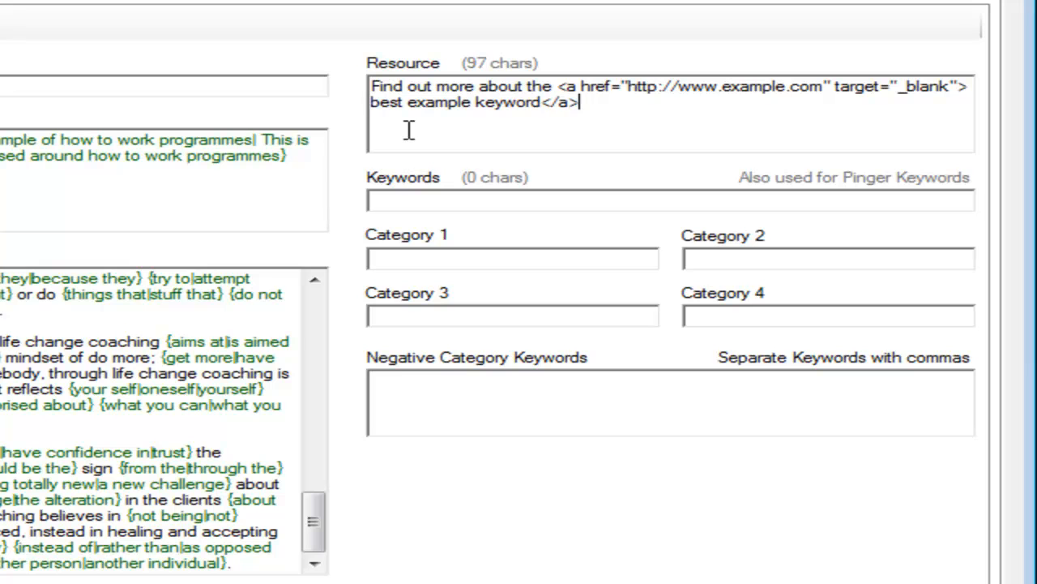
pyautogui.moveTo(476, 116)
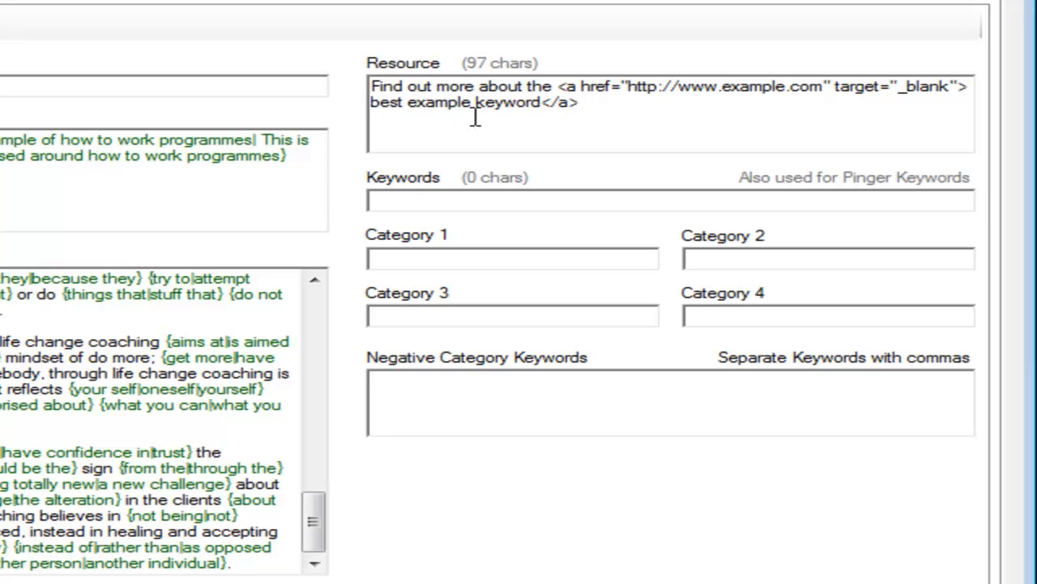
pyautogui.moveTo(446, 207)
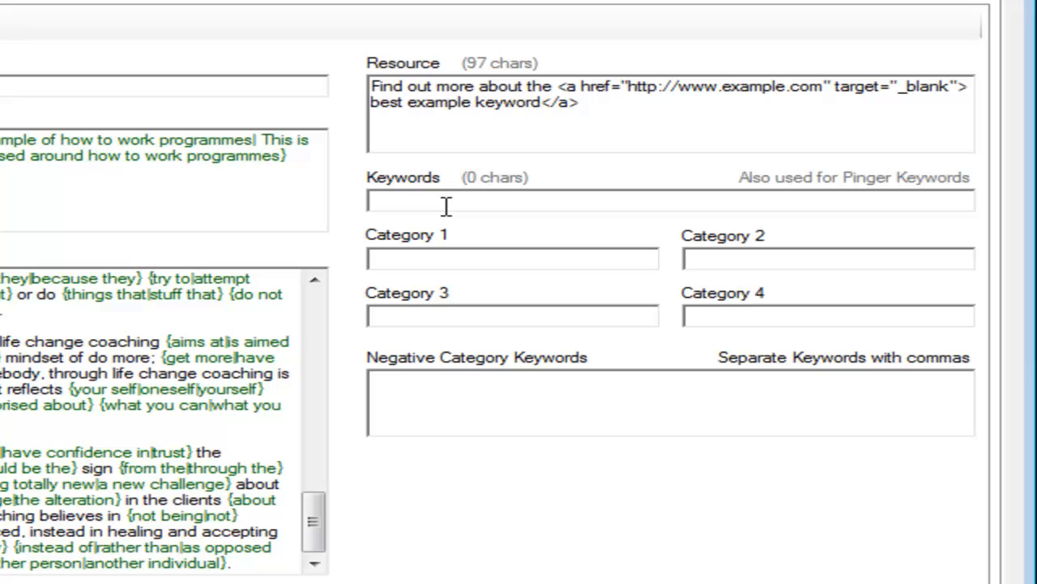
# Enter keyword 'example' and categories Internet, Health, Society and Online
pyautogui.write('example')
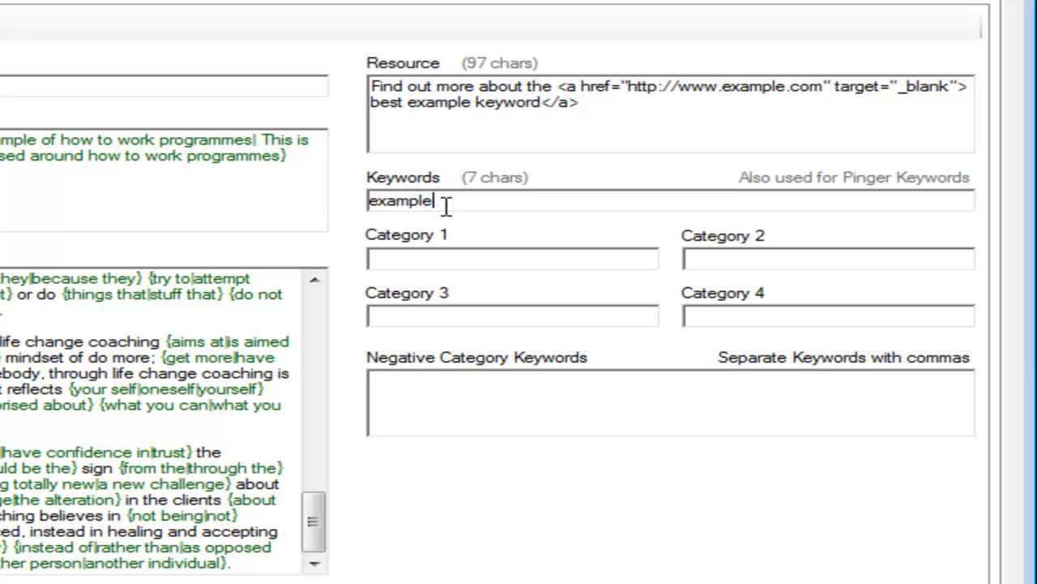
pyautogui.write('Internet')
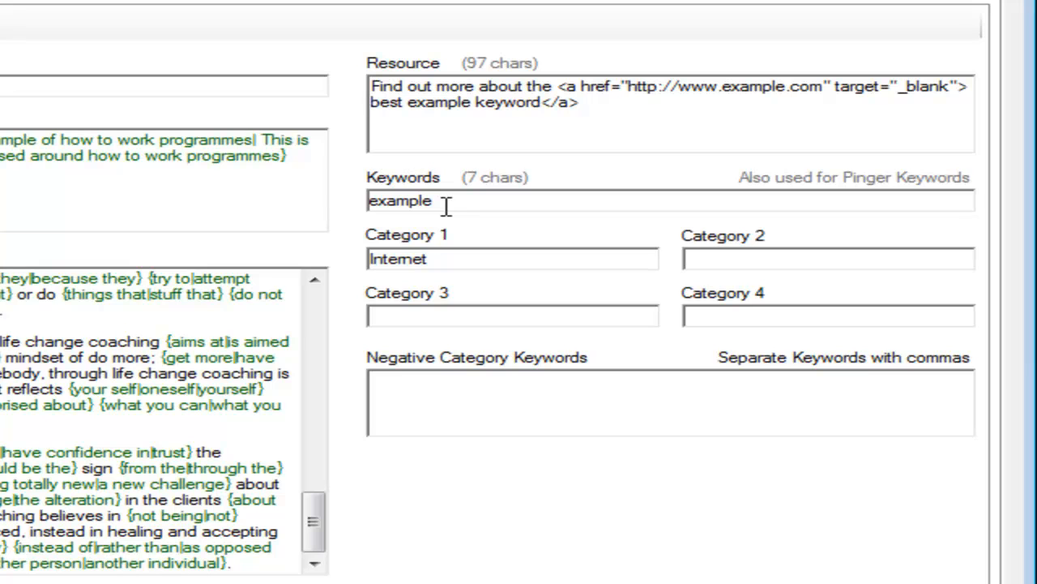
pyautogui.write('Health')
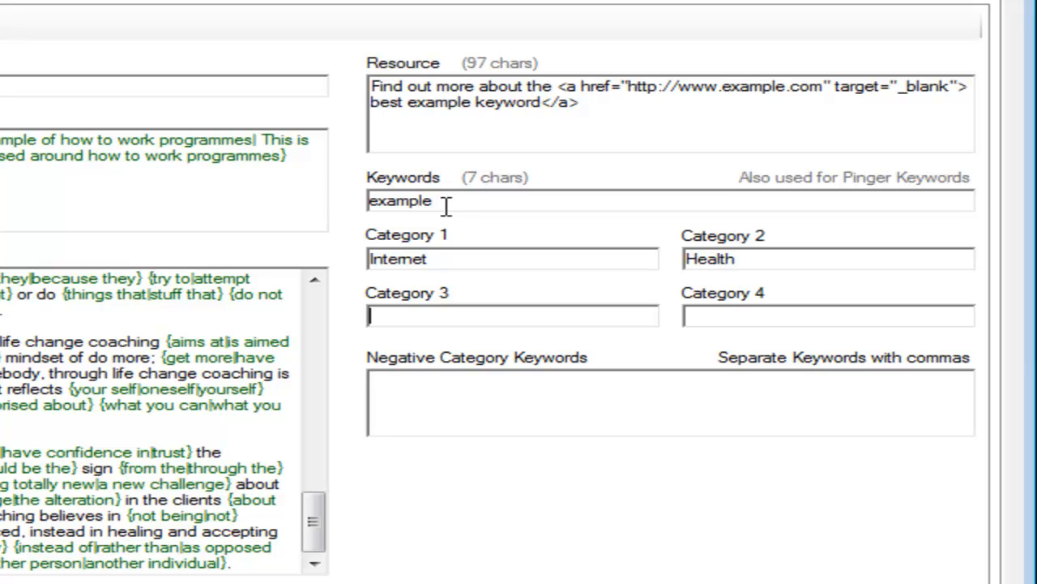
pyautogui.write('Online')
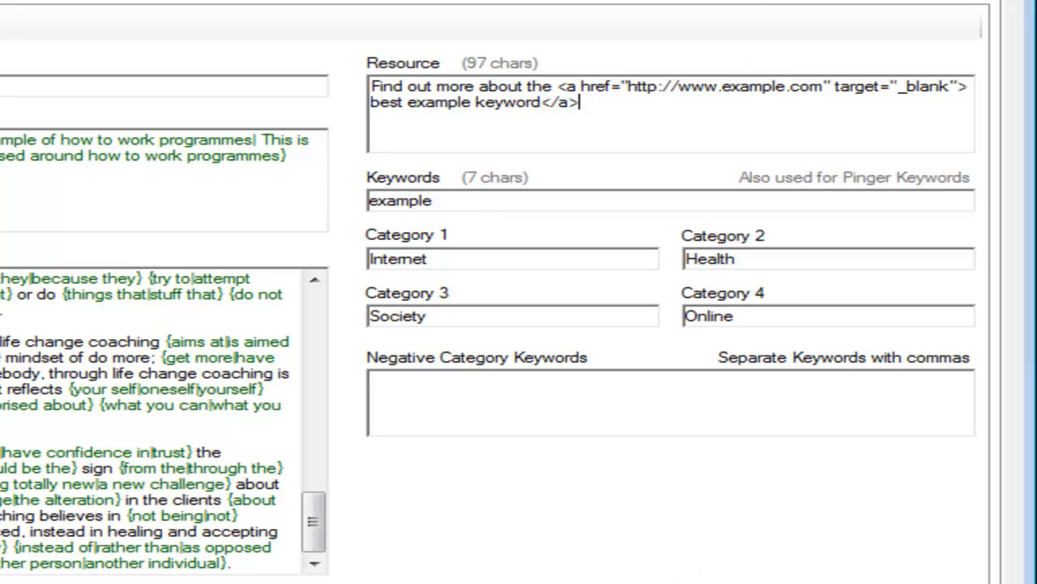
pyautogui.moveTo(207, 243)
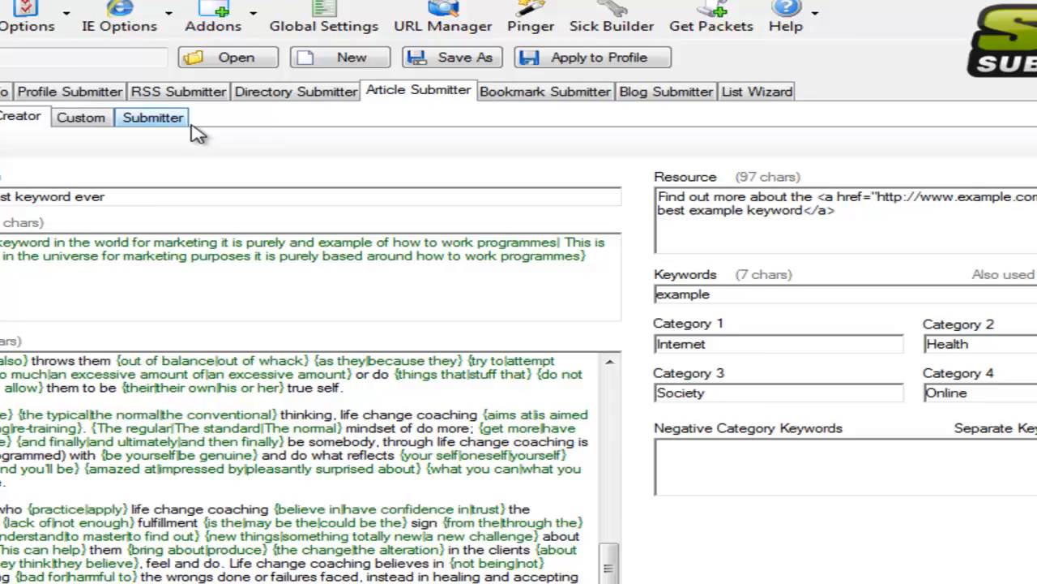
# Load the Article_Friendly.sic site list and tick the Register and Check Mail steps
pyautogui.click(153, 117)
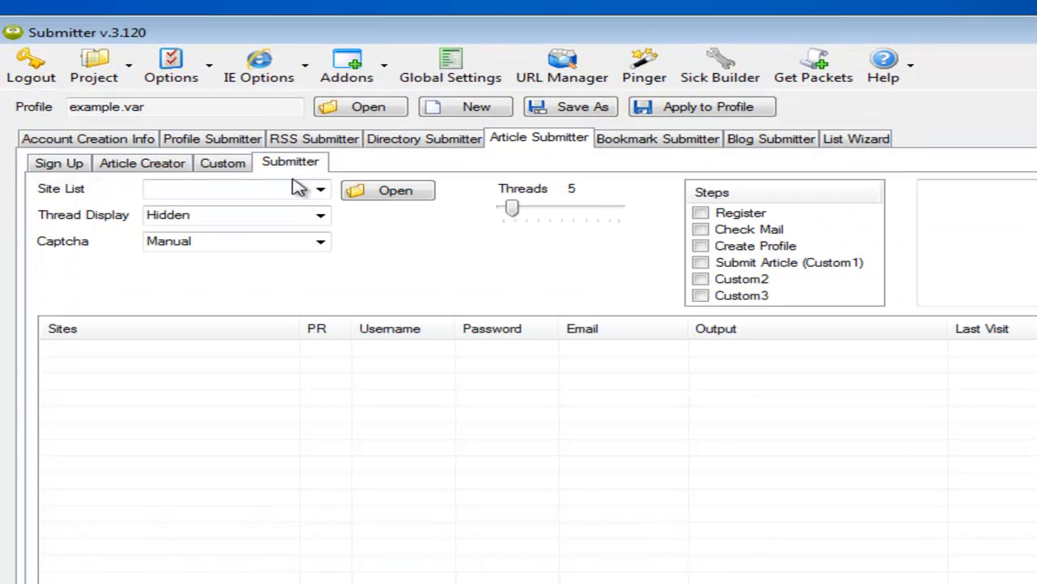
pyautogui.click(387, 190)
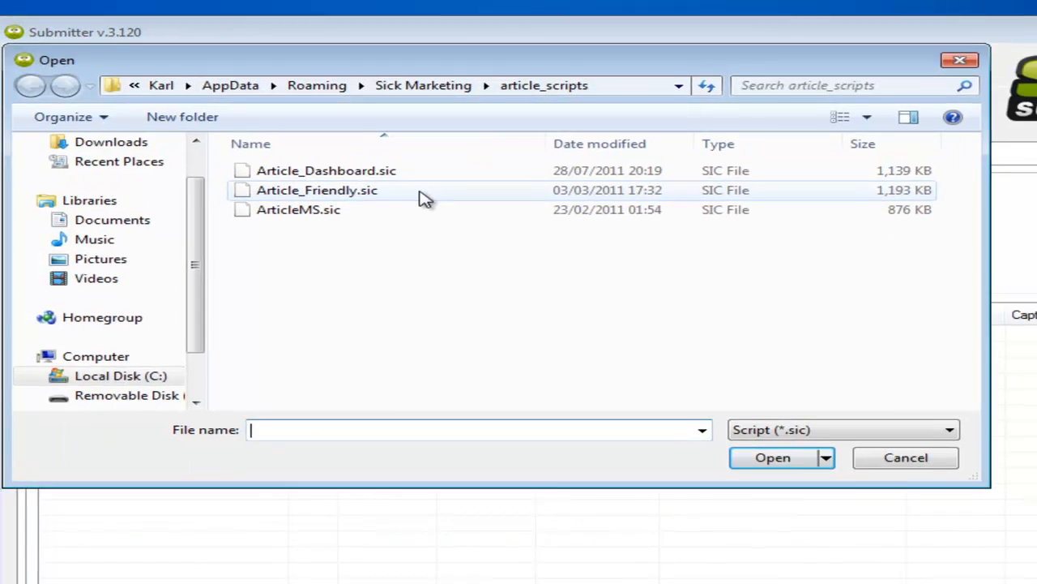
pyautogui.doubleClick(317, 190)
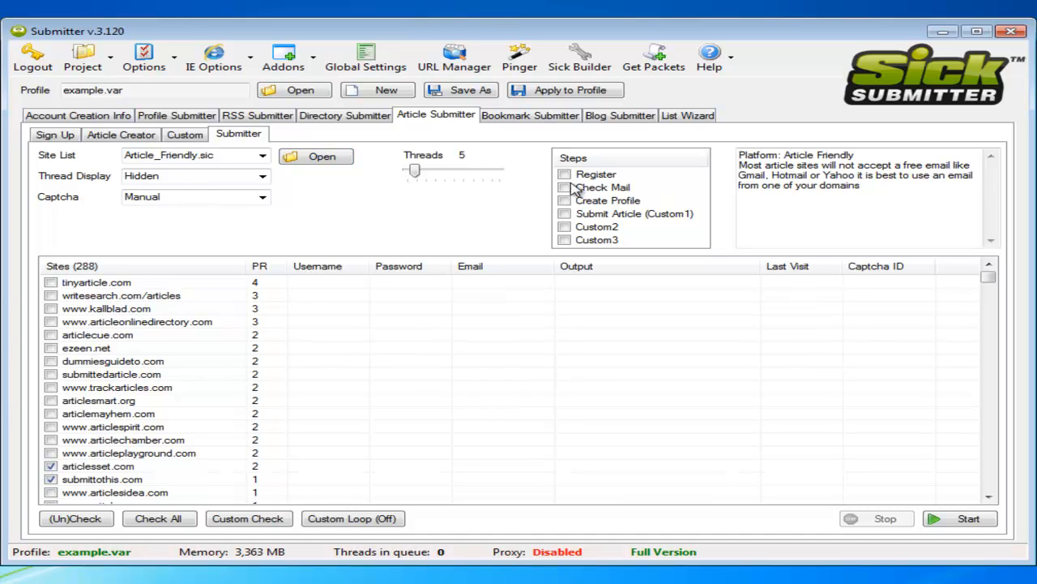
pyautogui.click(565, 201)
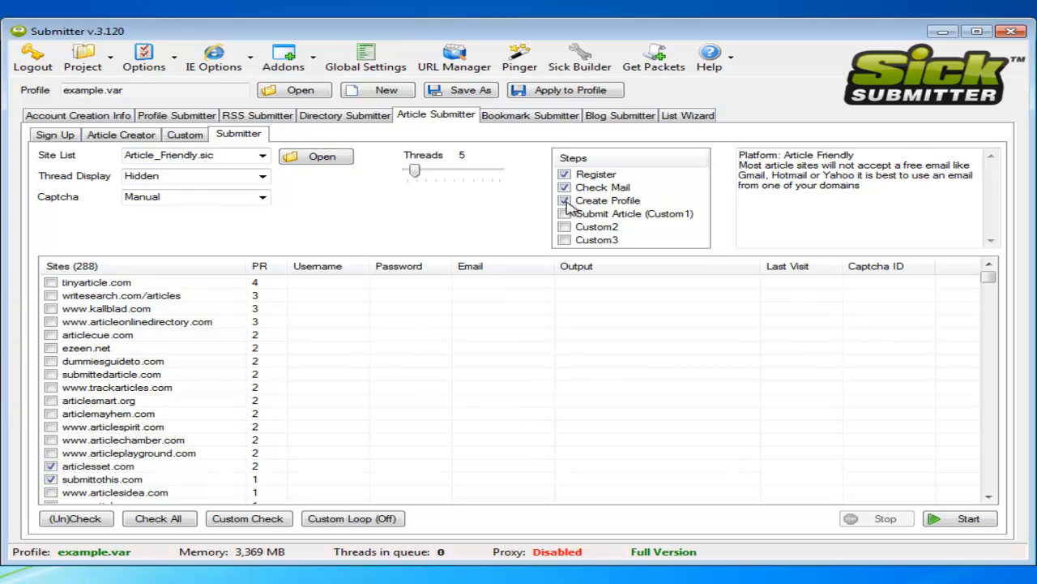
pyautogui.click(564, 200)
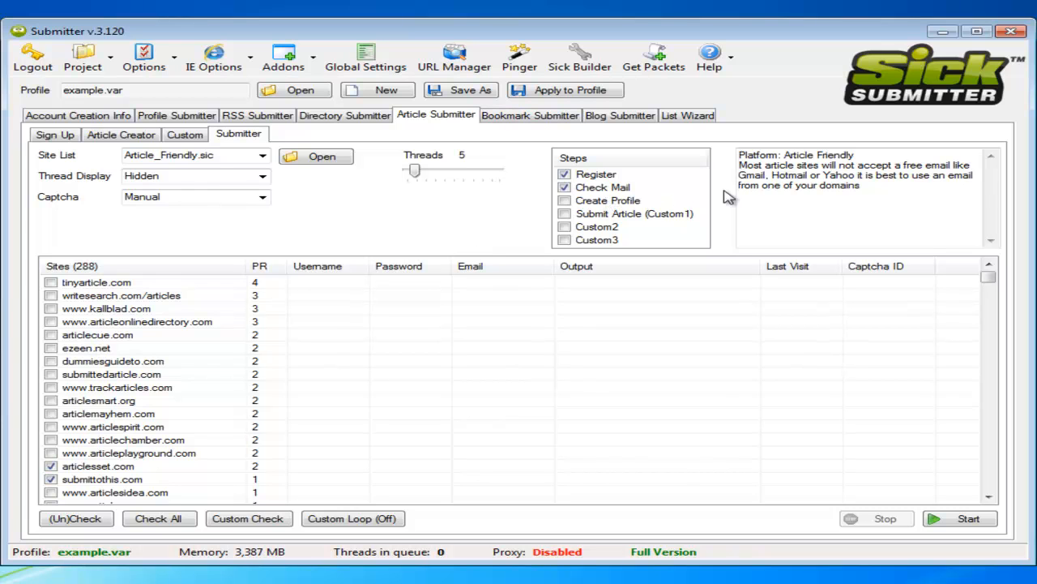
pyautogui.moveTo(651, 220)
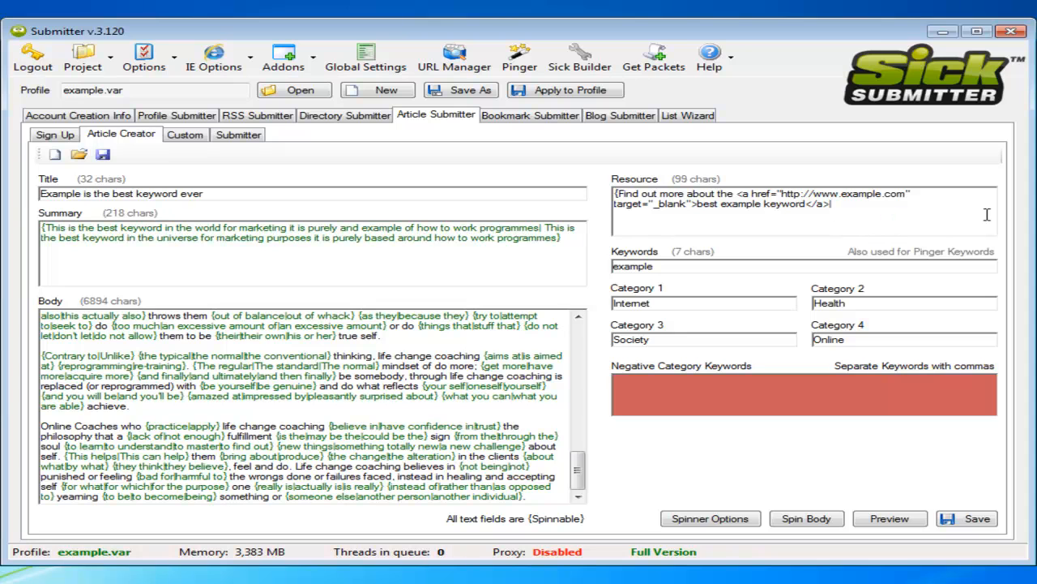
# Wrap the Resource in '{…|The Best Example keyword link}' and set Keywords to 'best example keyword'
pyautogui.write('Fin')
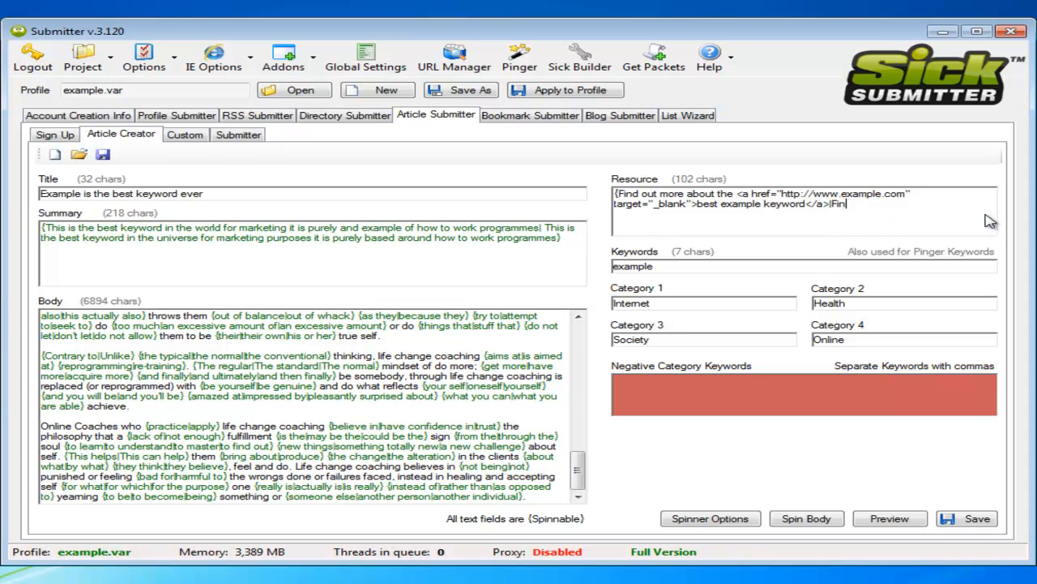
pyautogui.write('The Best Example keyword')
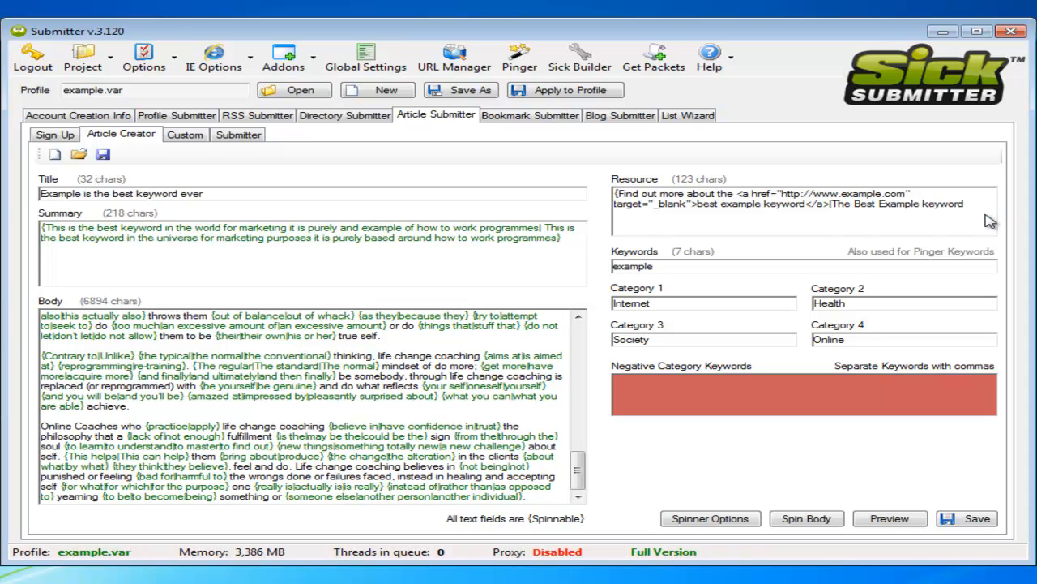
pyautogui.write('}')
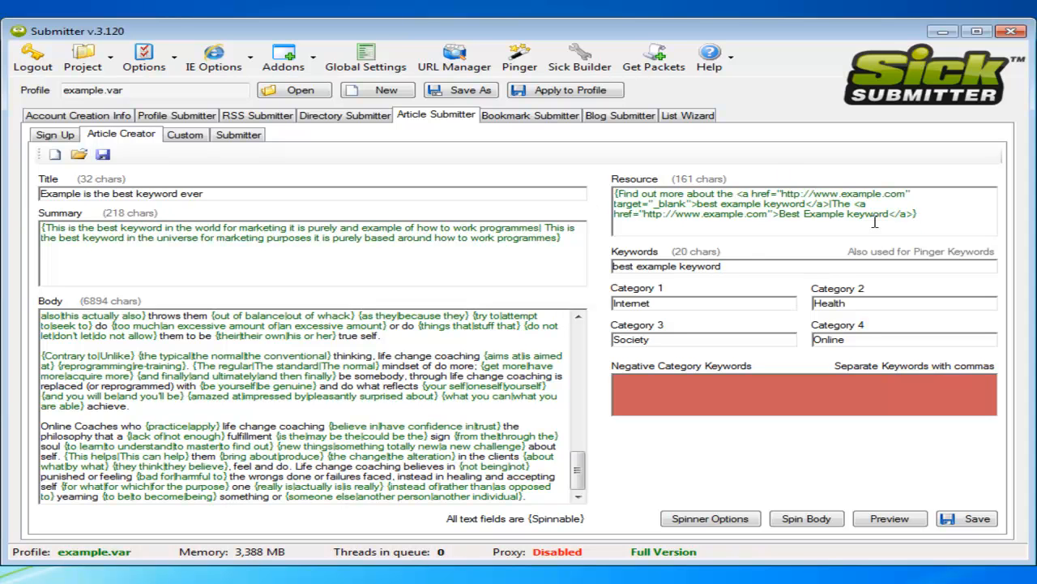
pyautogui.moveTo(138, 170)
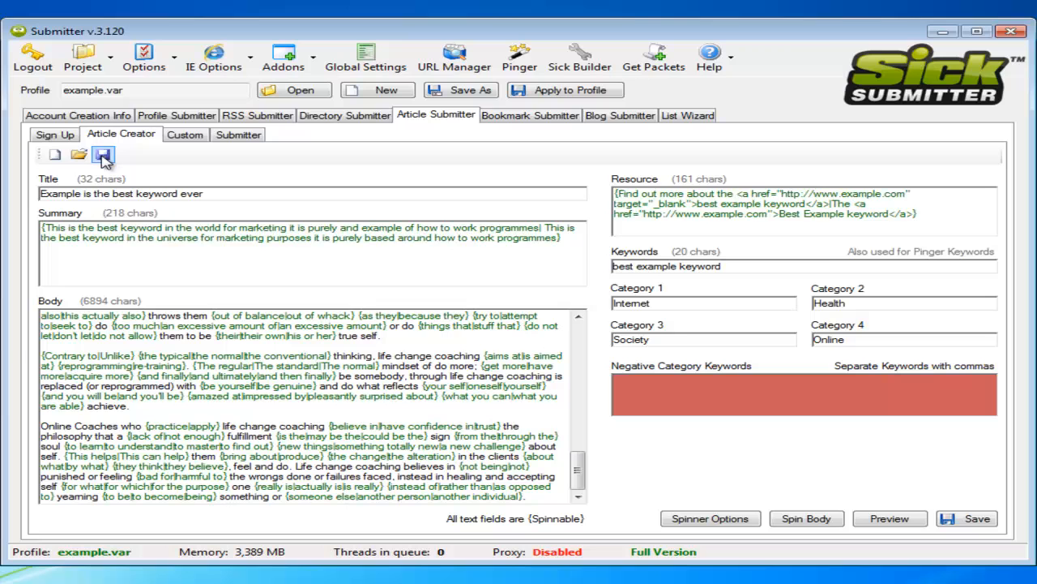
# Save the article as 'example1-article(spun)' and dismiss the success message
pyautogui.click(103, 154)
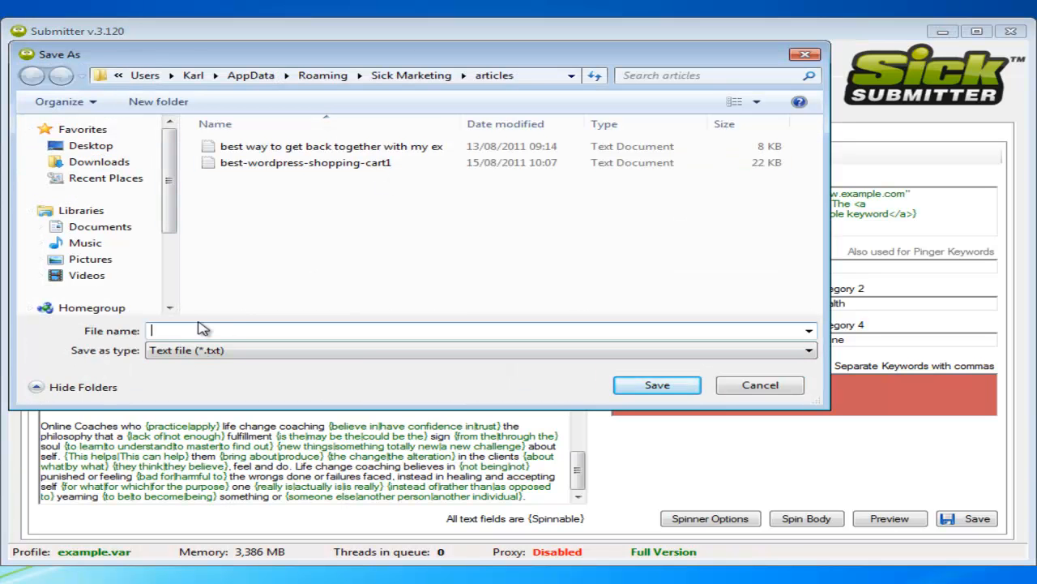
pyautogui.write('example')
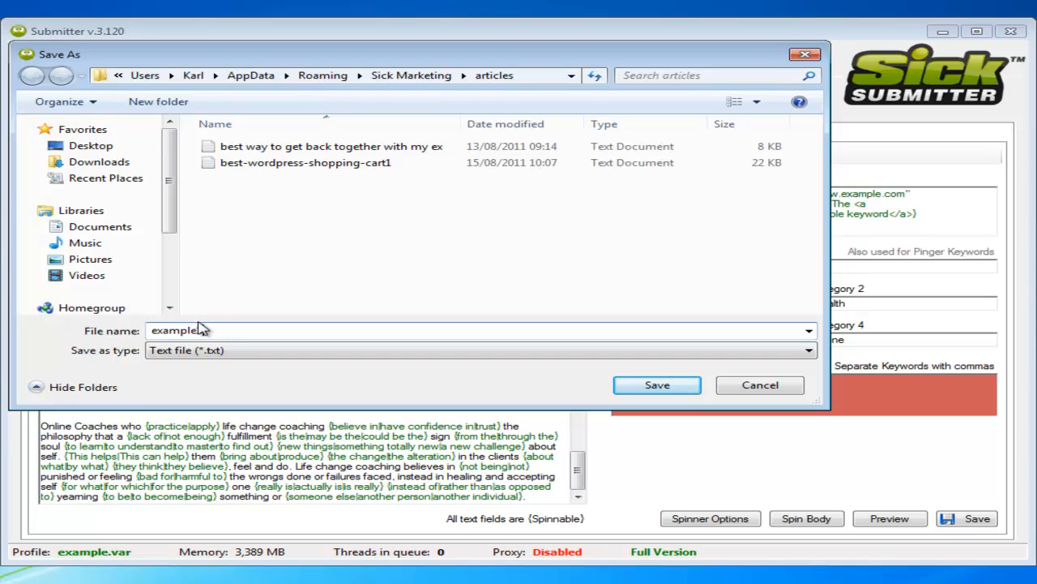
pyautogui.write('article(spun')
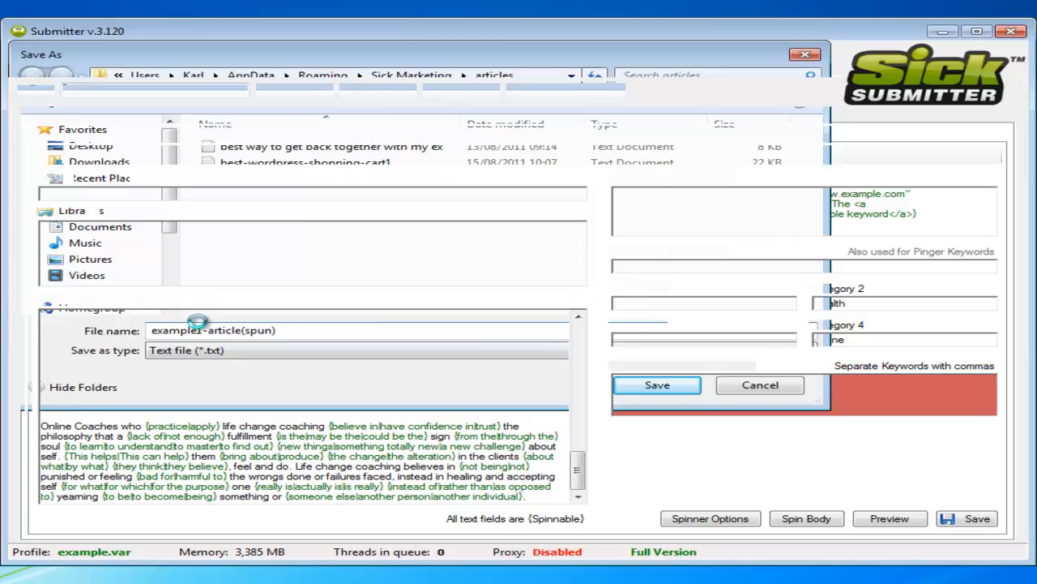
pyautogui.click(657, 384)
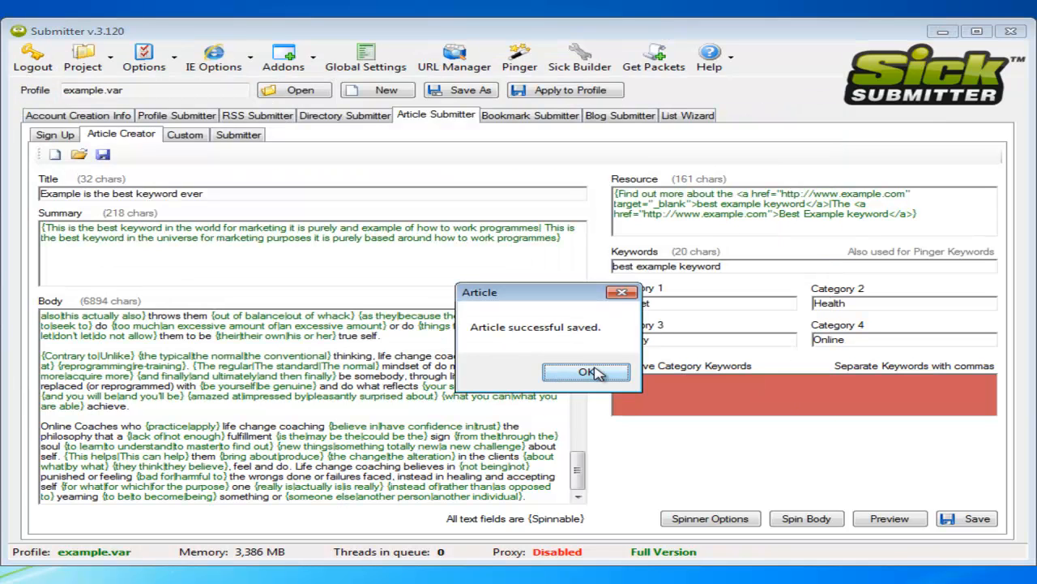
pyautogui.click(585, 371)
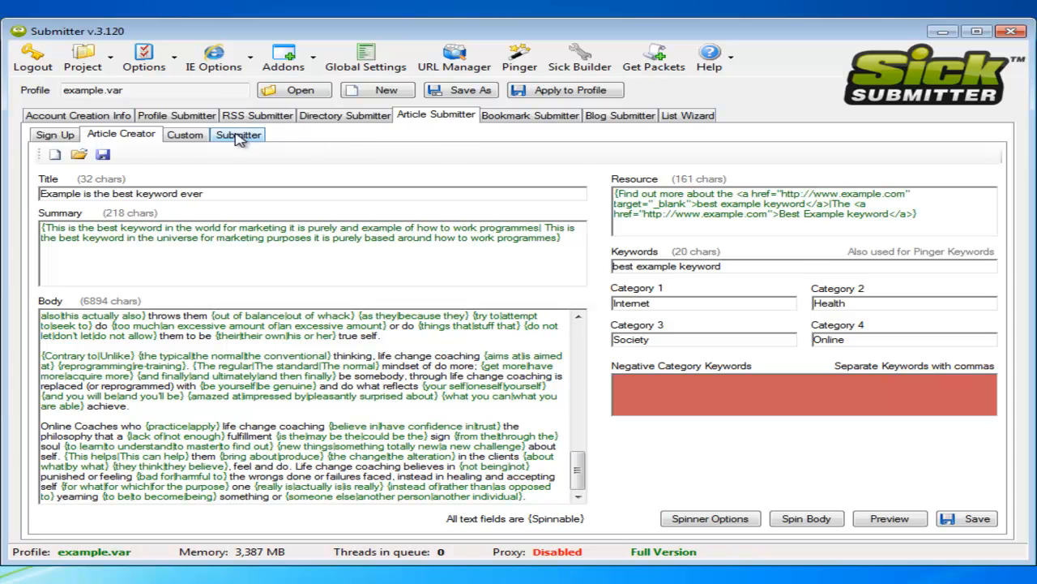
# Return to the Submitter sub-tab with the Article_Friendly list still loaded
pyautogui.click(238, 134)
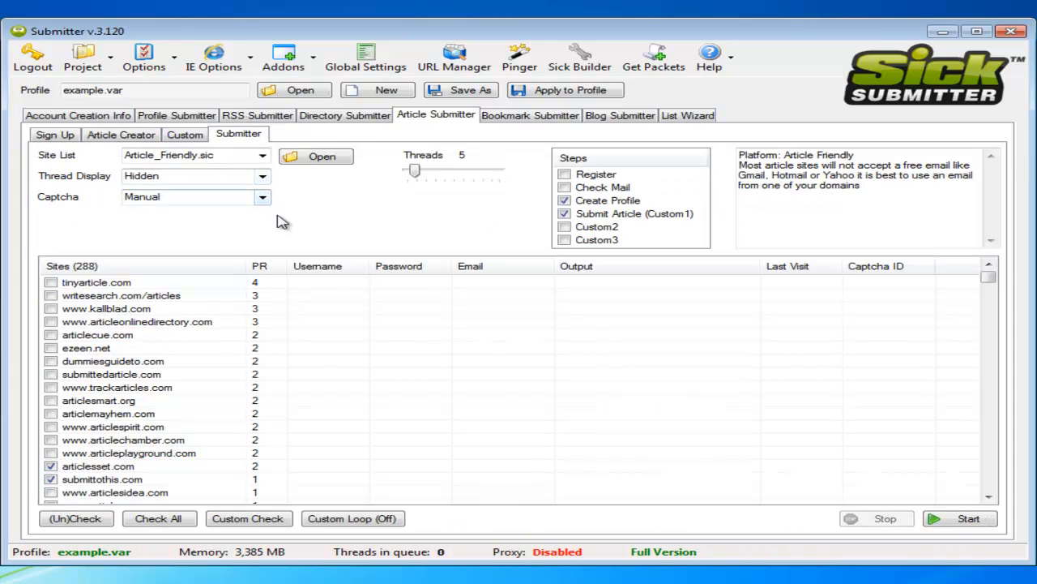
pyautogui.moveTo(783, 469)
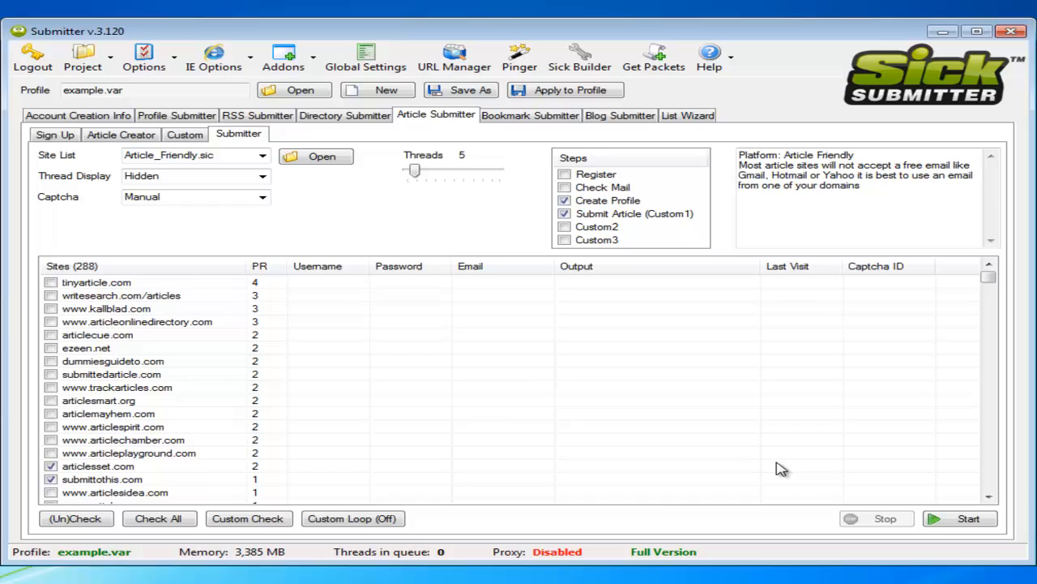
pyautogui.moveTo(525, 155)
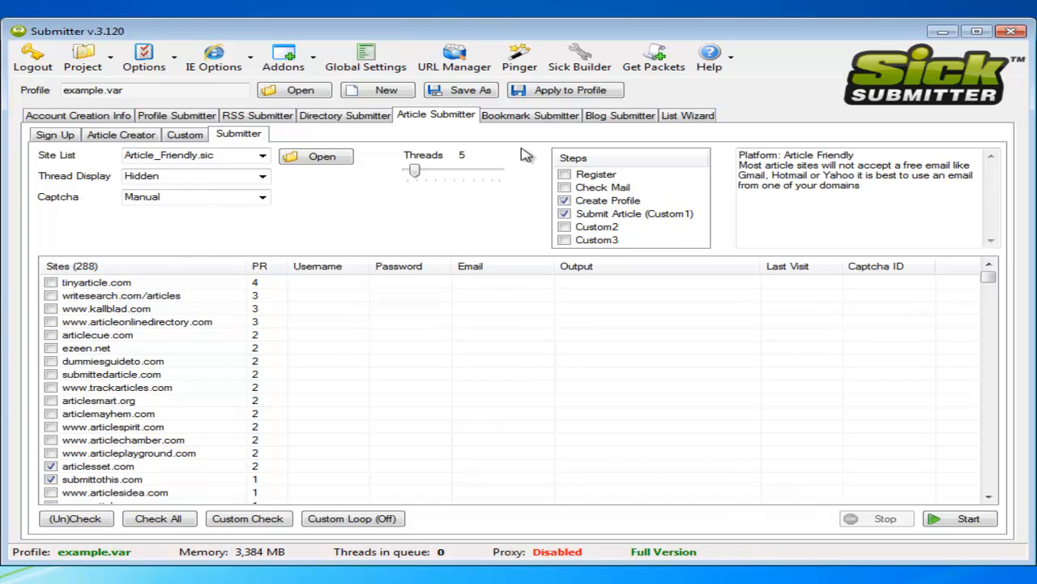